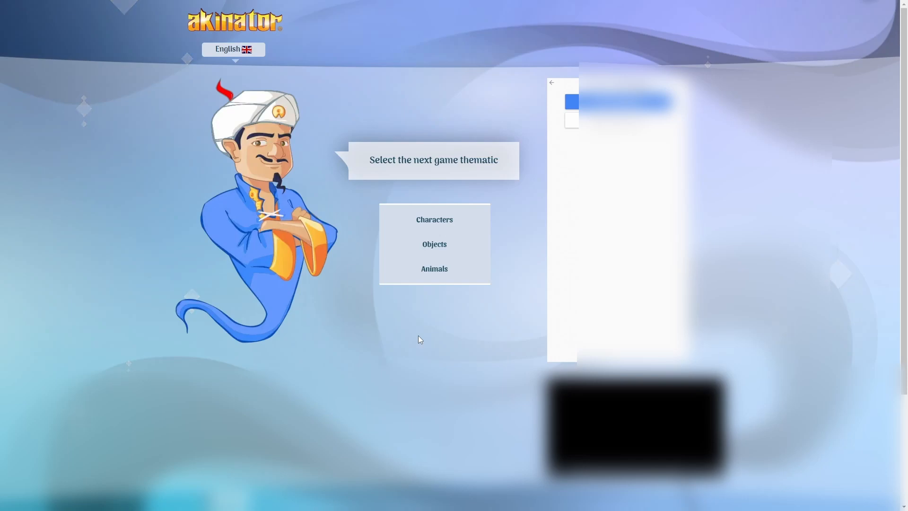
mouse_move(311, 316)
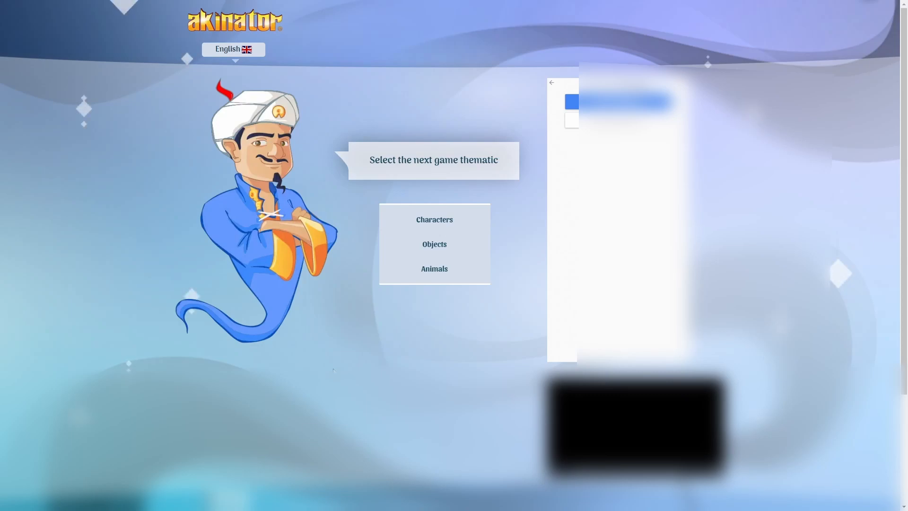
mouse_move(434, 224)
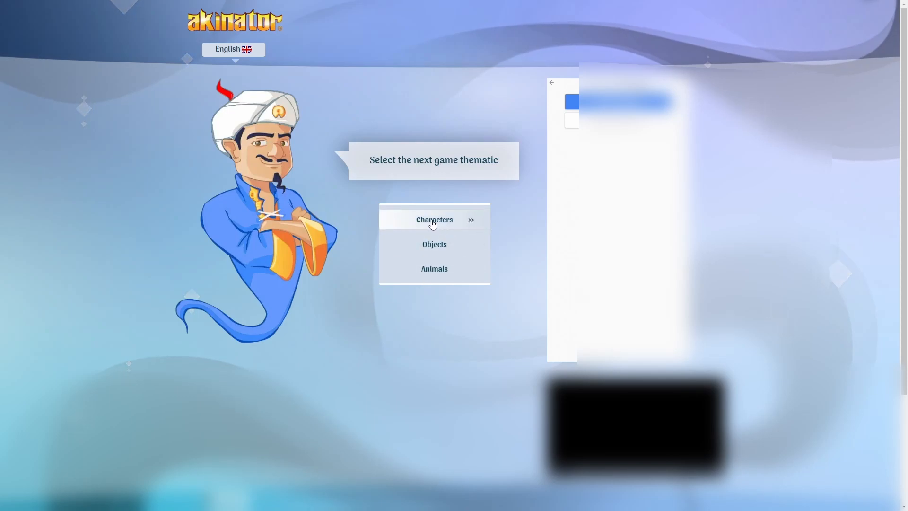
mouse_move(356, 362)
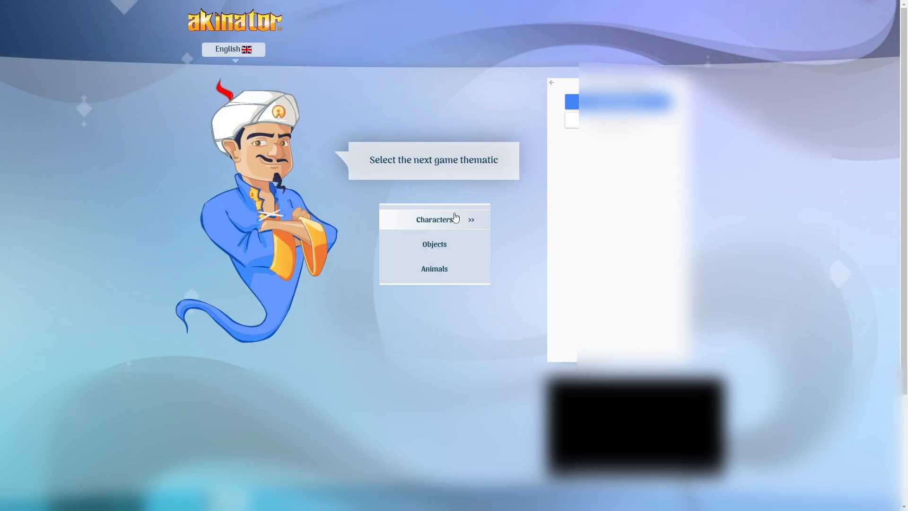
- Start a Characters game and answer: not real, not a girl, has hair
left_click(434, 218)
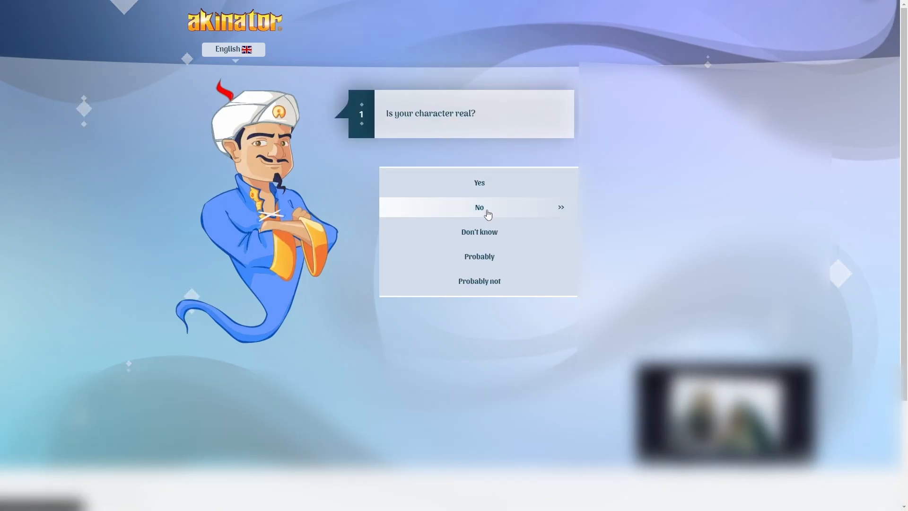
left_click(478, 207)
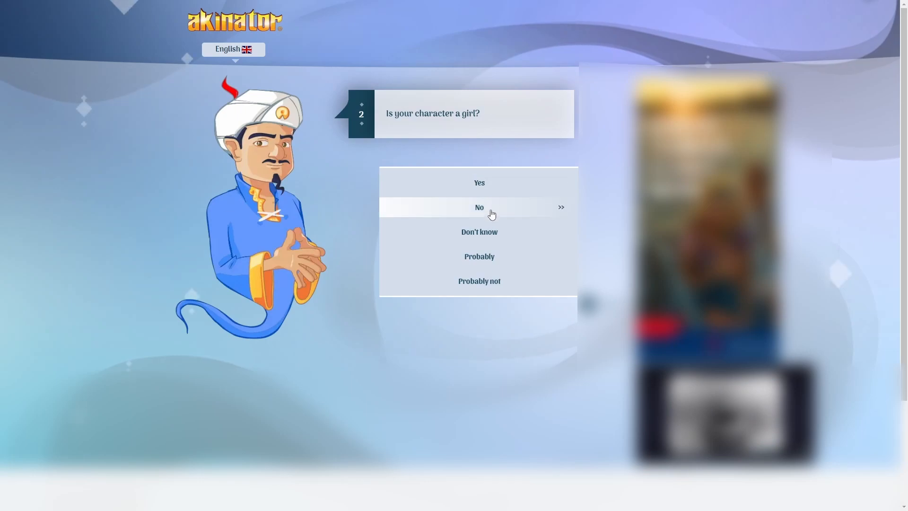
left_click(479, 207)
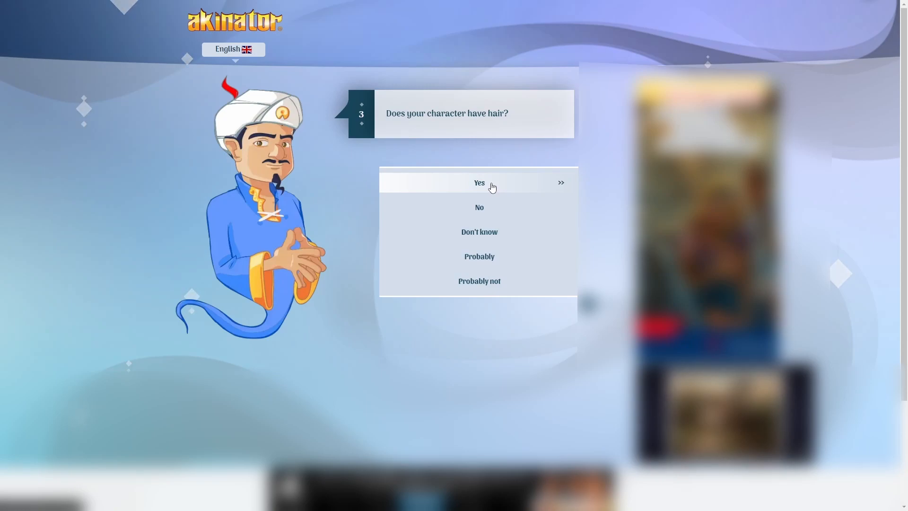
left_click(479, 182)
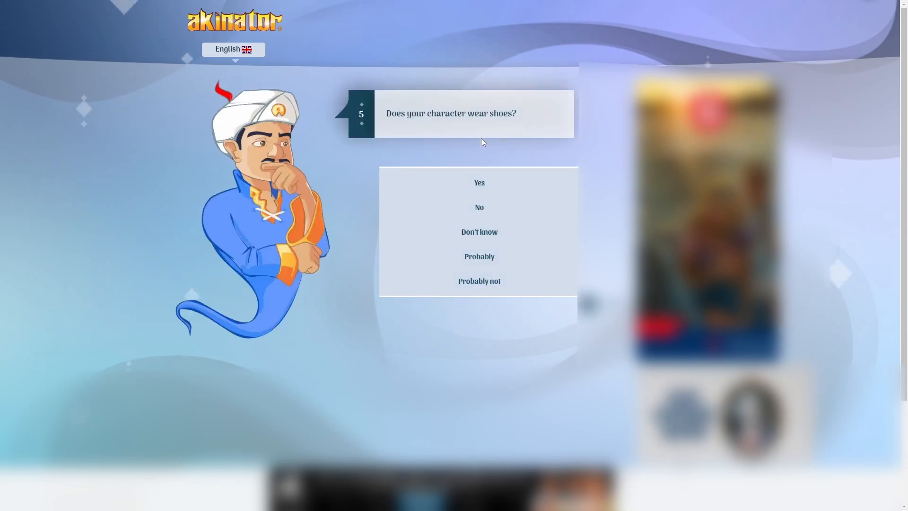
mouse_move(438, 172)
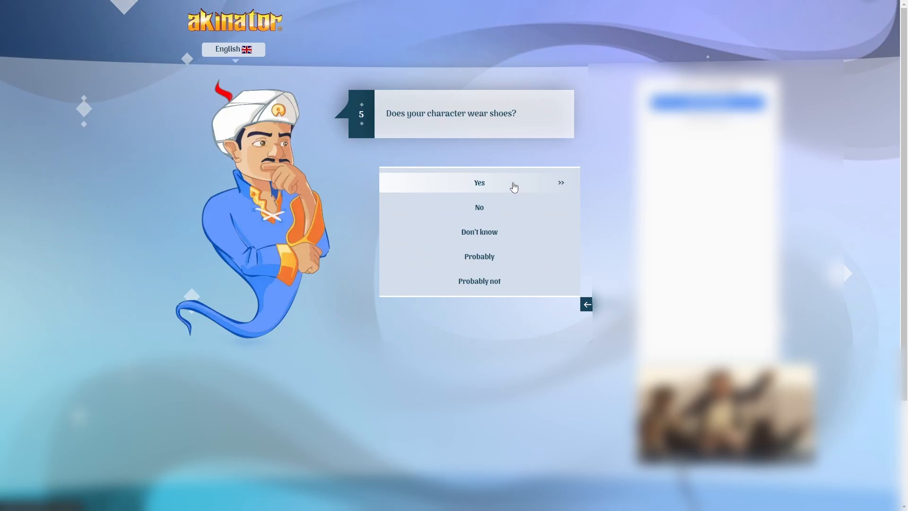
- Answer: wears shoes, yes, no guns, probably an animal, no cyborg relationship
left_click(479, 182)
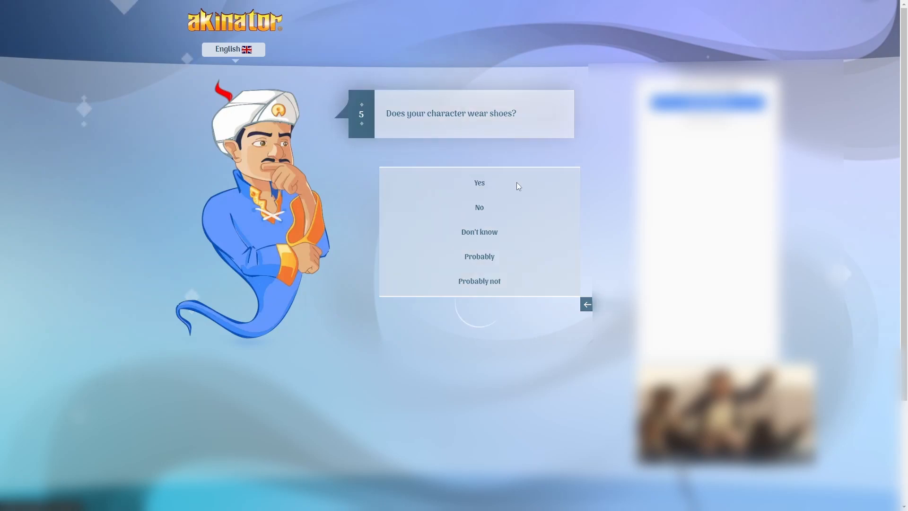
left_click(479, 183)
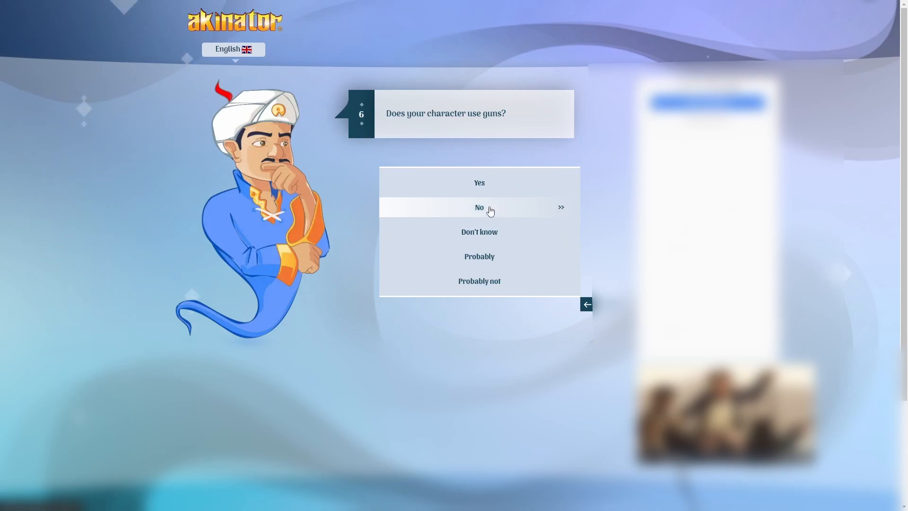
left_click(478, 207)
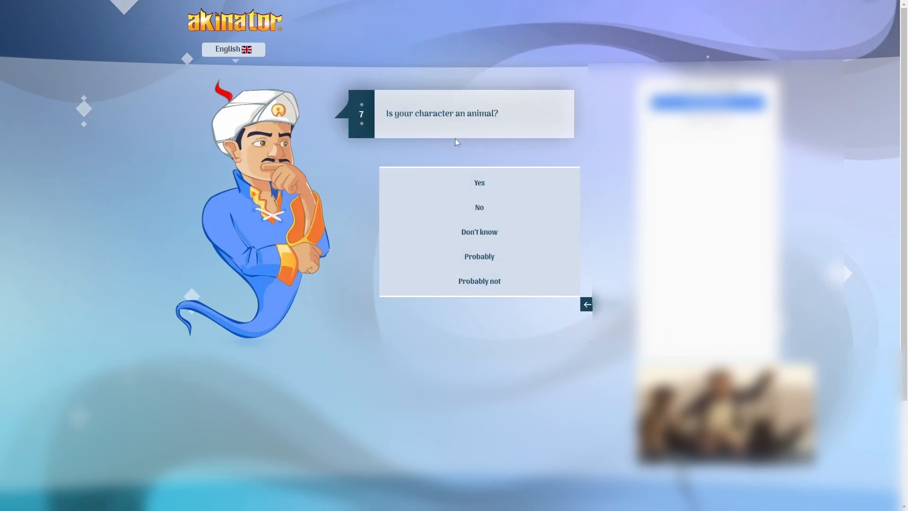
mouse_move(504, 125)
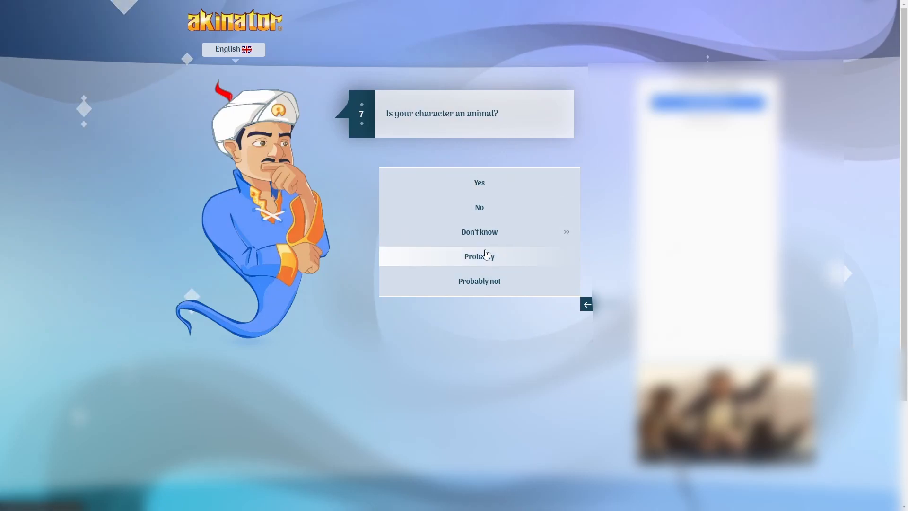
left_click(478, 256)
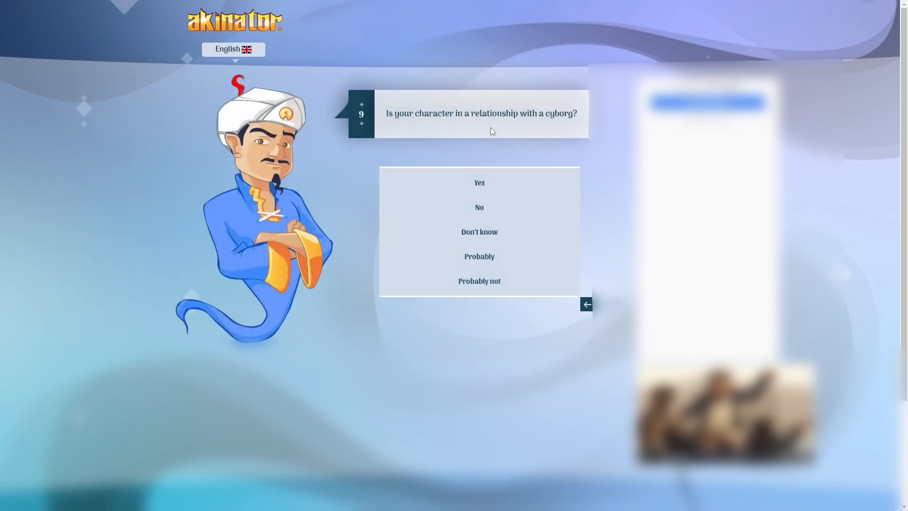
mouse_move(478, 207)
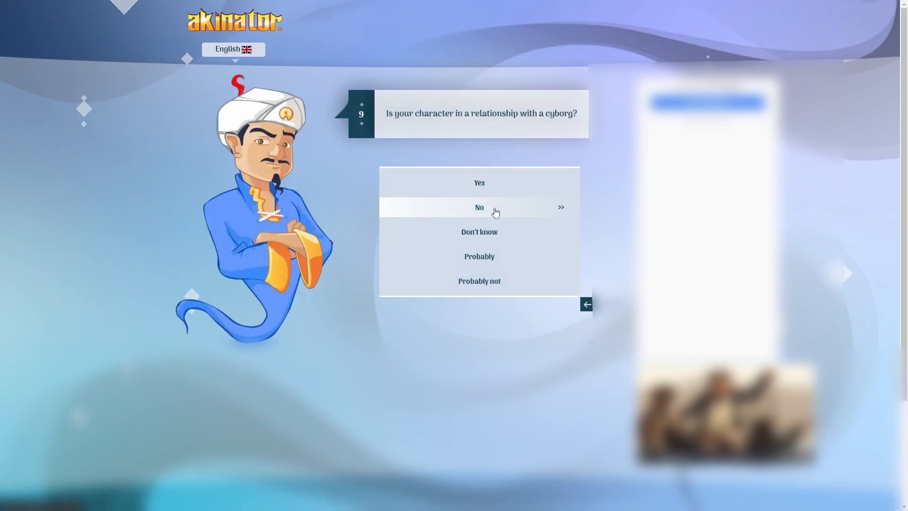
left_click(478, 207)
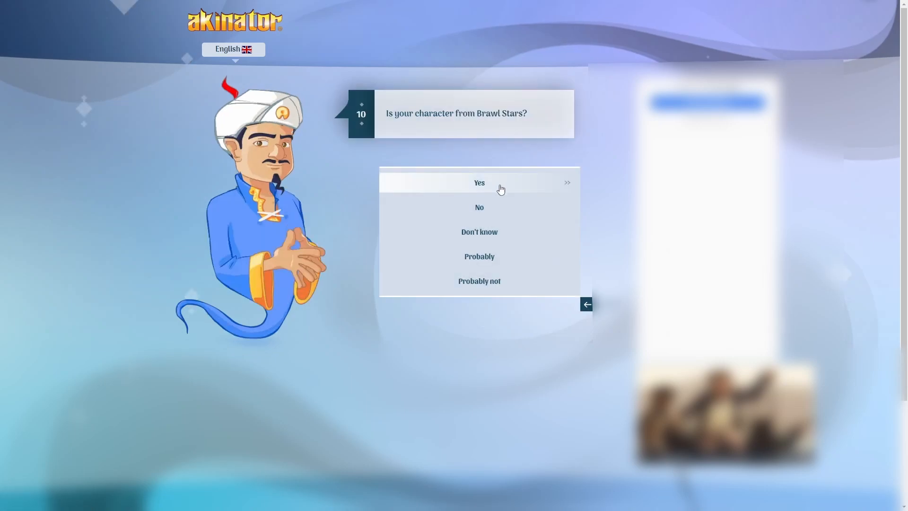
- Answer: from Brawl Stars, human nose, no pants, don't know if controlled, not bad
left_click(478, 182)
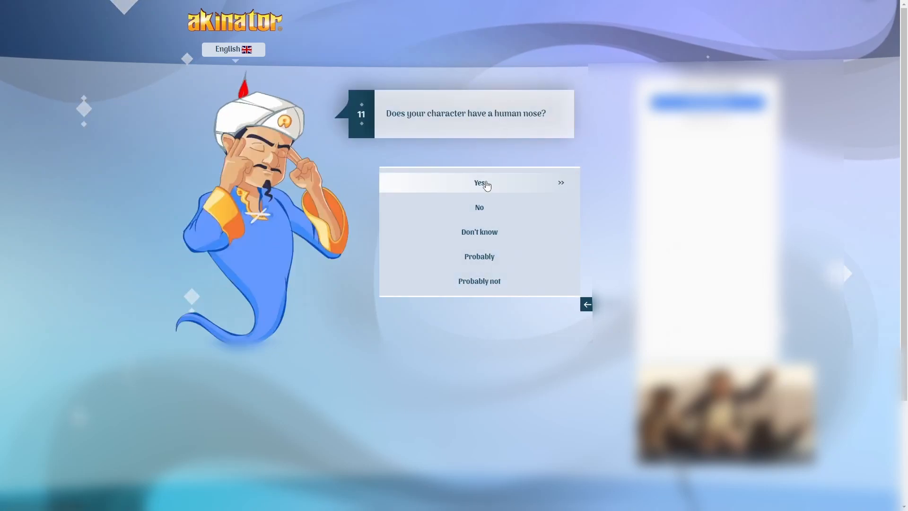
left_click(478, 183)
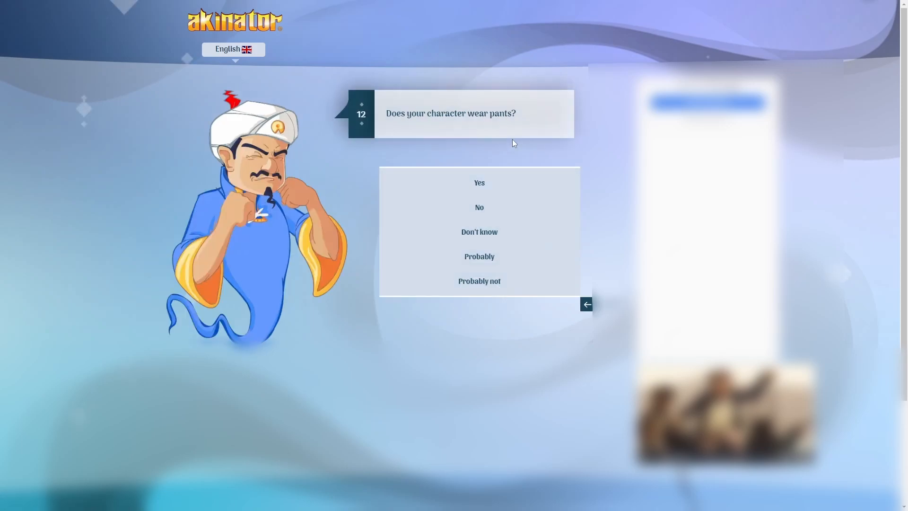
mouse_move(478, 207)
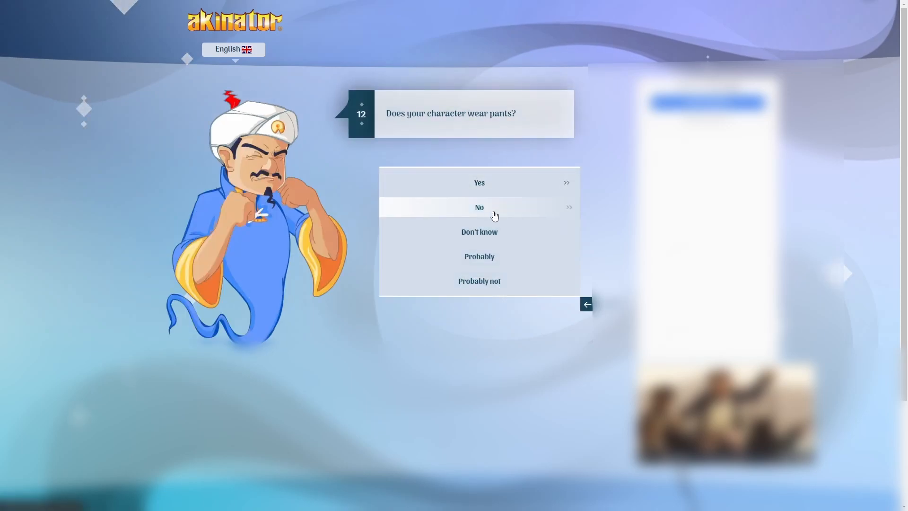
left_click(478, 207)
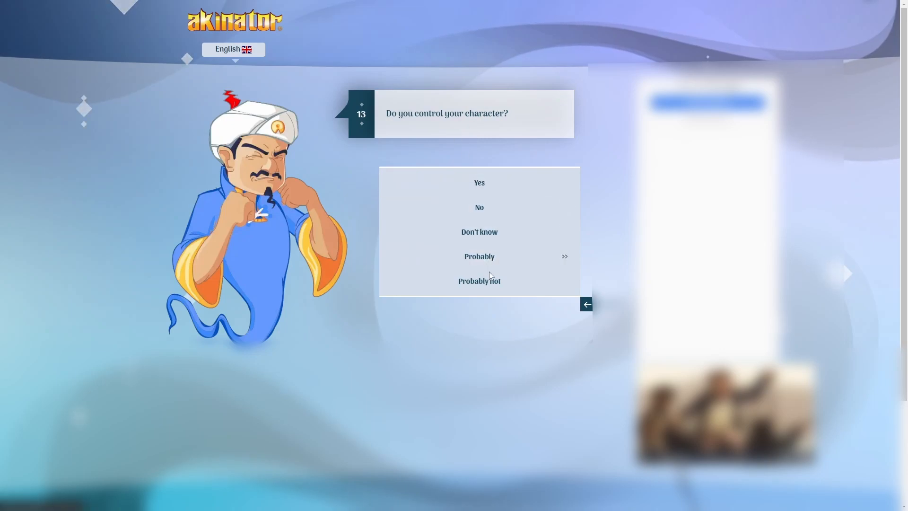
mouse_move(479, 232)
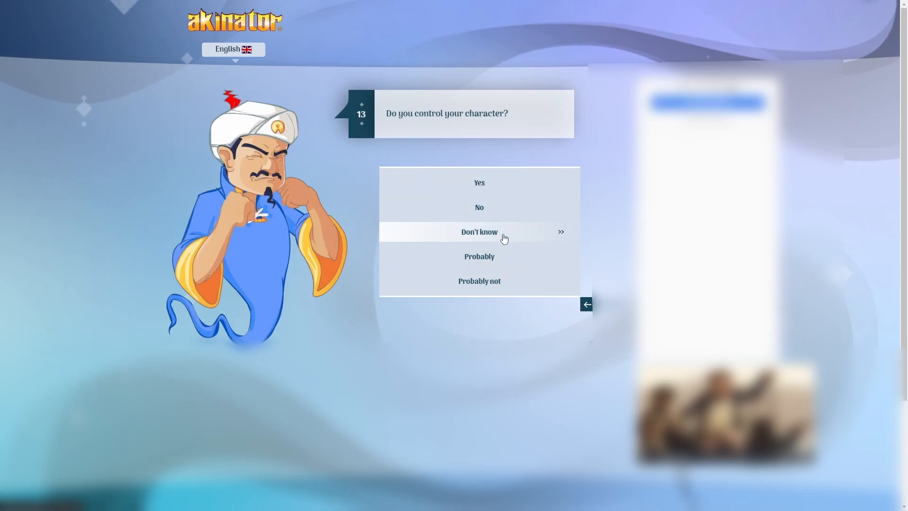
left_click(479, 231)
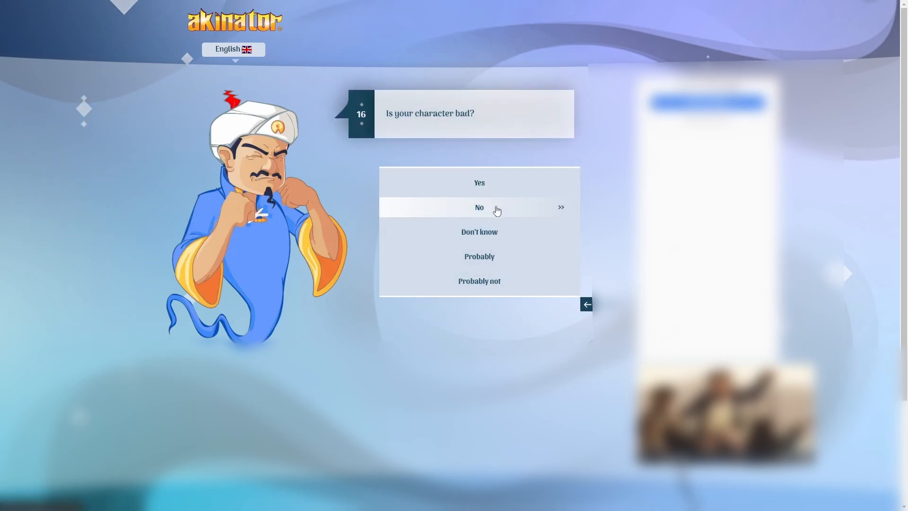
left_click(478, 207)
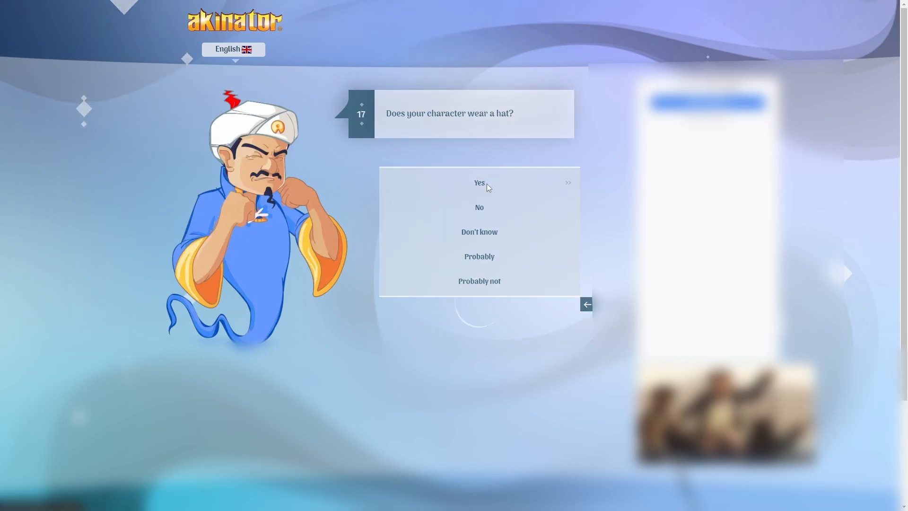
- Answer: wears a hat, not green, animal head, uses a bow, no, not linked to purple
left_click(478, 182)
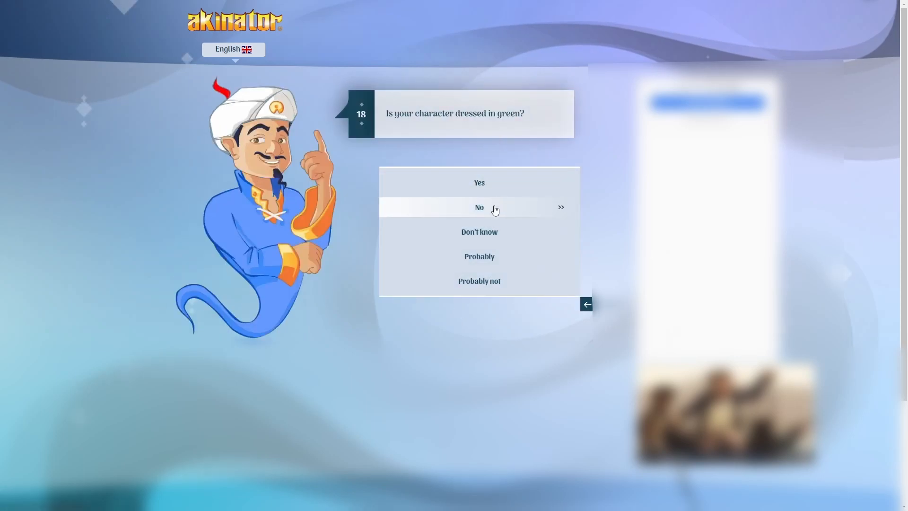
left_click(478, 207)
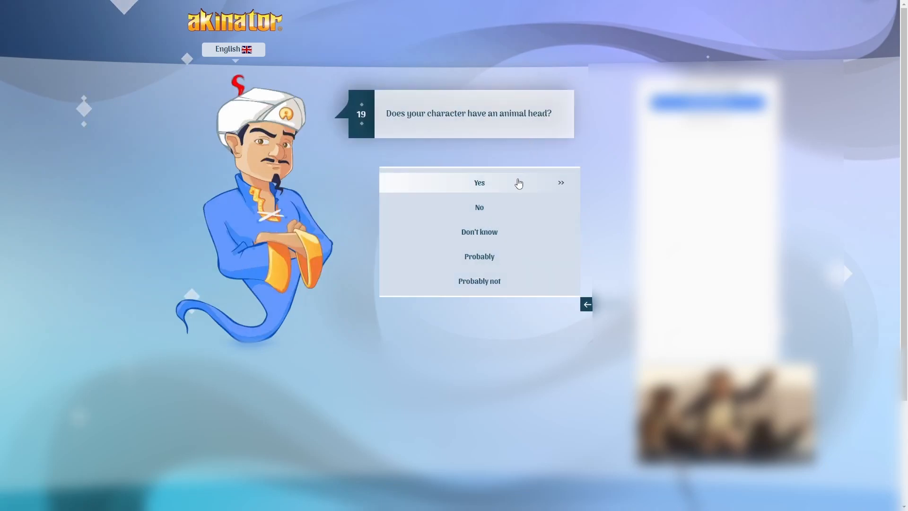
left_click(479, 183)
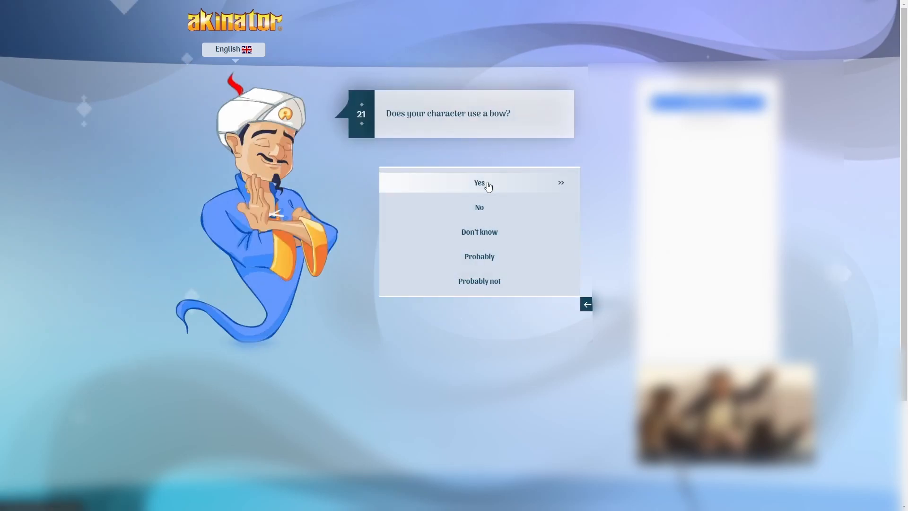
left_click(479, 183)
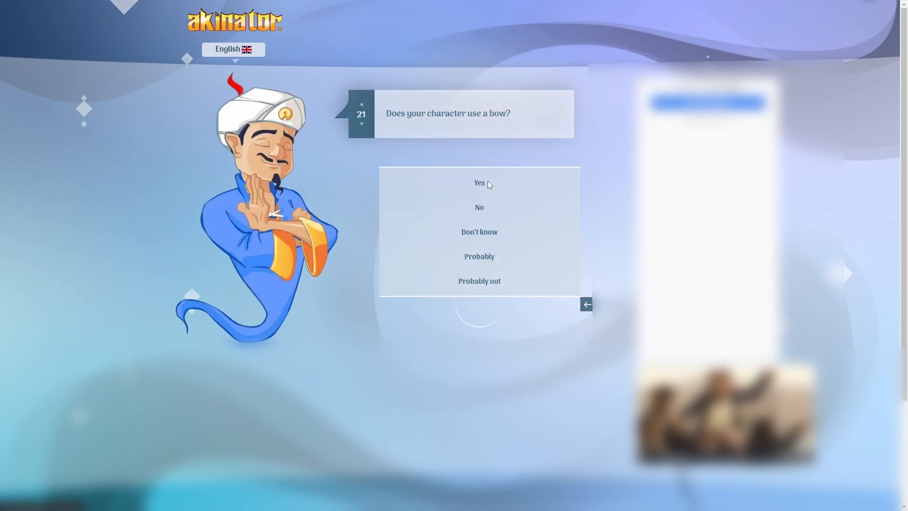
mouse_move(488, 151)
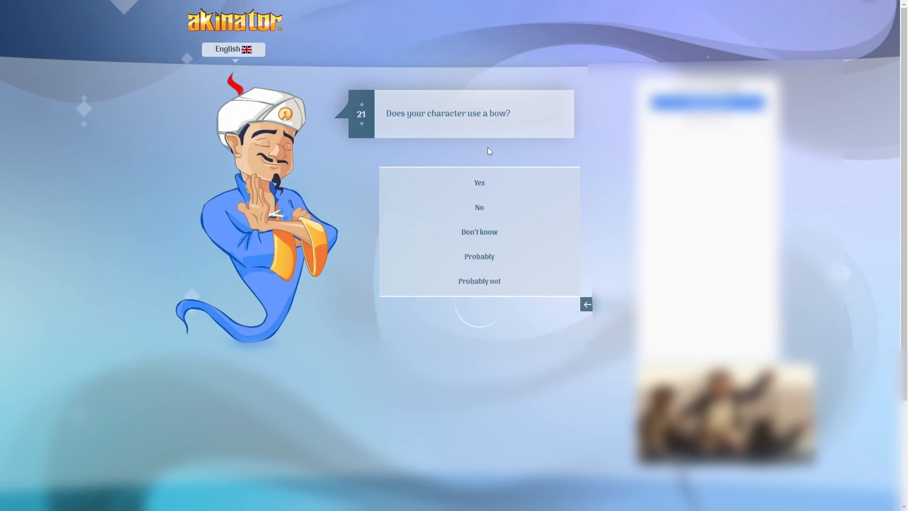
left_click(479, 207)
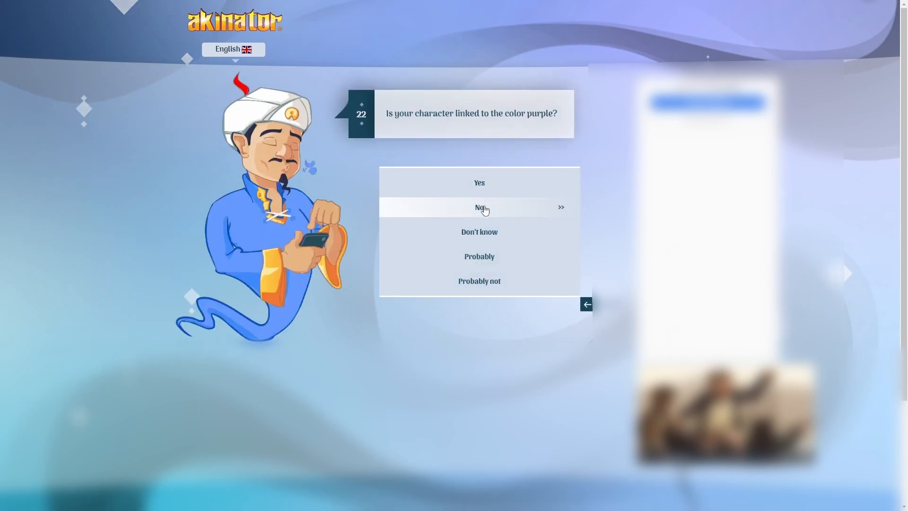
left_click(479, 207)
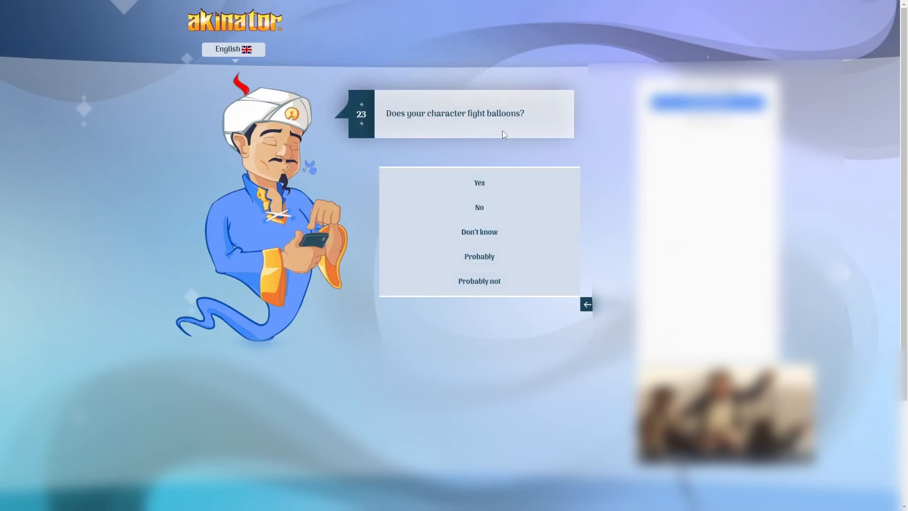
mouse_move(478, 183)
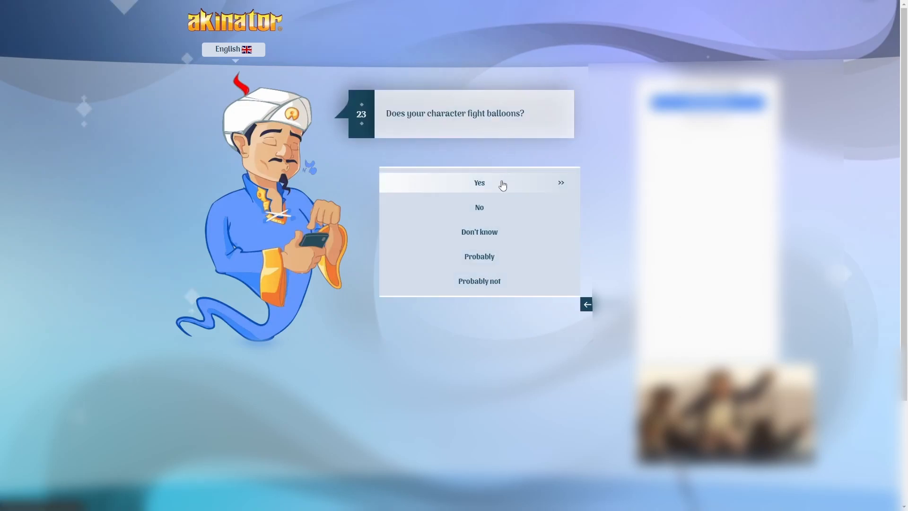
- Confirm the character fights balloons and accept Quincy as the correct guess
left_click(479, 183)
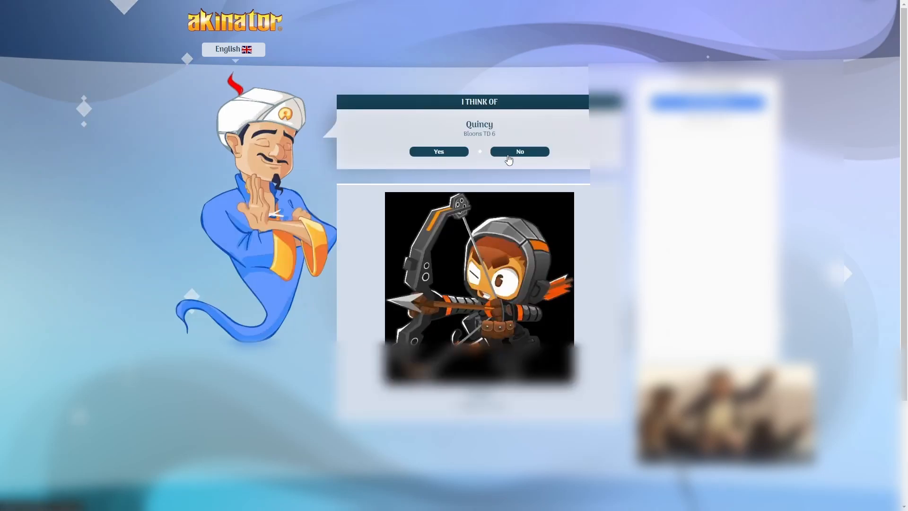
mouse_move(561, 175)
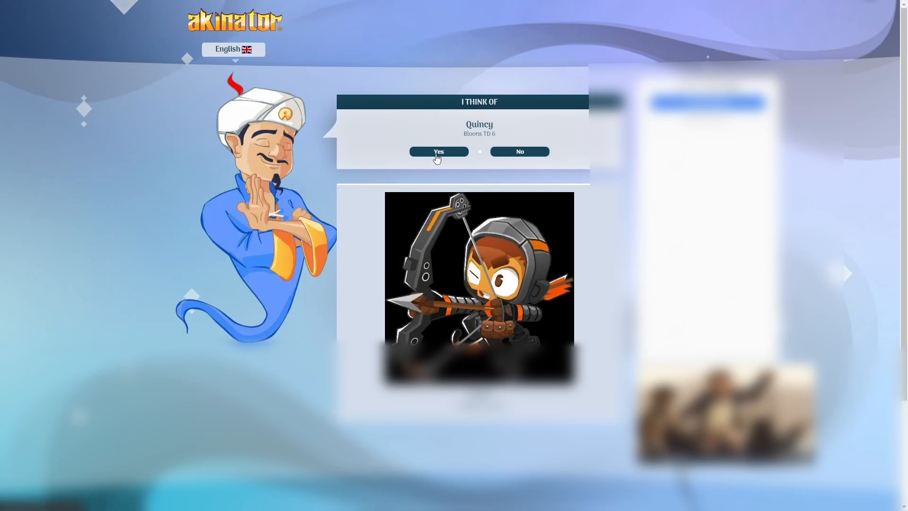
left_click(438, 151)
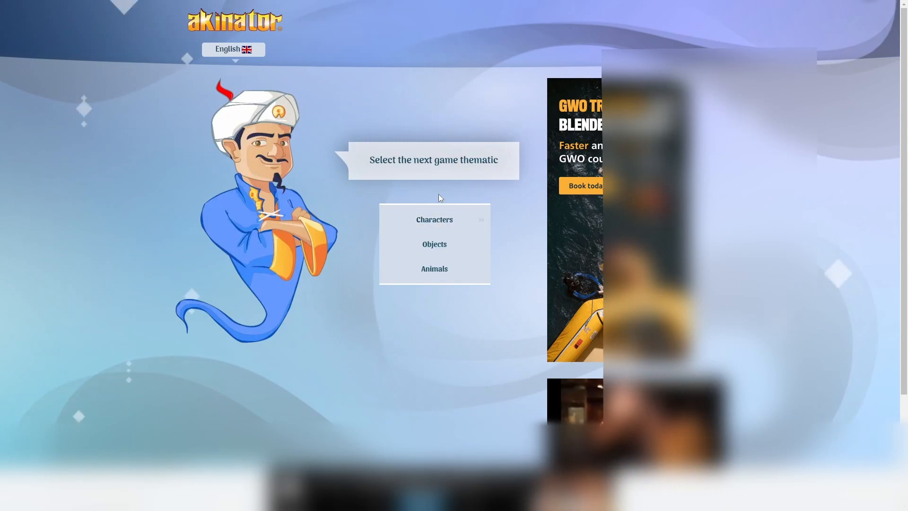
- Start a Characters game and answer: not a girl, has legs, not horror, not Brawl Stars, has a tail, not a monster
left_click(434, 220)
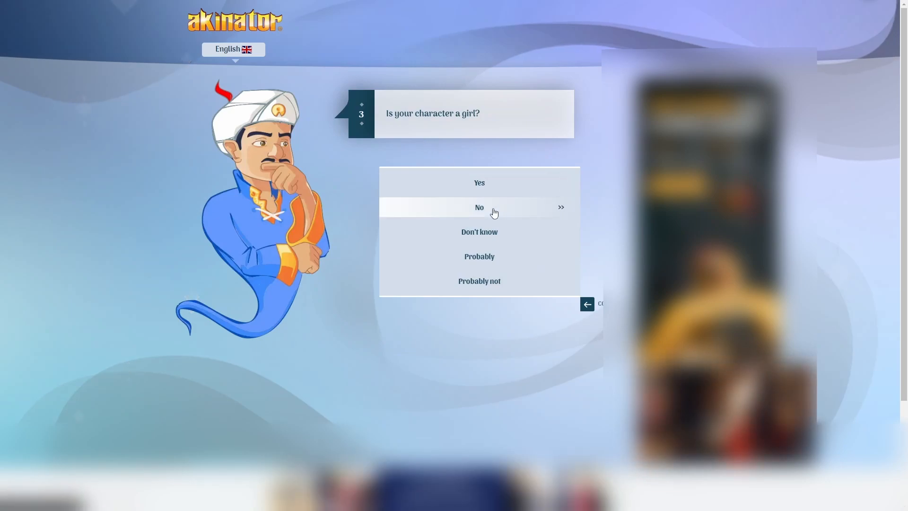
left_click(479, 207)
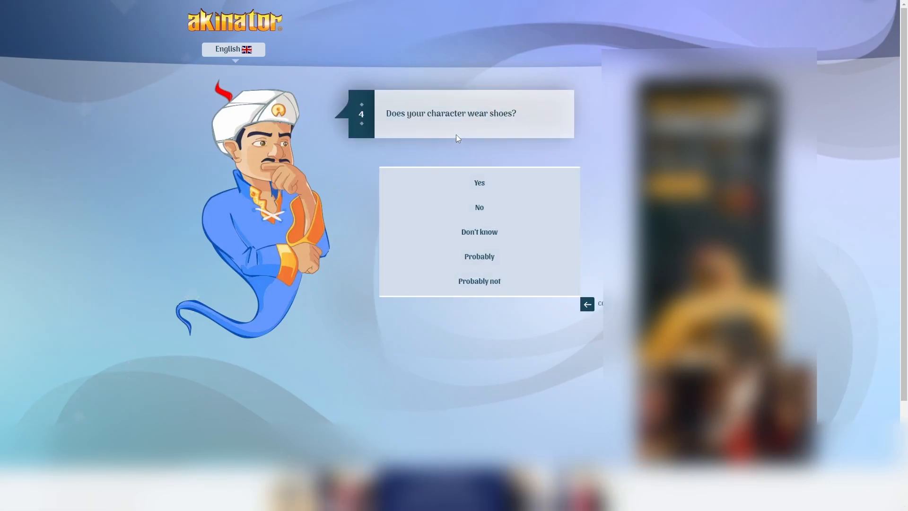
mouse_move(479, 183)
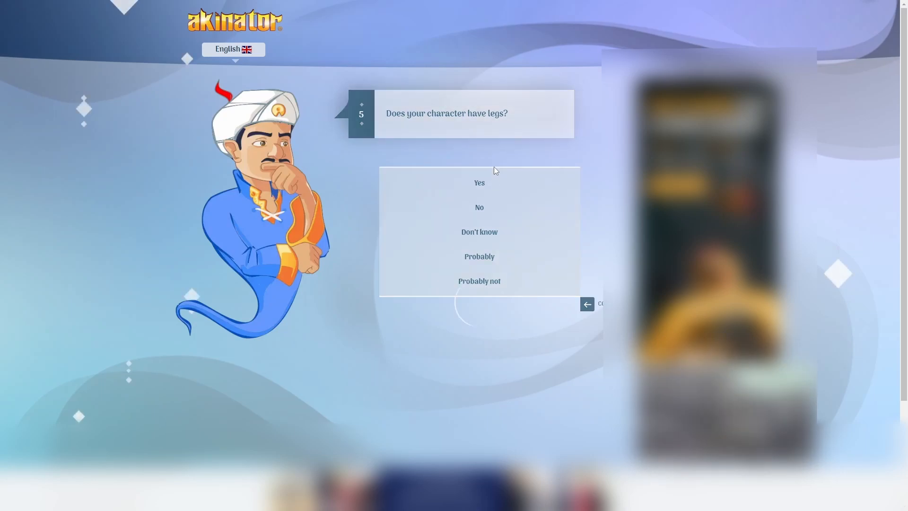
left_click(478, 182)
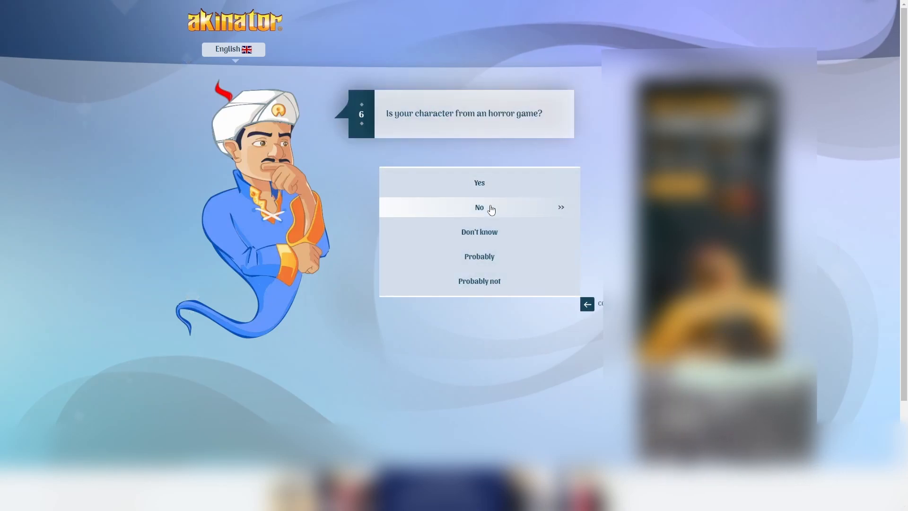
left_click(478, 207)
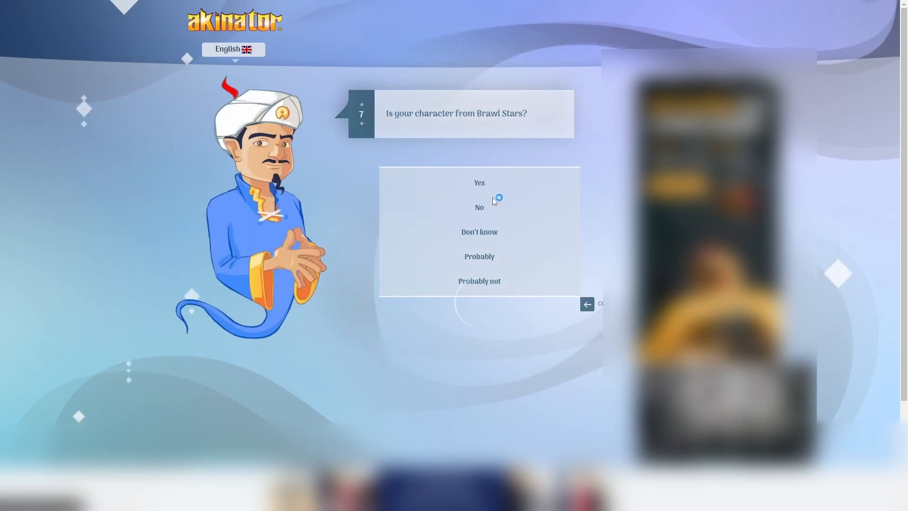
left_click(478, 207)
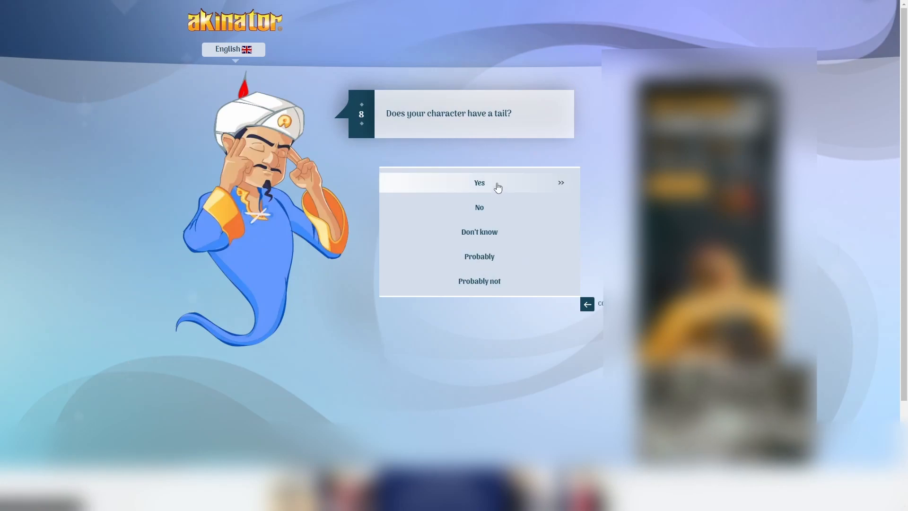
left_click(478, 183)
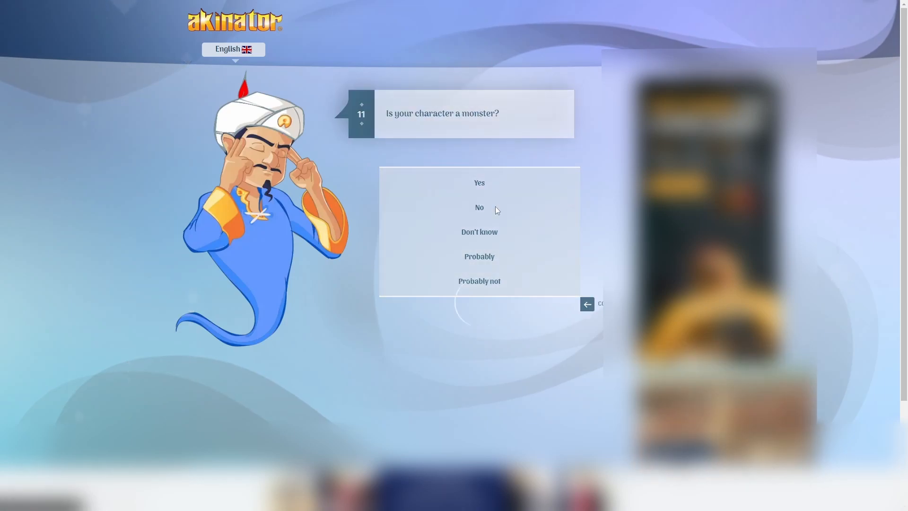
left_click(479, 207)
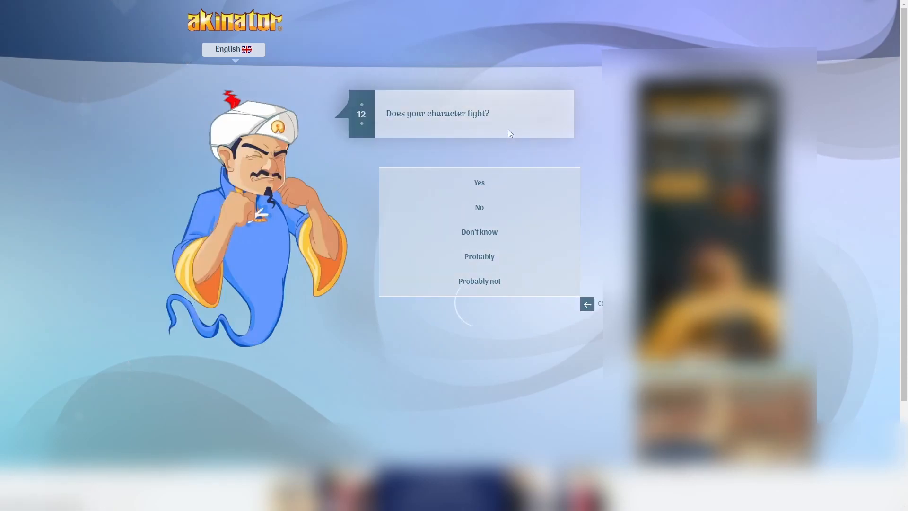
- Answer: fights, probably no darts, reckless, fights balloons, not Banjo-Kazooie, probably speaks, wears a hat, uses a sniper rifle
left_click(478, 182)
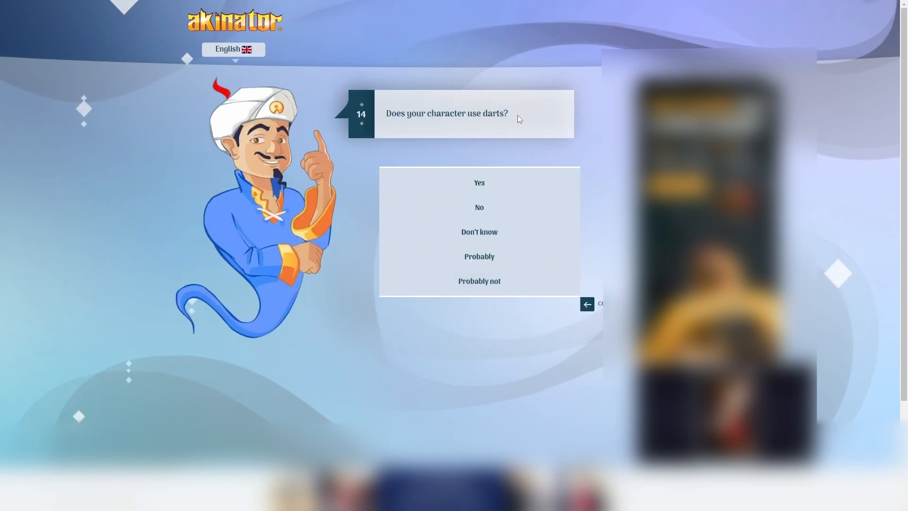
mouse_move(478, 232)
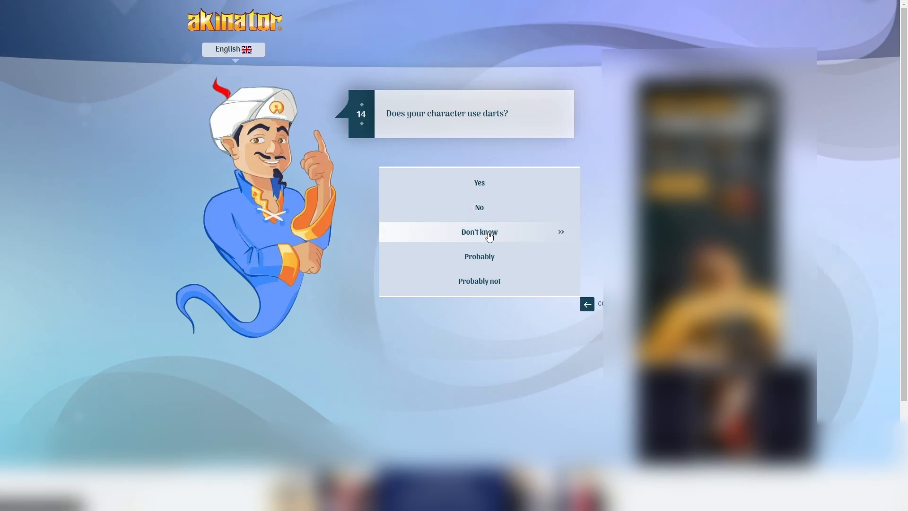
mouse_move(478, 256)
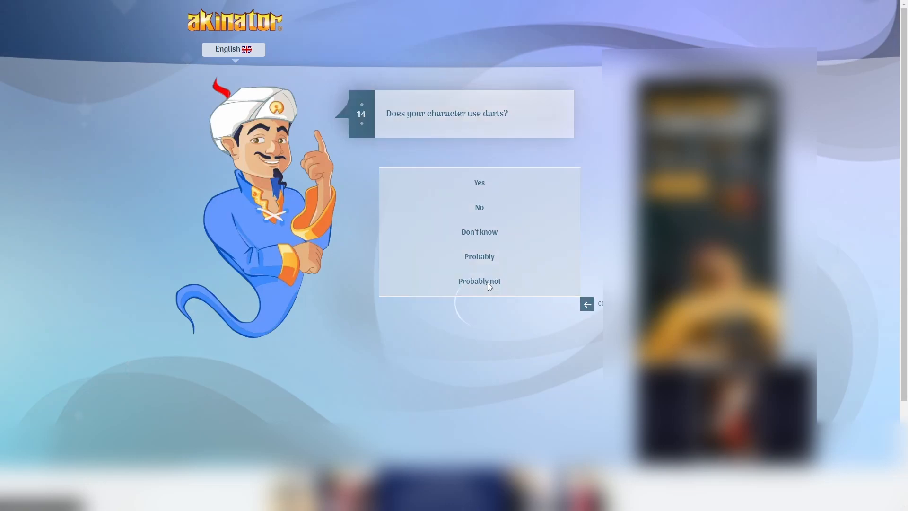
left_click(478, 280)
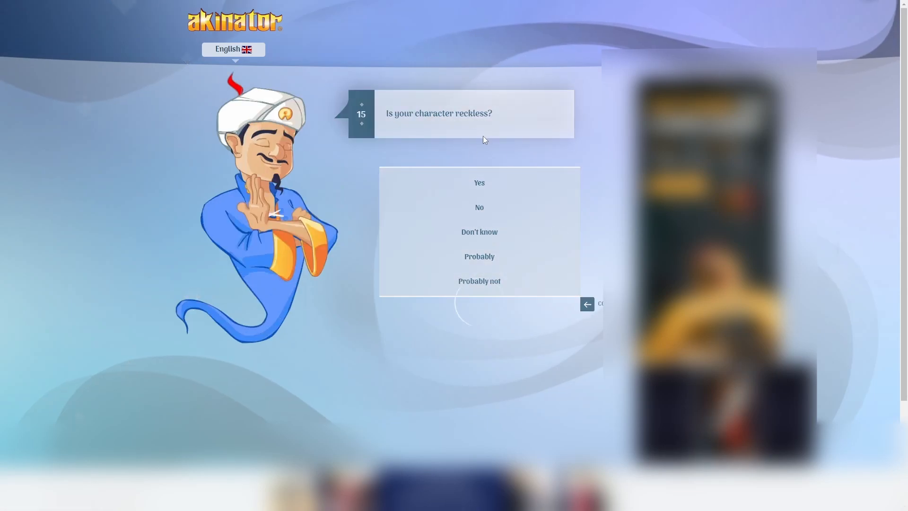
left_click(479, 182)
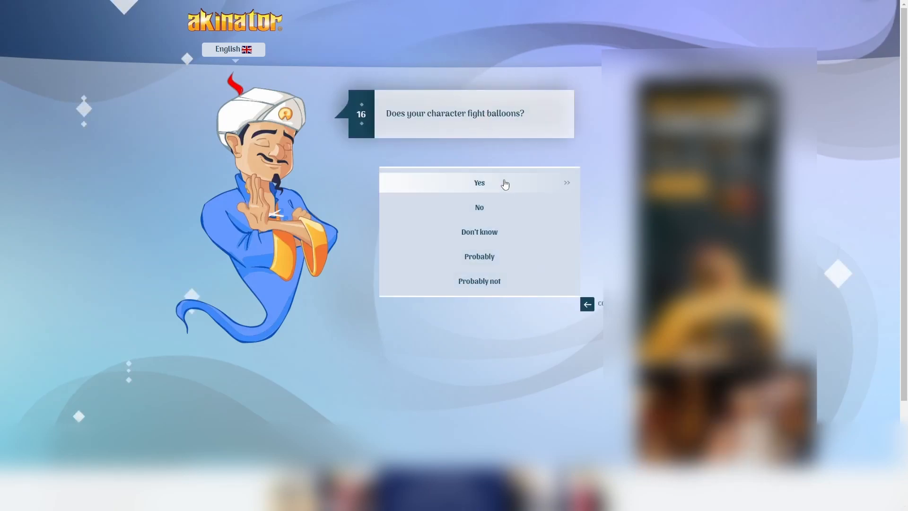
left_click(479, 183)
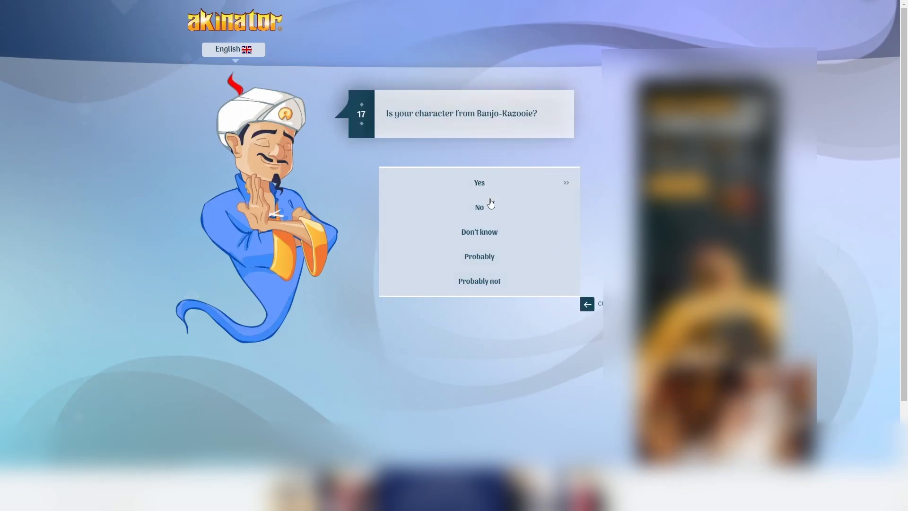
left_click(479, 208)
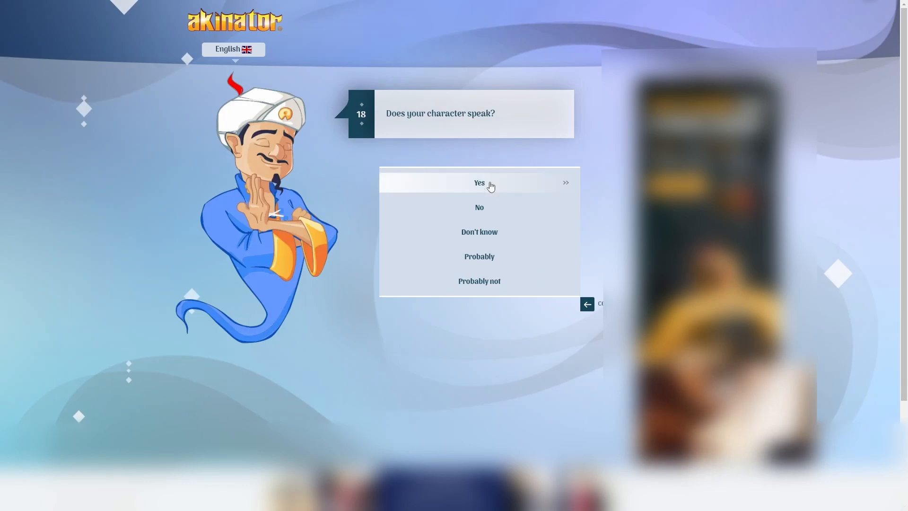
mouse_move(479, 256)
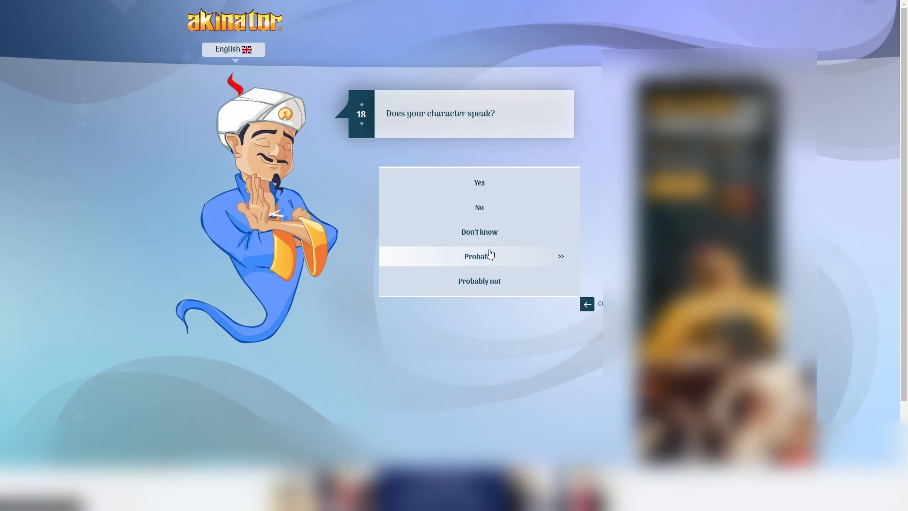
left_click(478, 257)
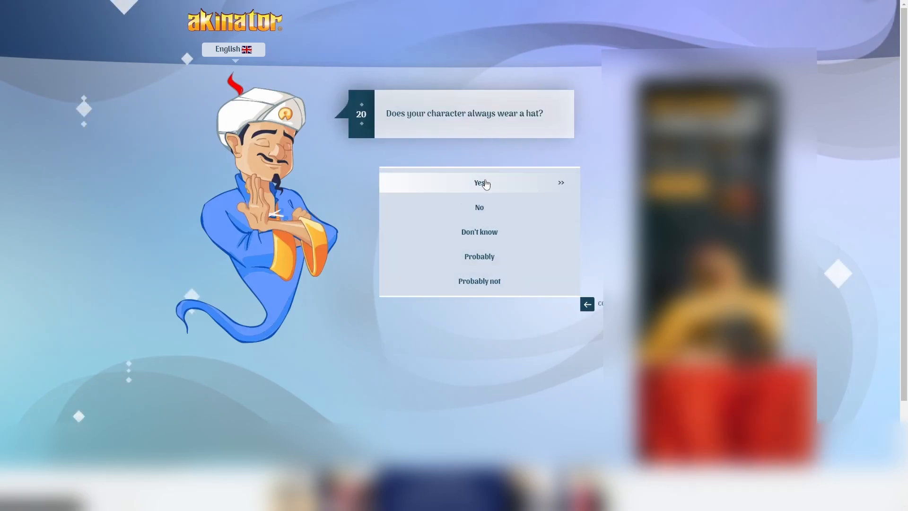
left_click(479, 182)
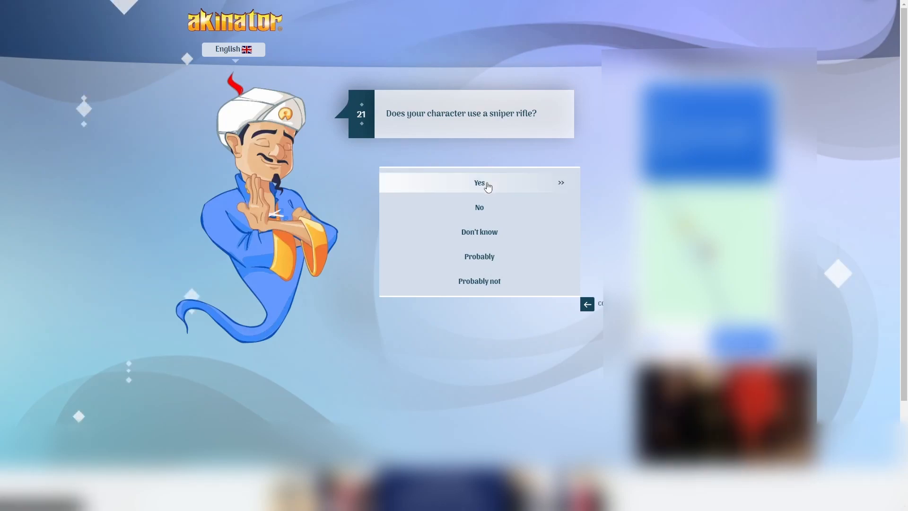
left_click(479, 183)
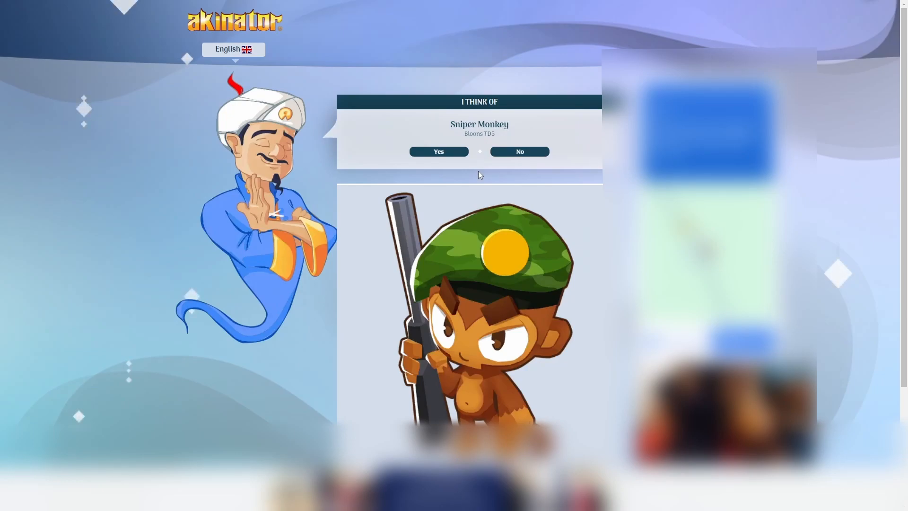
mouse_move(462, 160)
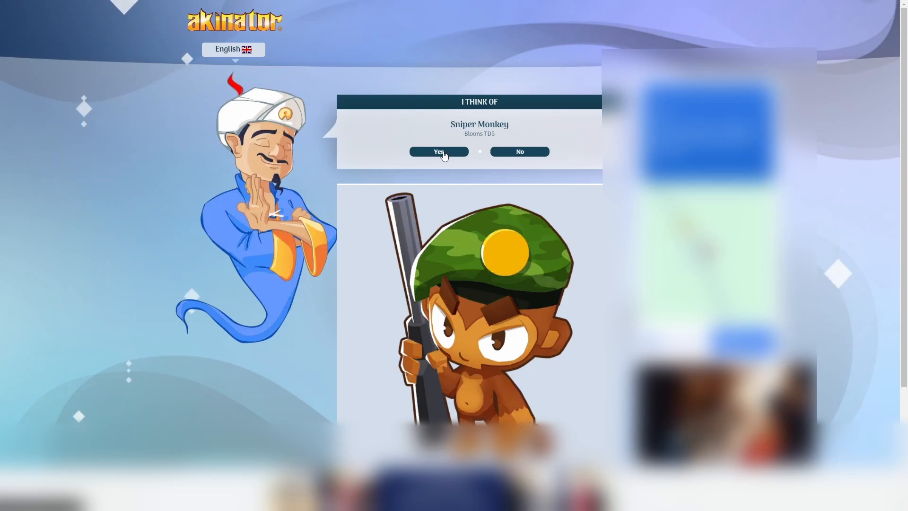
- Accept Sniper Monkey as the correct guess
left_click(438, 151)
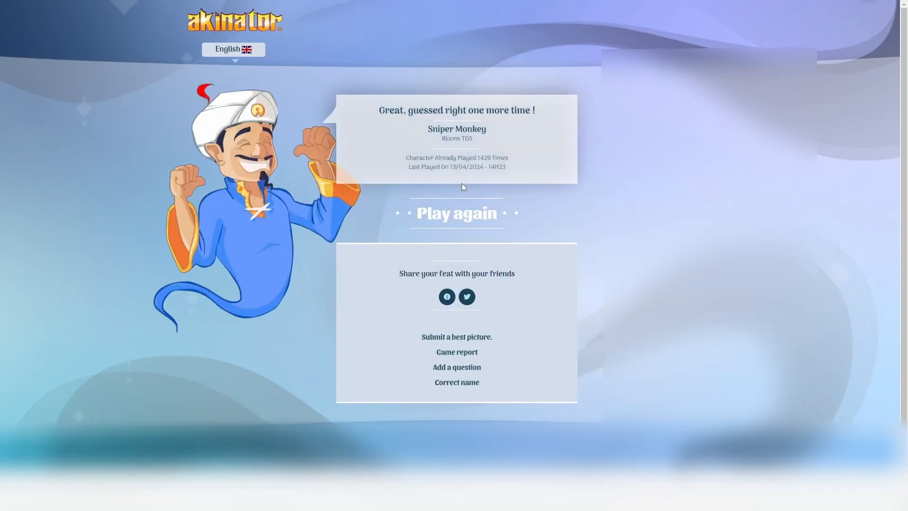
- Choose Play again to return to the theme selection
left_click(457, 212)
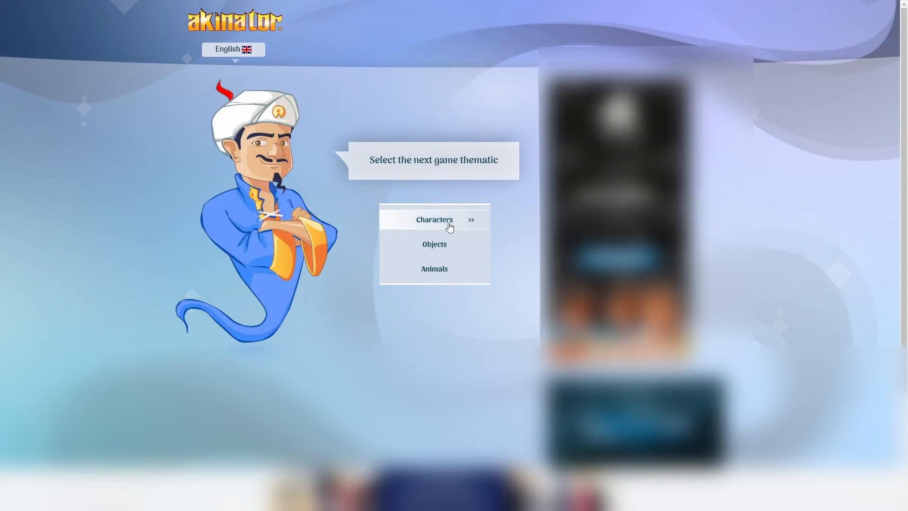
- Start a Characters game and answer: not real, from a game, no shoes, two legs, unknown if bad, not two eyes
left_click(434, 220)
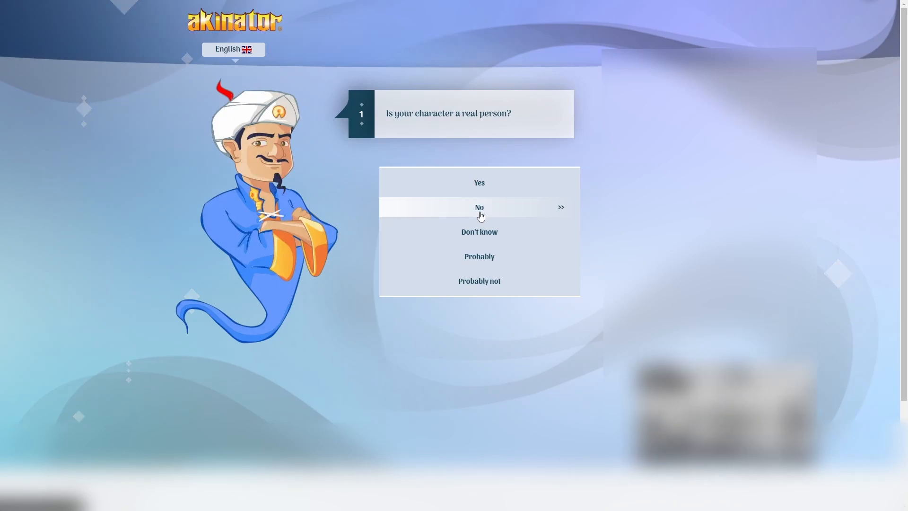
mouse_move(483, 213)
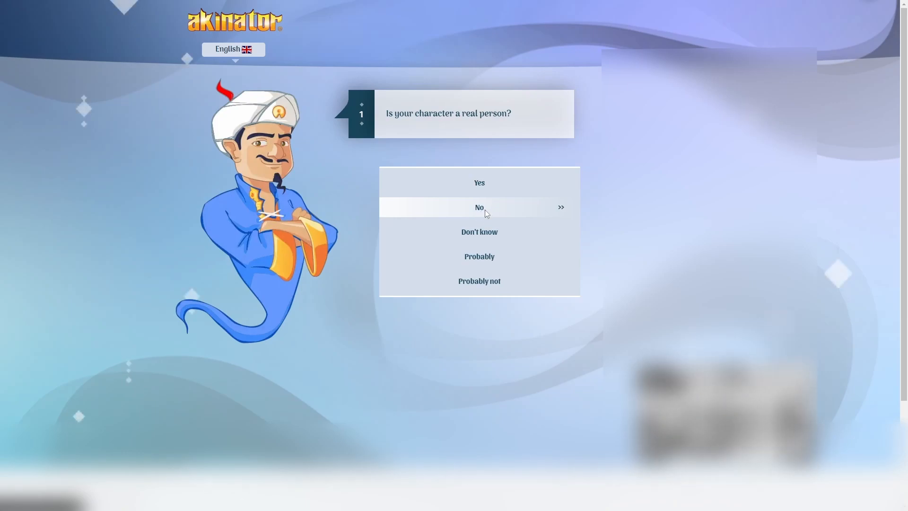
left_click(478, 207)
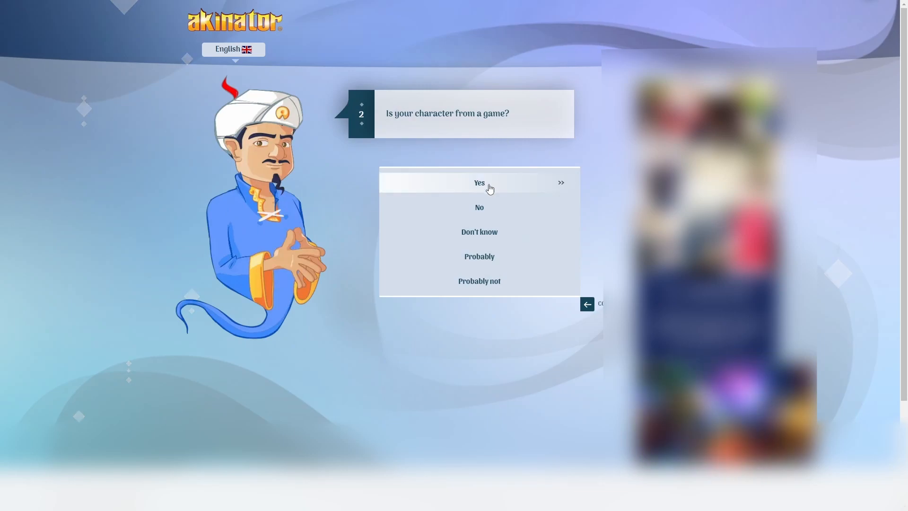
left_click(479, 182)
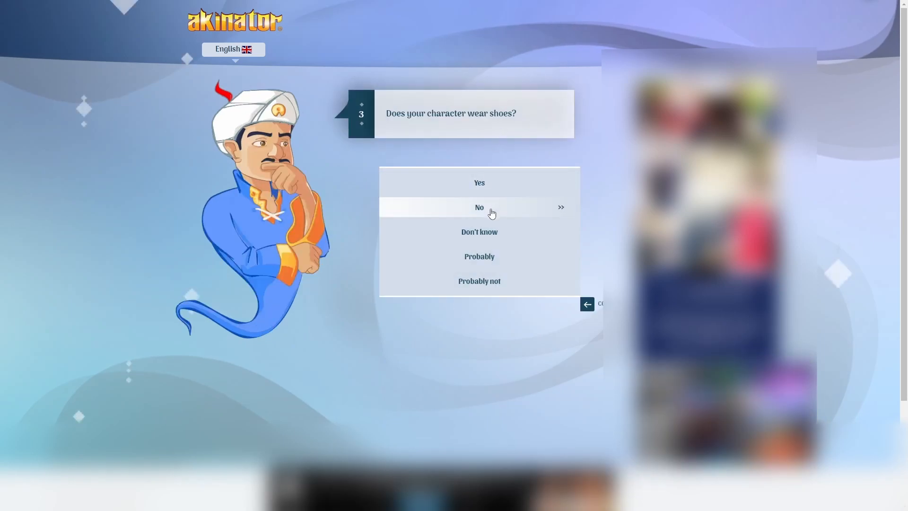
left_click(479, 207)
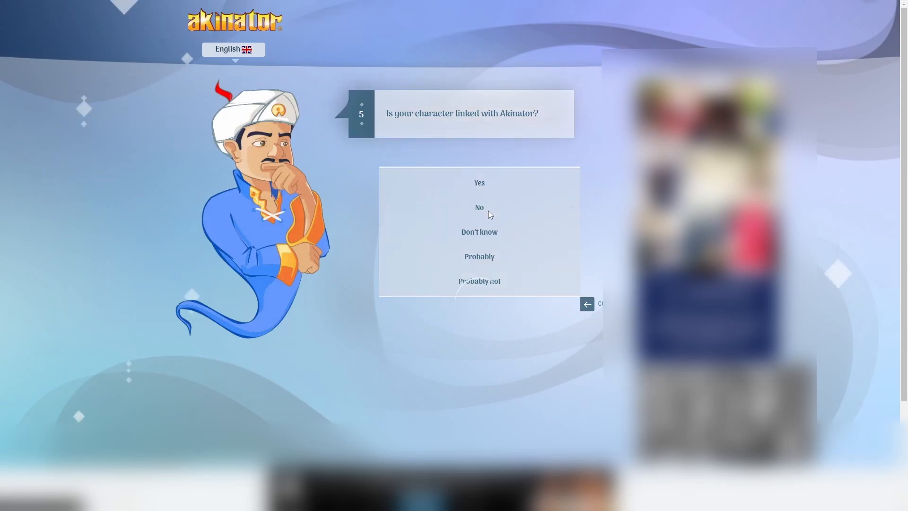
mouse_move(508, 132)
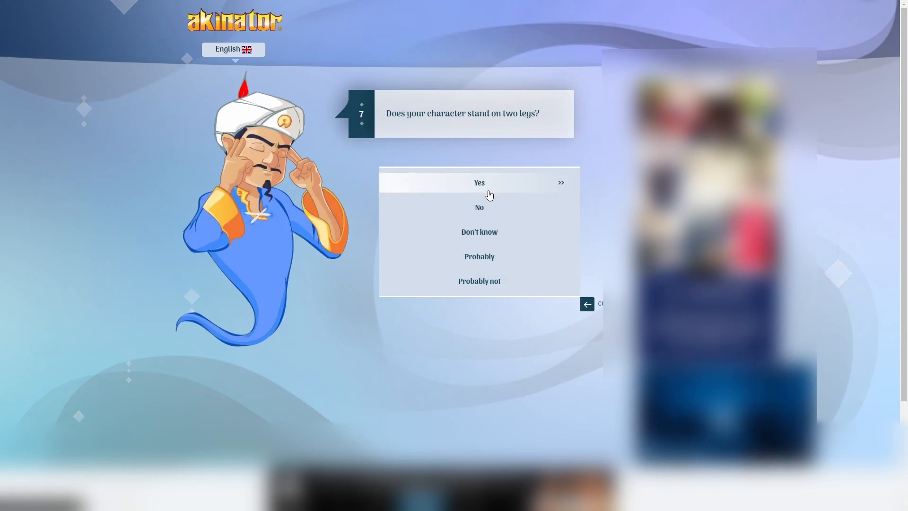
left_click(479, 182)
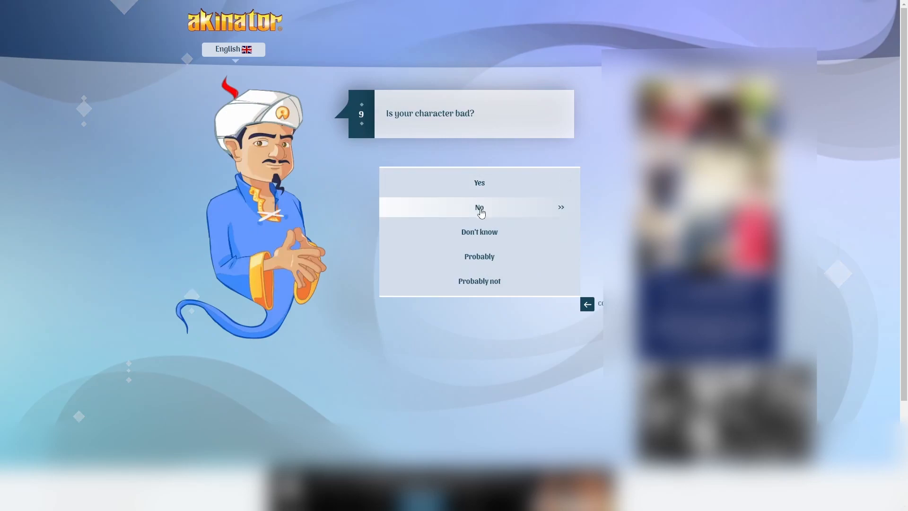
mouse_move(478, 235)
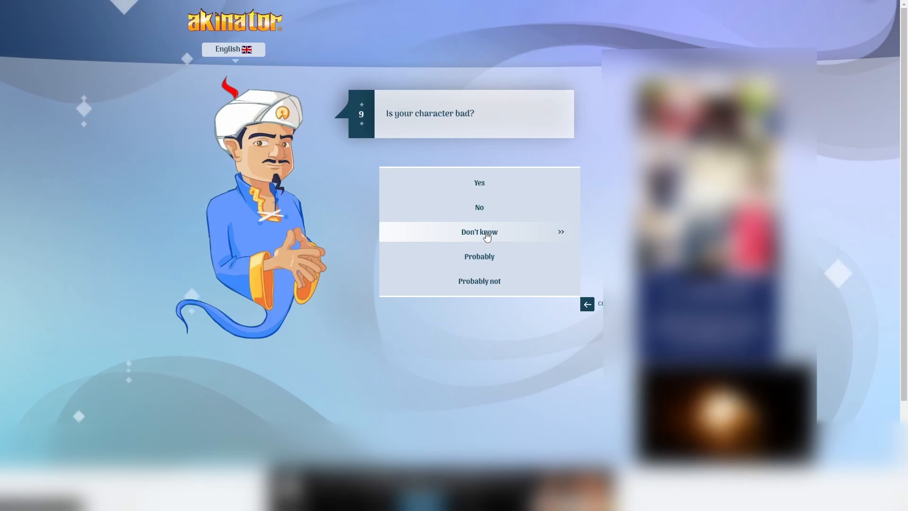
left_click(478, 232)
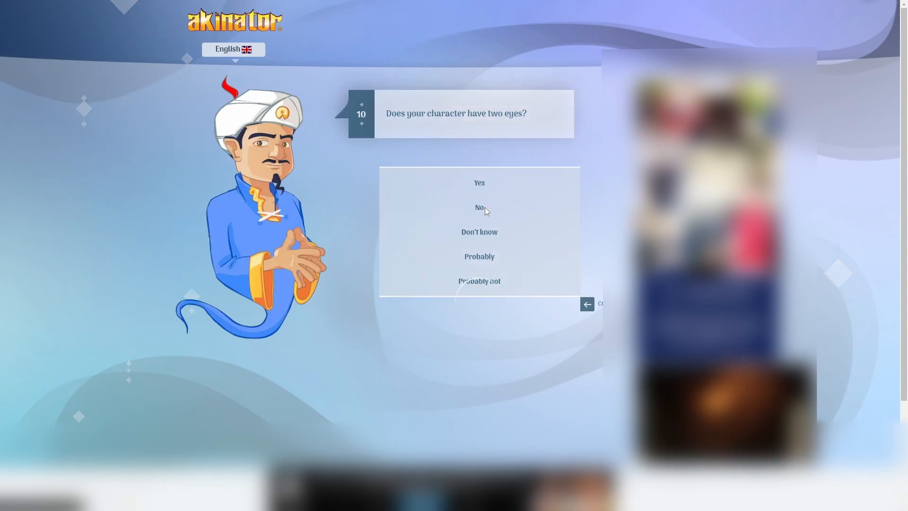
left_click(478, 208)
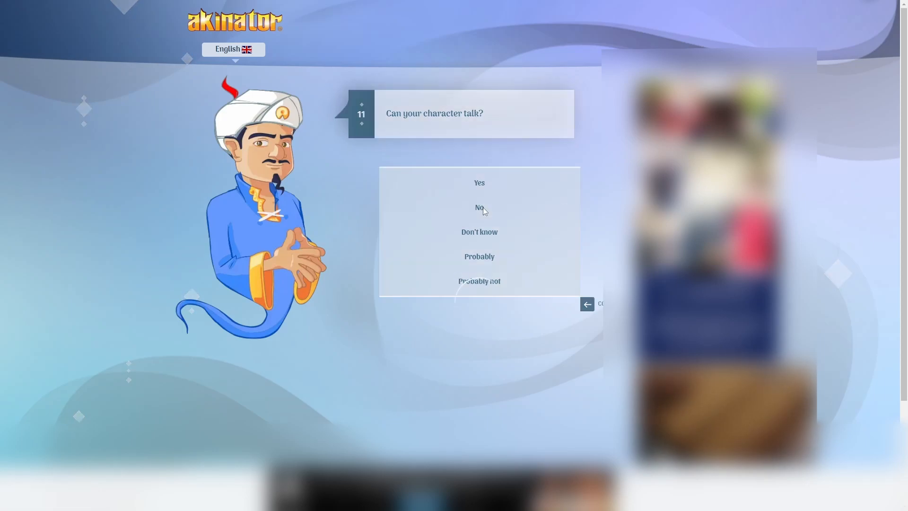
- Answer: cannot talk, not in Armenia, is a monster, cannot move, not ROBLOX, no pumpkin, no
left_click(478, 207)
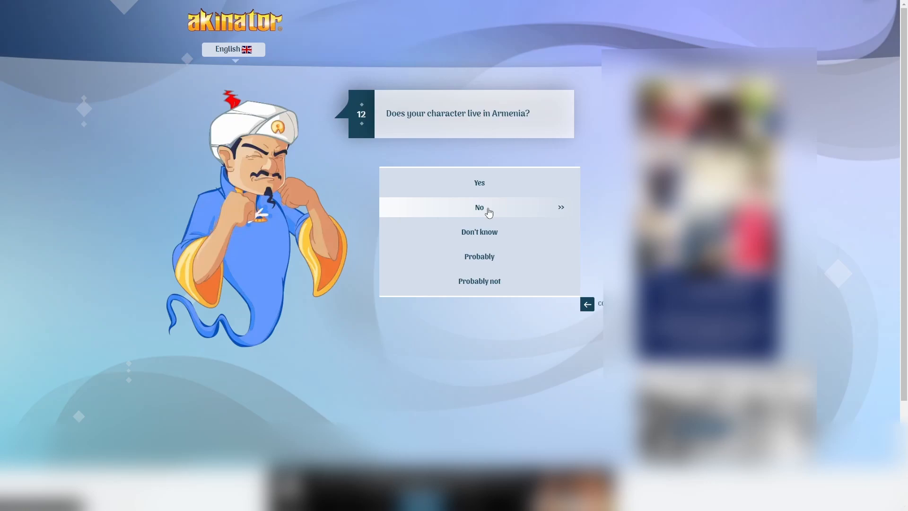
left_click(478, 207)
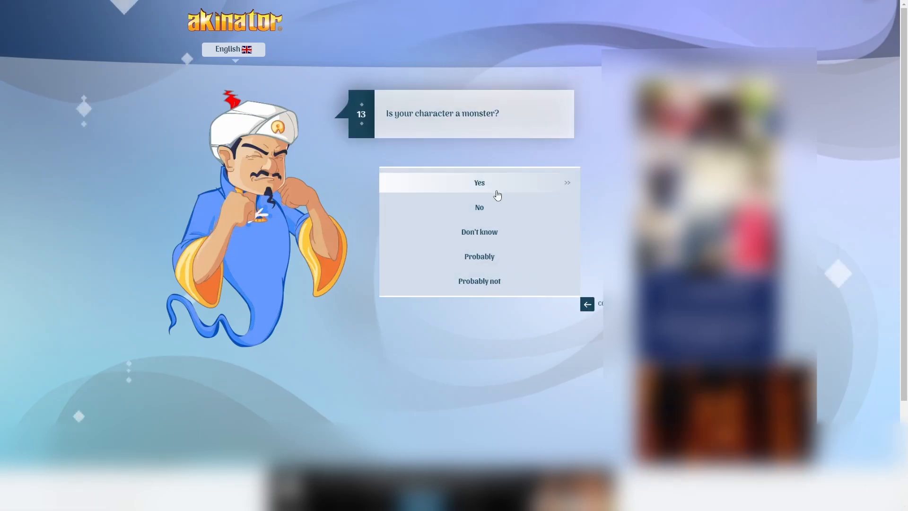
left_click(478, 182)
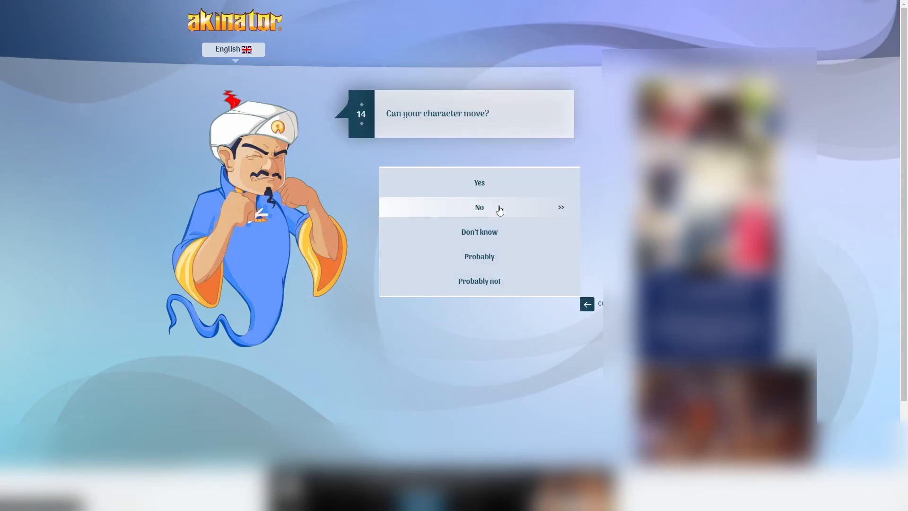
left_click(479, 207)
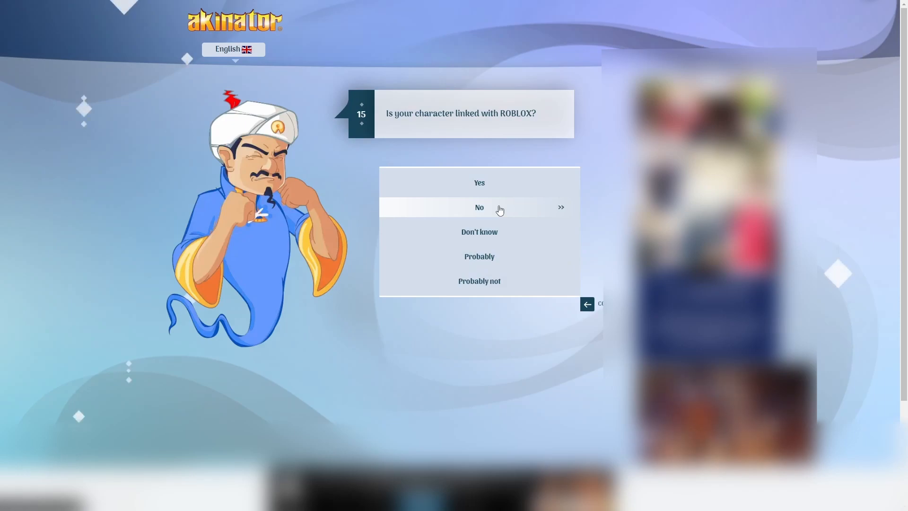
left_click(478, 207)
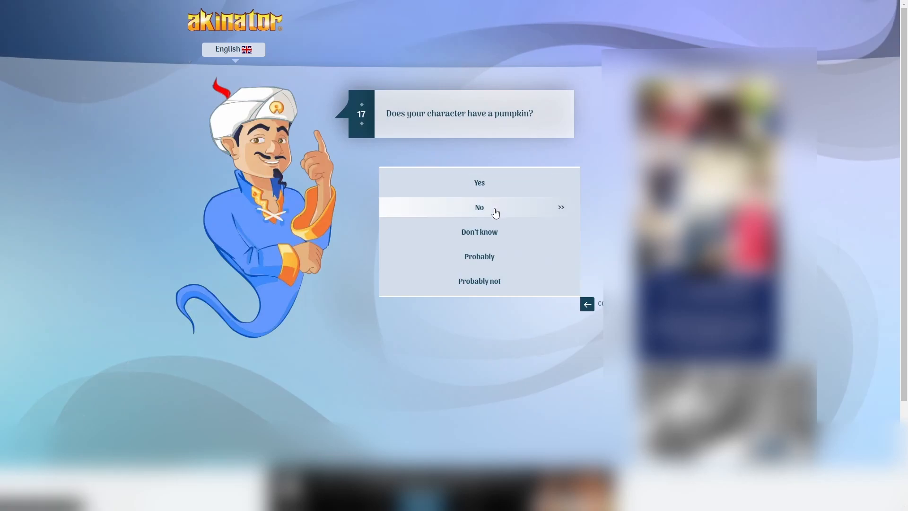
left_click(478, 207)
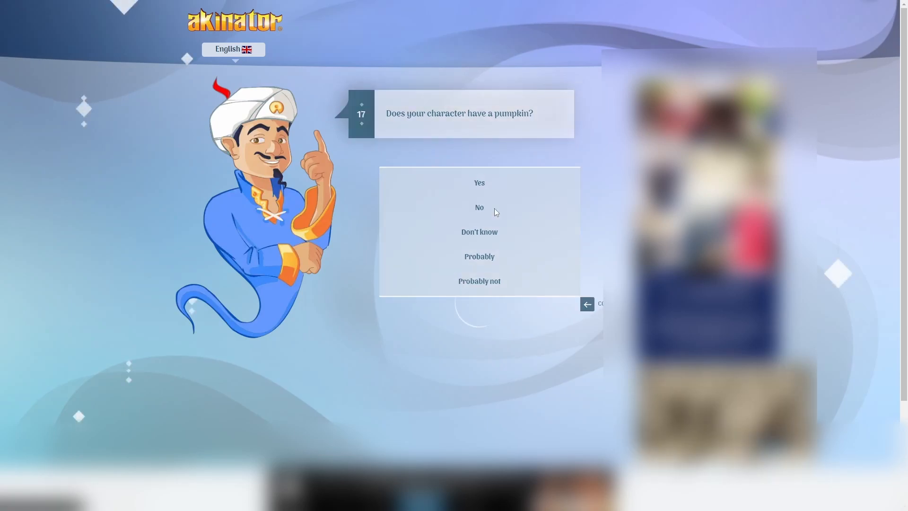
left_click(479, 208)
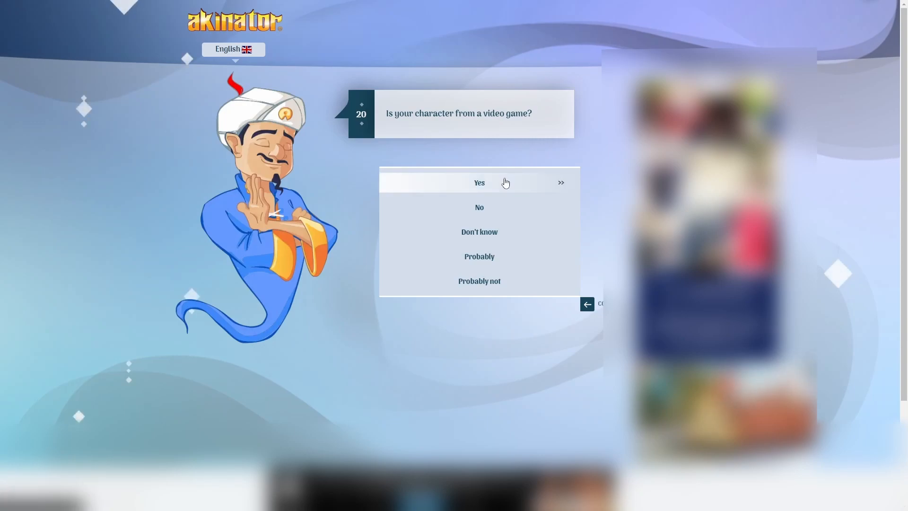
- Answer: from a video game, never a queen, not Minecraft, made of metal, fights, a machine, in Bloons Tower Defense
left_click(479, 183)
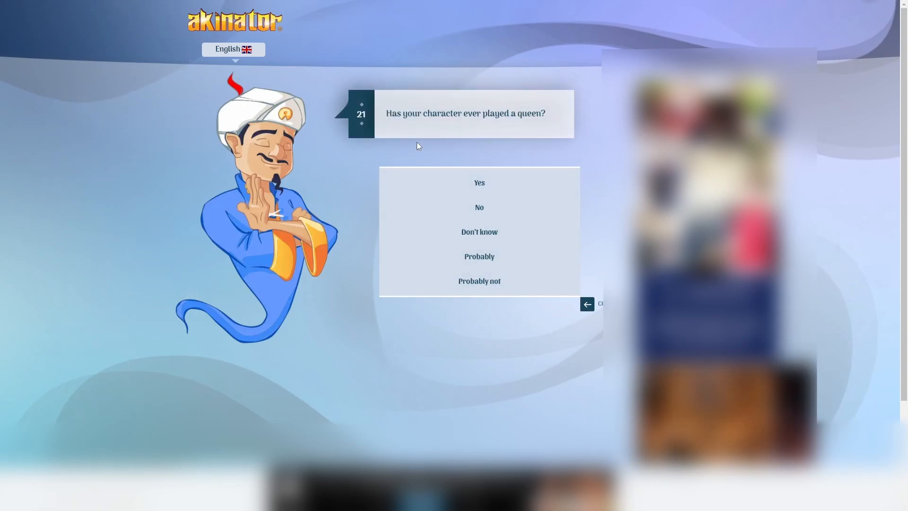
mouse_move(479, 207)
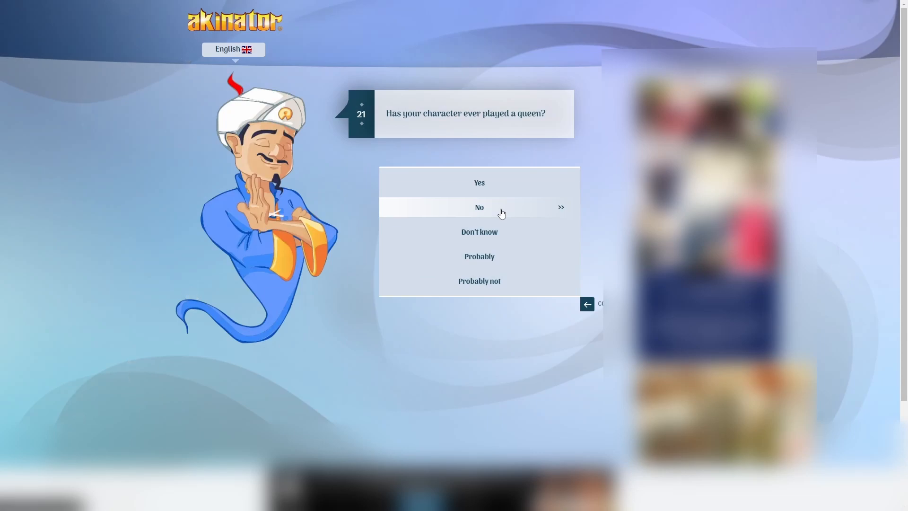
left_click(478, 208)
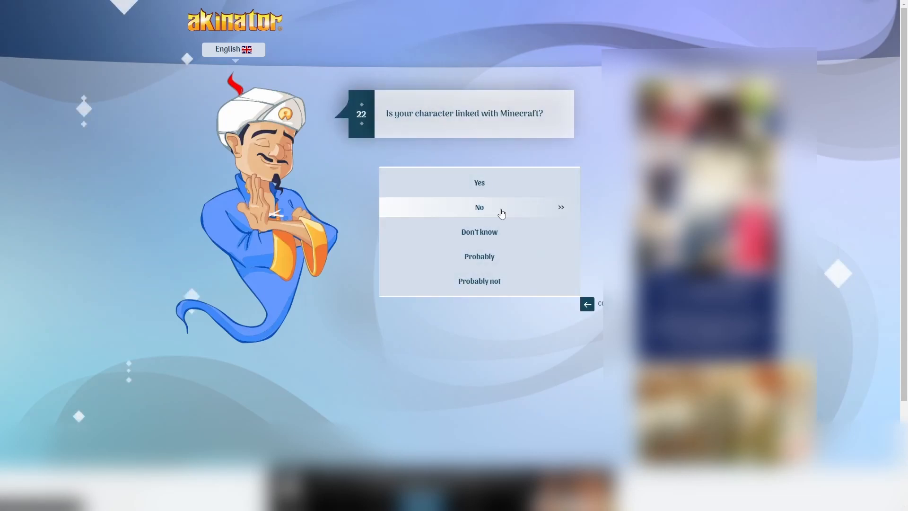
left_click(479, 207)
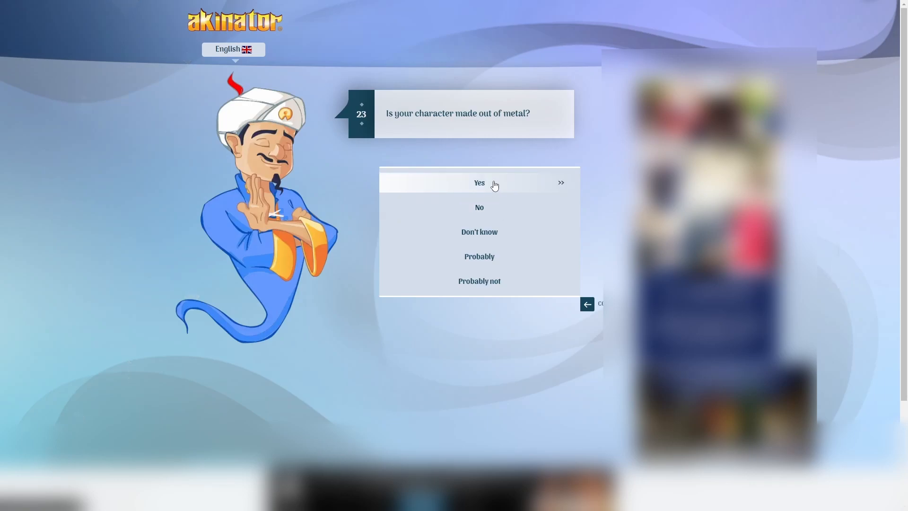
left_click(478, 182)
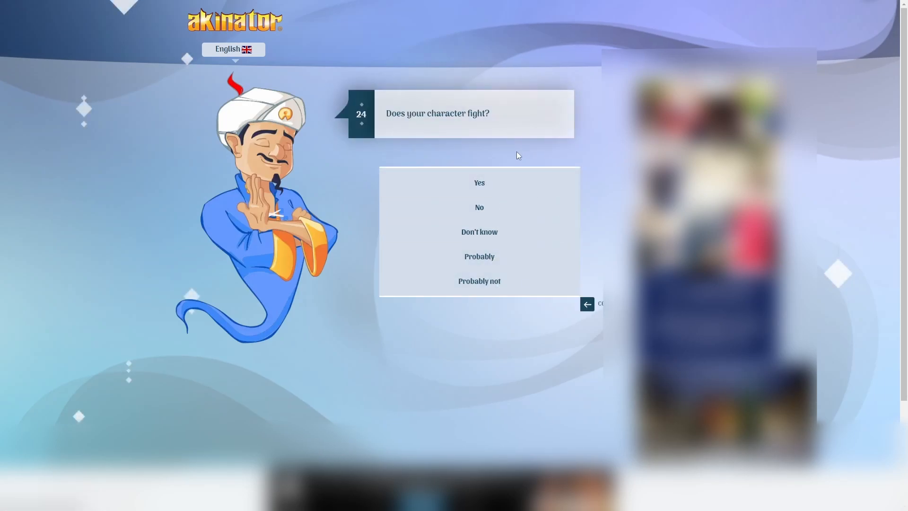
mouse_move(480, 183)
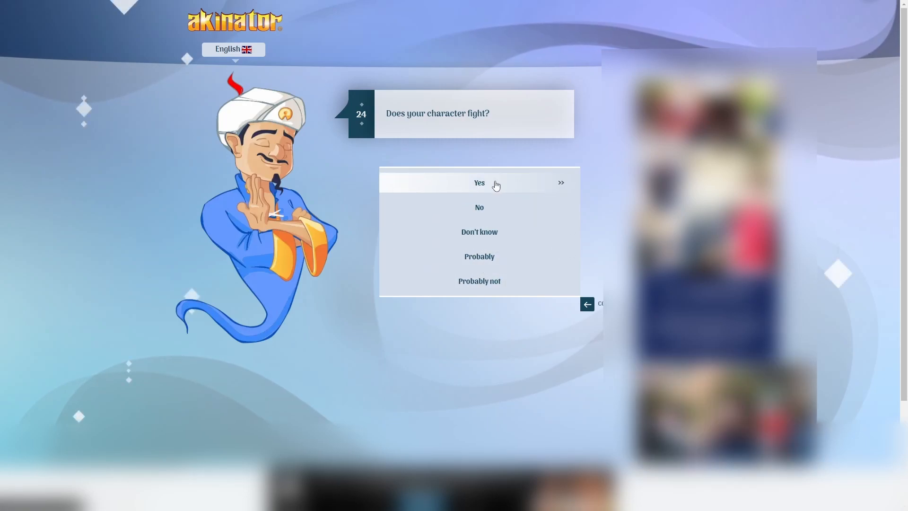
left_click(478, 183)
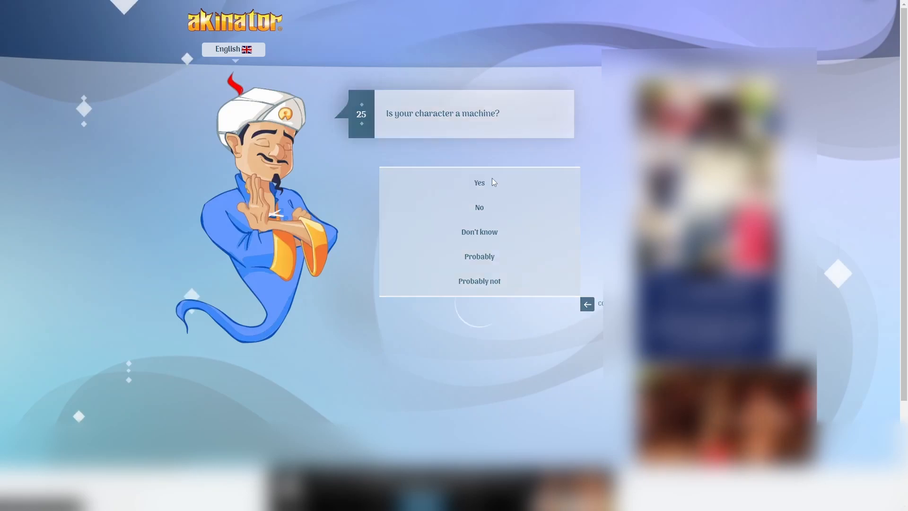
left_click(479, 182)
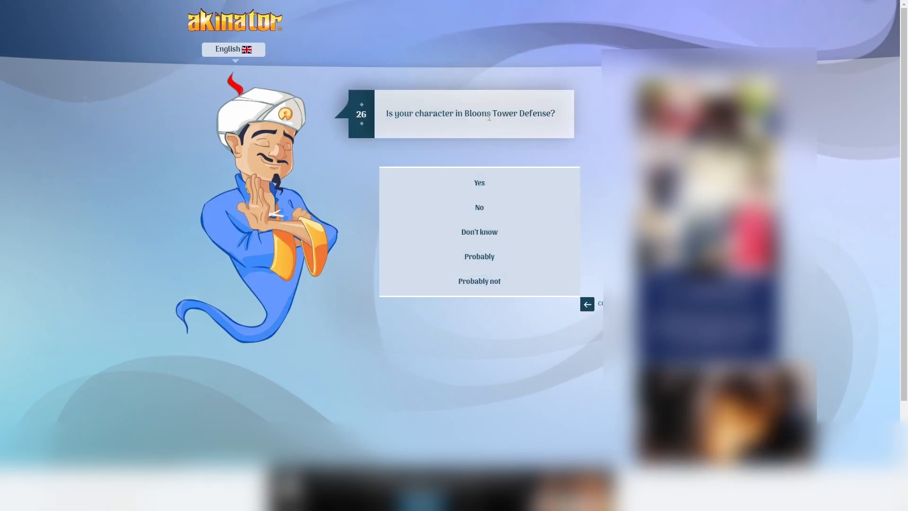
mouse_move(479, 183)
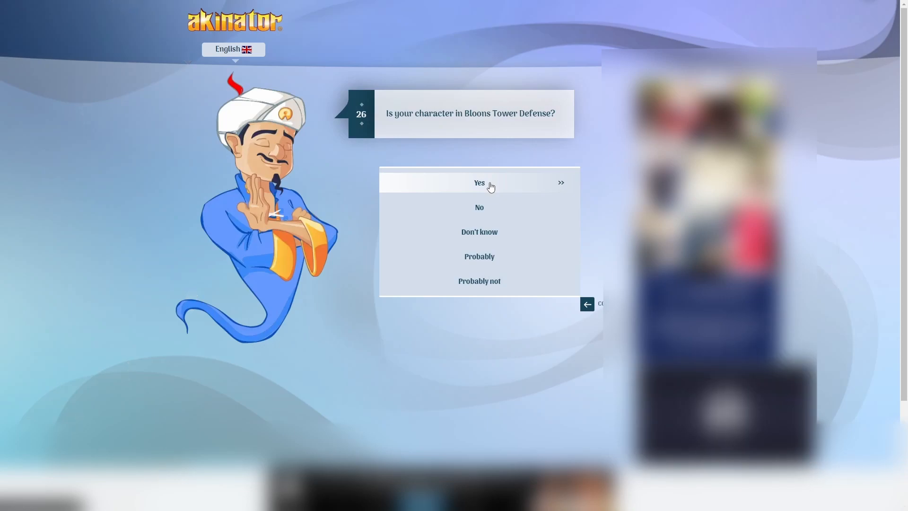
left_click(478, 182)
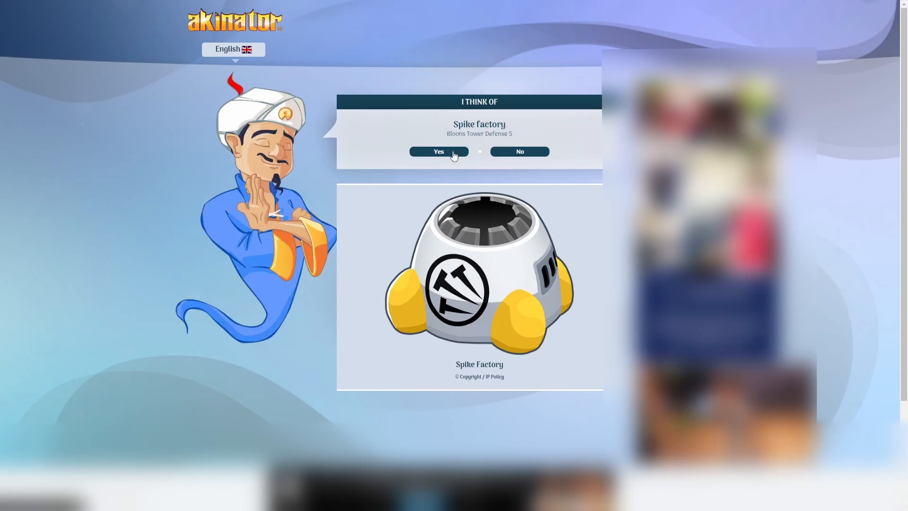
- Accept Spike Factory as the correct guess and choose Play again
left_click(438, 151)
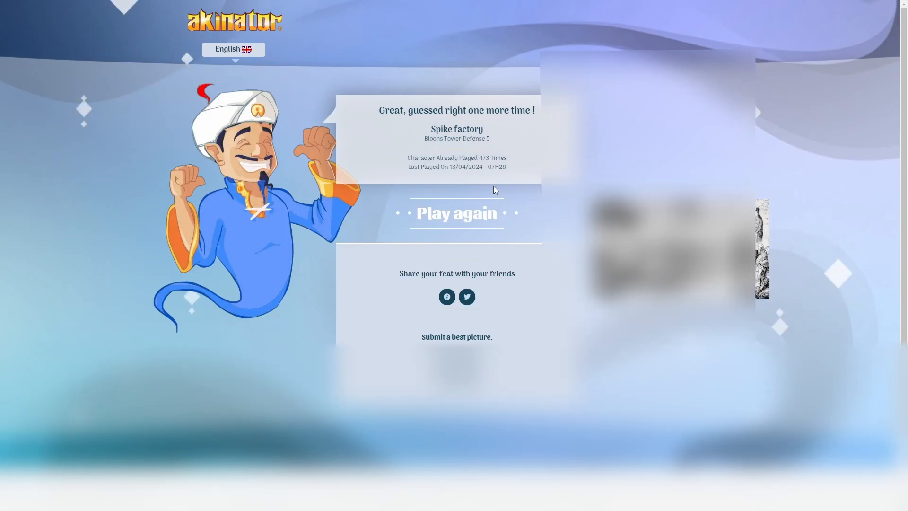
left_click(456, 213)
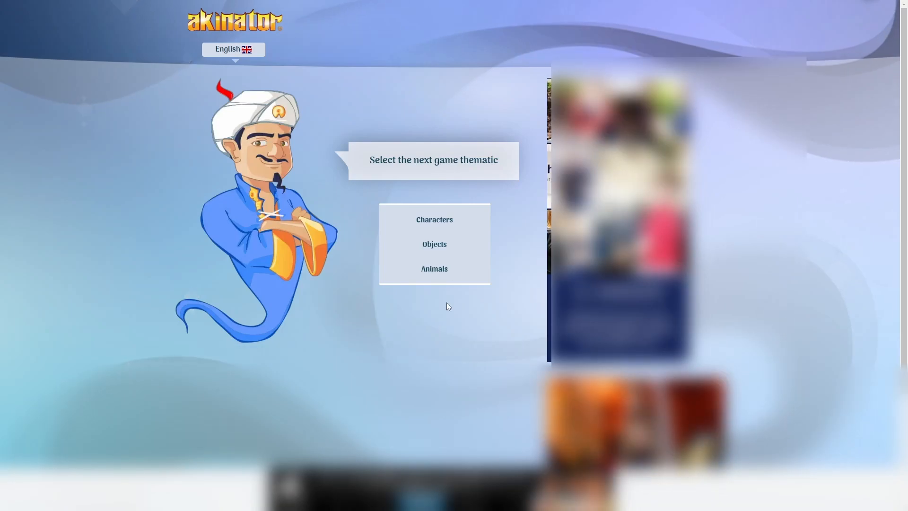
mouse_move(455, 221)
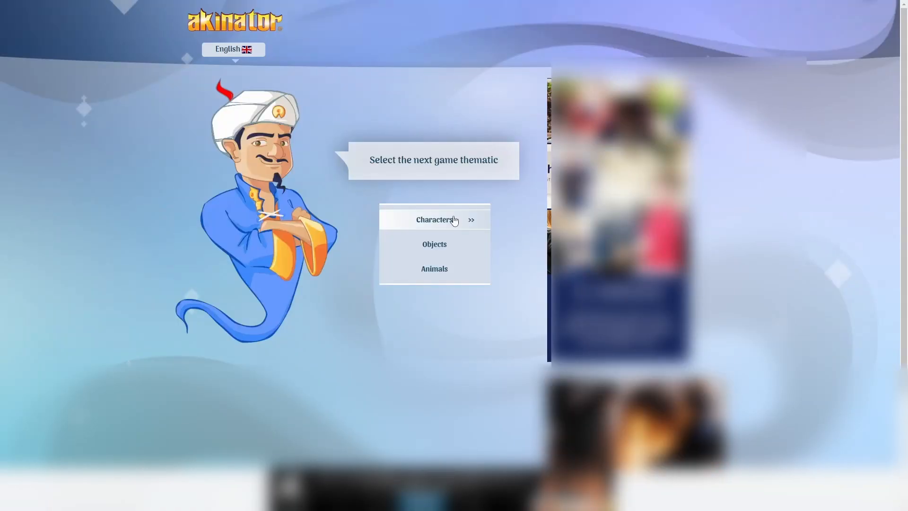
- Start a Characters game and answer: not real, no hat, from a game, no human nose
left_click(434, 220)
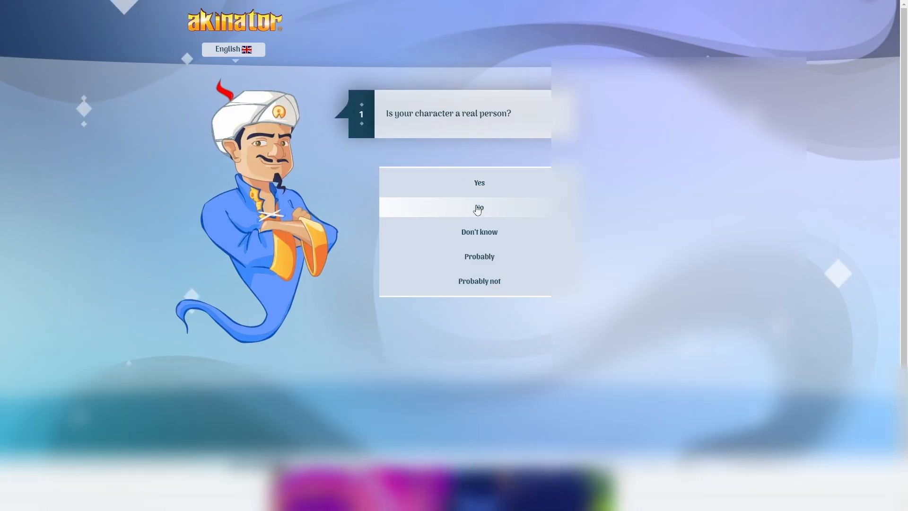
left_click(479, 208)
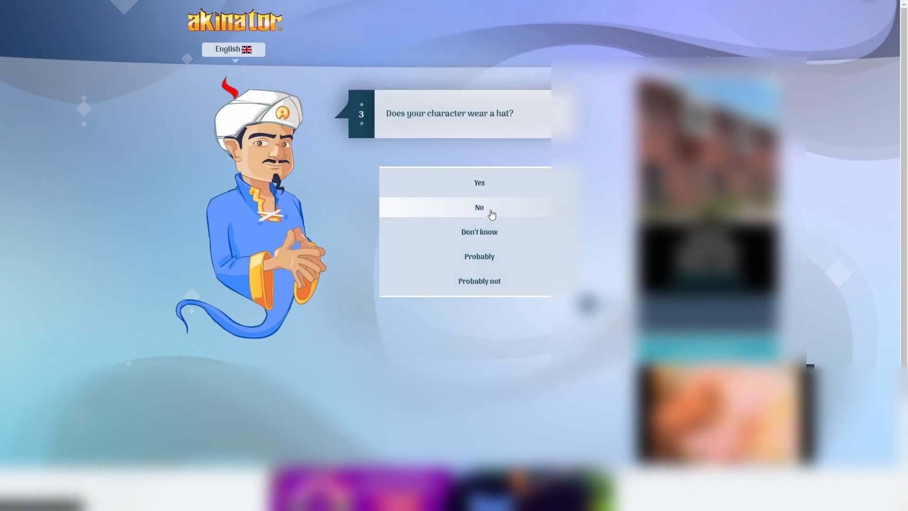
left_click(478, 207)
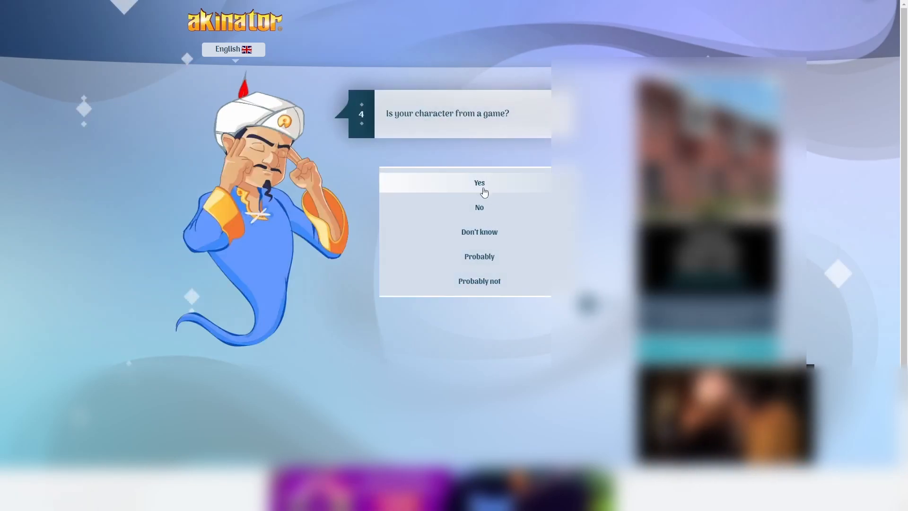
left_click(478, 183)
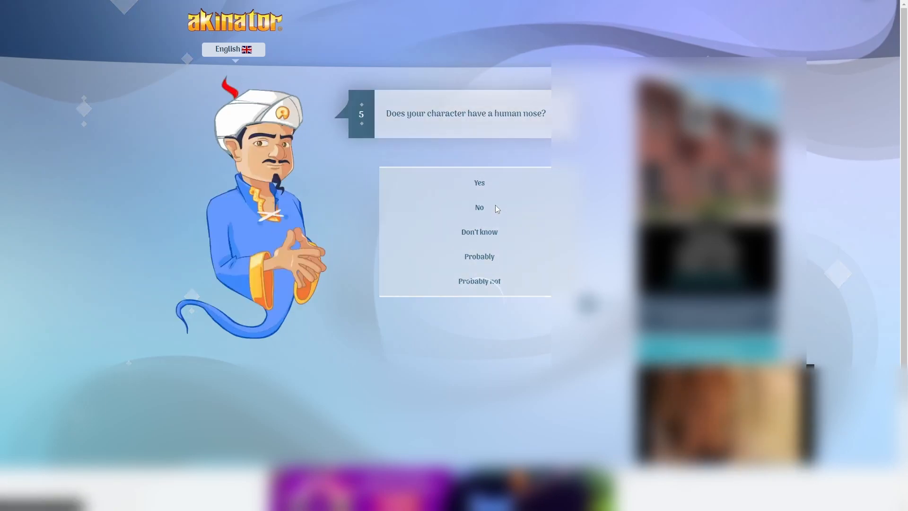
left_click(478, 207)
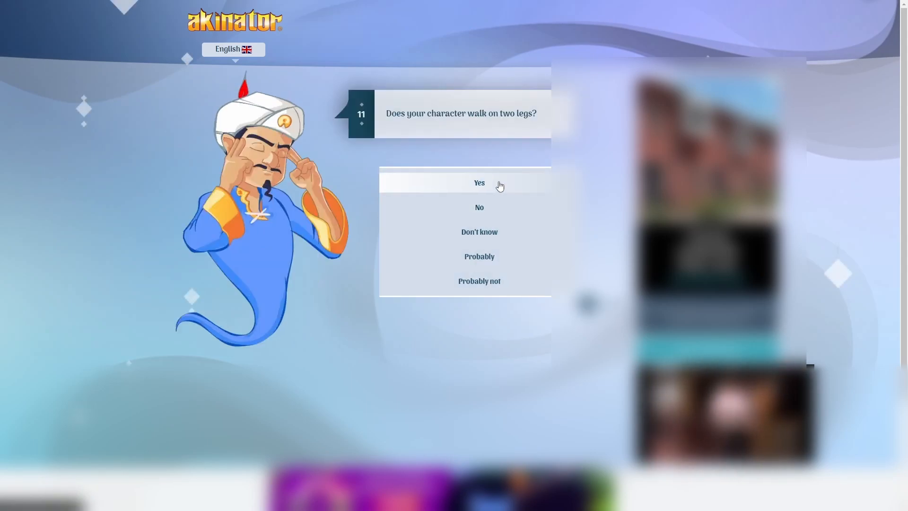
- Answer yes to two legs, then no to Nintendo, fighting, Snowdin, group, blue suit, movie and tanks
left_click(479, 183)
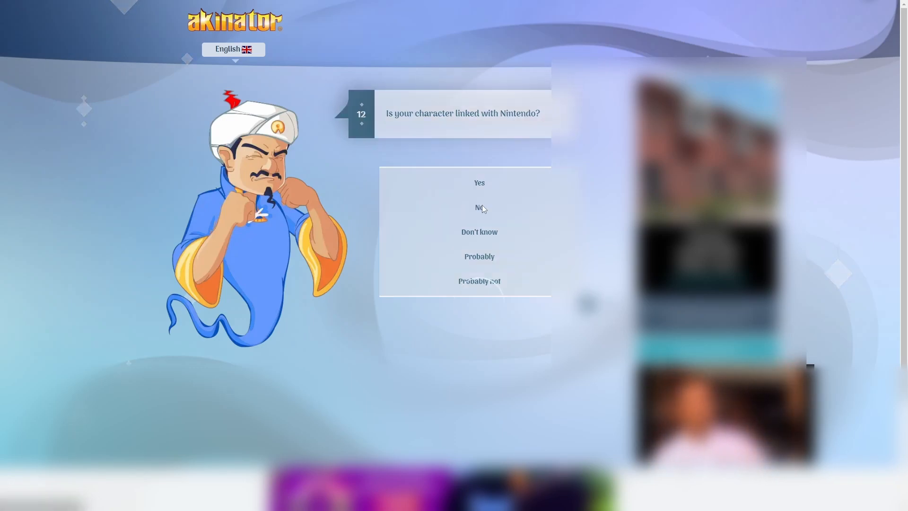
left_click(479, 208)
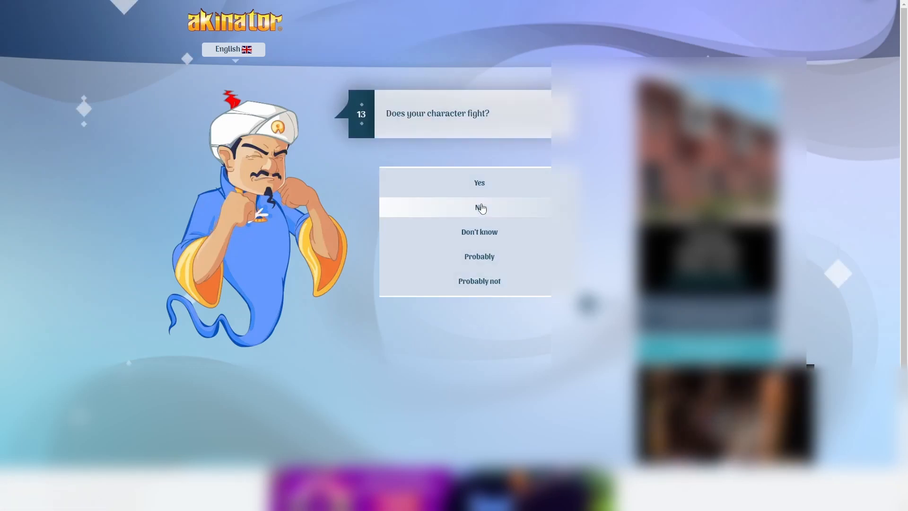
left_click(479, 207)
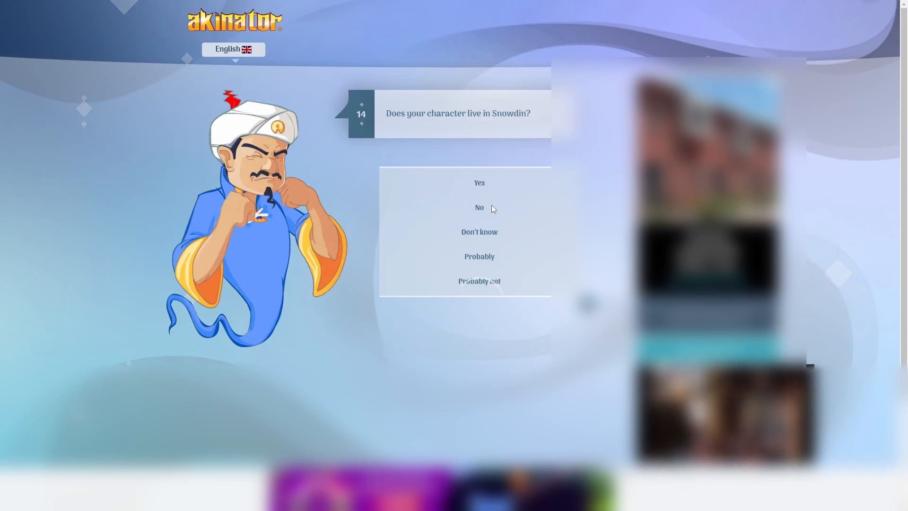
left_click(478, 207)
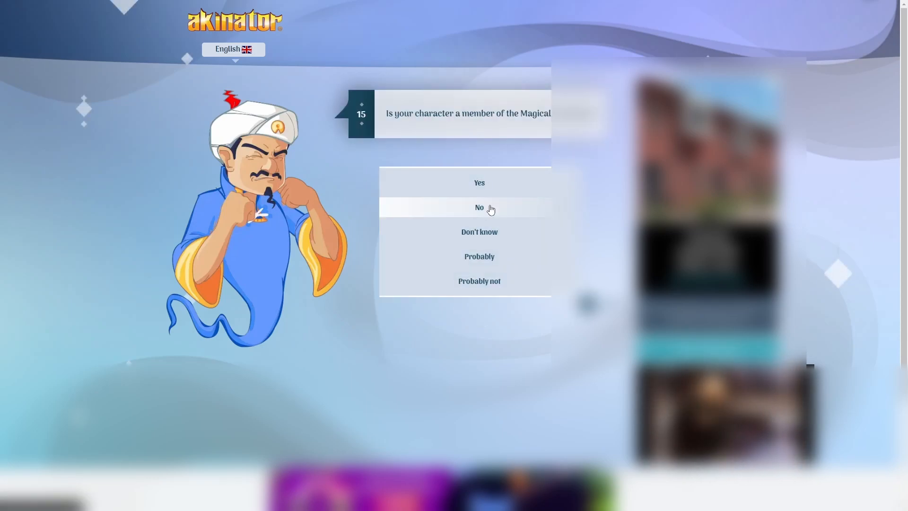
left_click(479, 207)
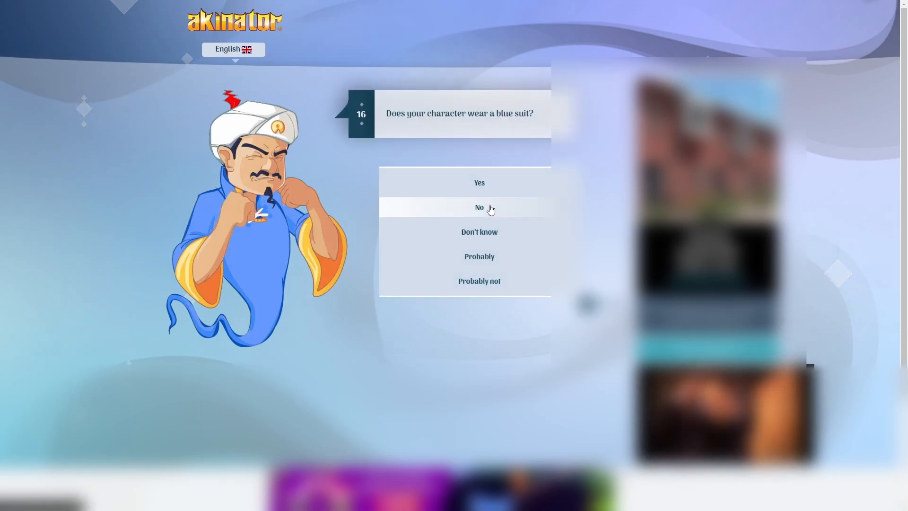
left_click(478, 208)
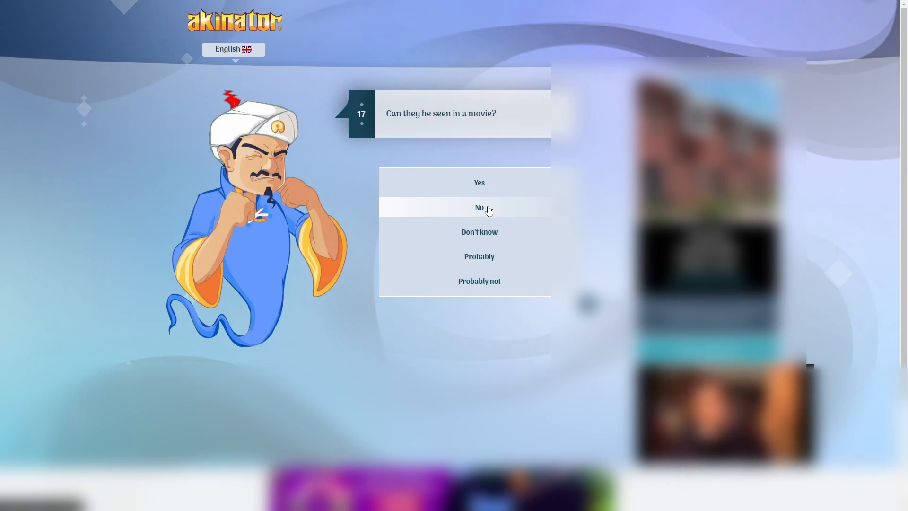
left_click(478, 207)
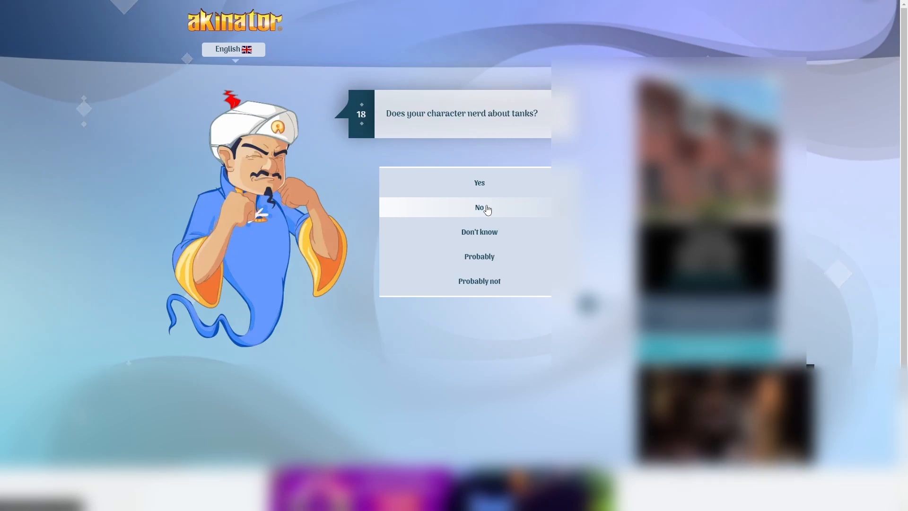
left_click(478, 207)
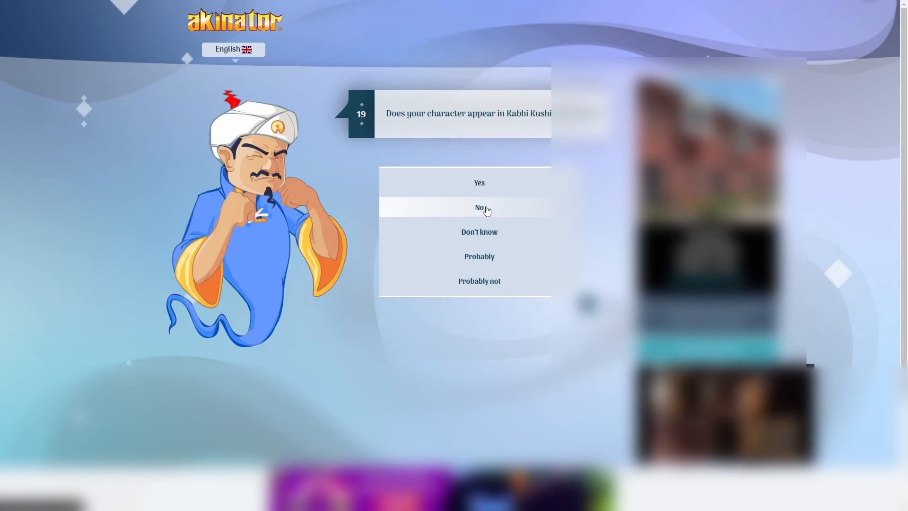
- Answer no to film, Beyblade, control, monkey; yes to fists, big, fighting balloons; no to magic
left_click(479, 207)
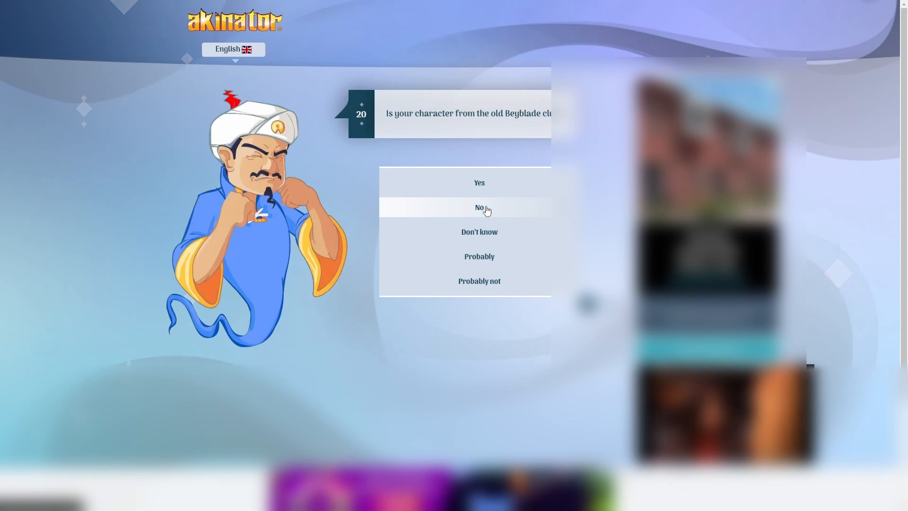
left_click(479, 207)
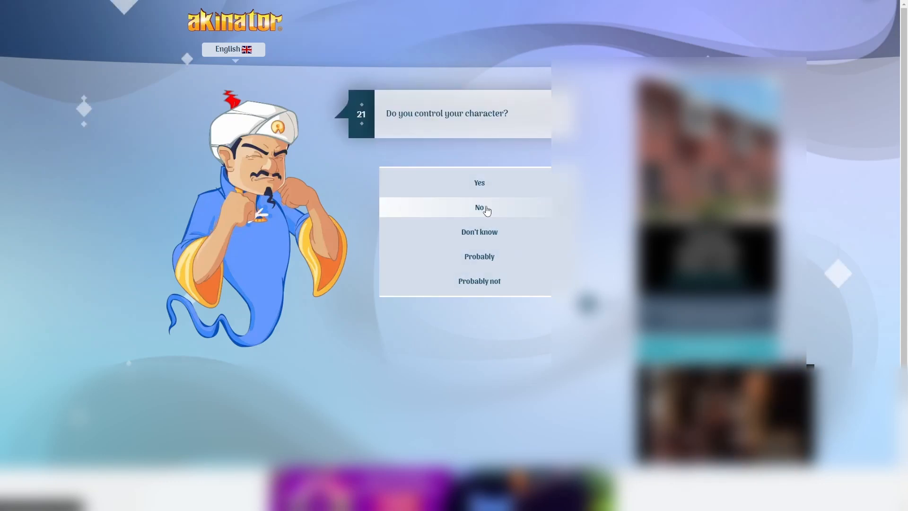
mouse_move(493, 215)
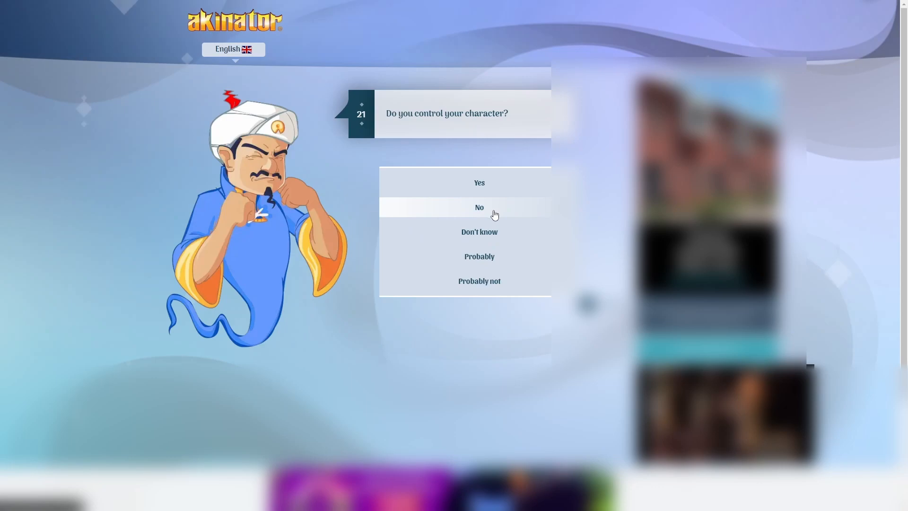
left_click(478, 207)
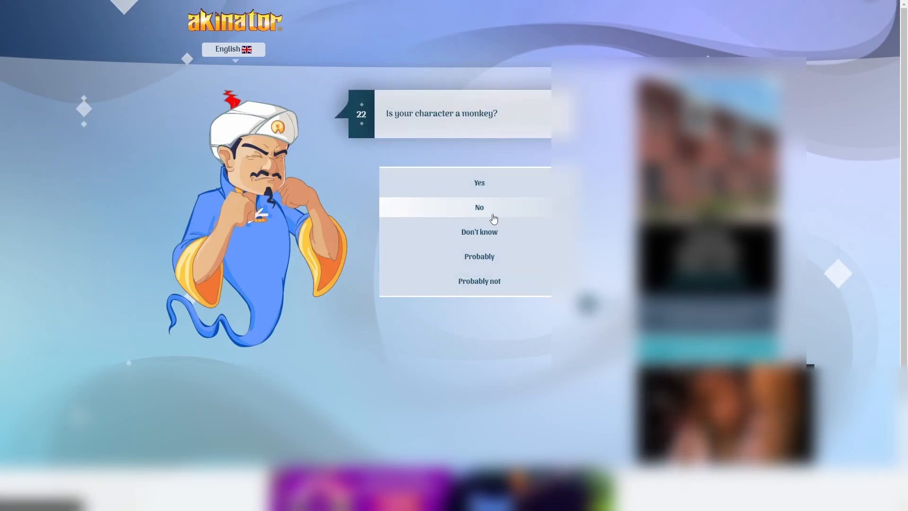
left_click(479, 207)
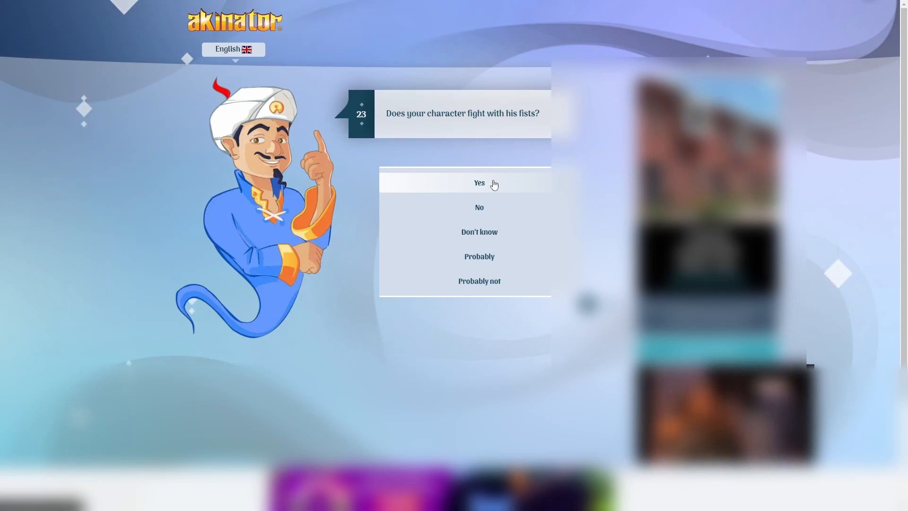
mouse_move(501, 139)
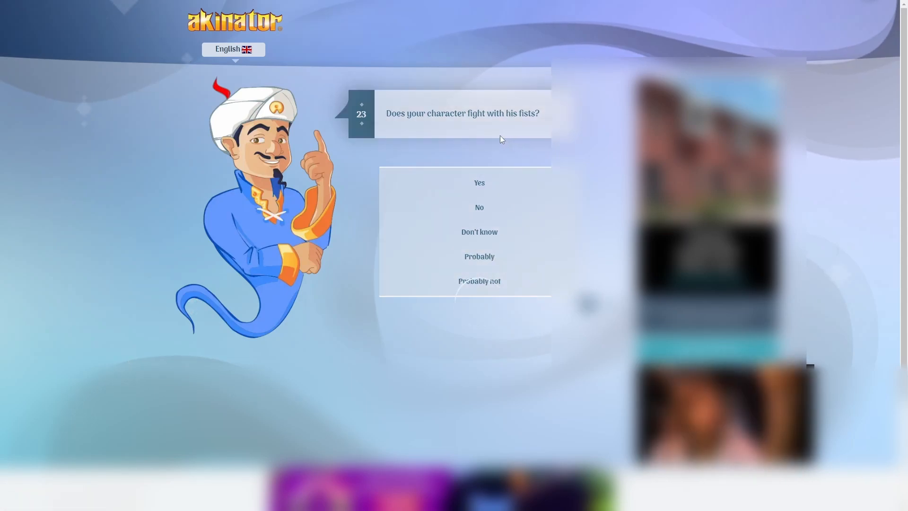
left_click(479, 183)
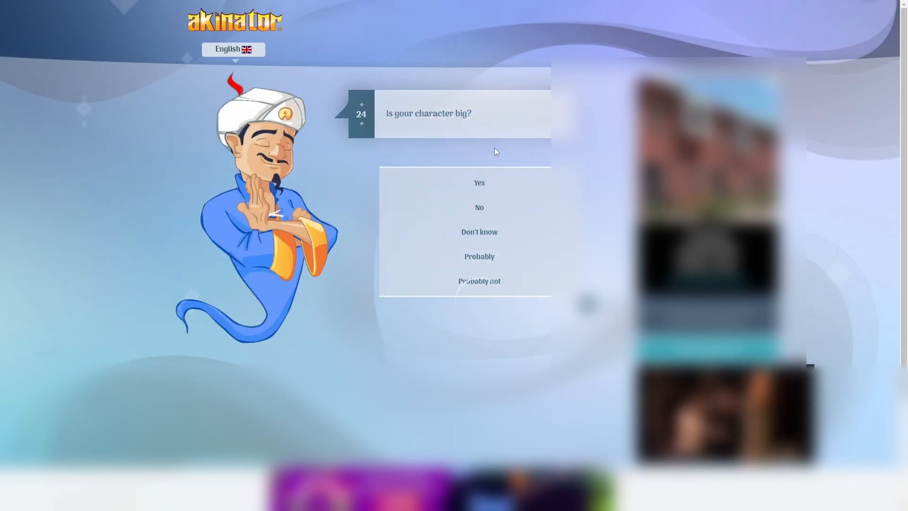
left_click(479, 182)
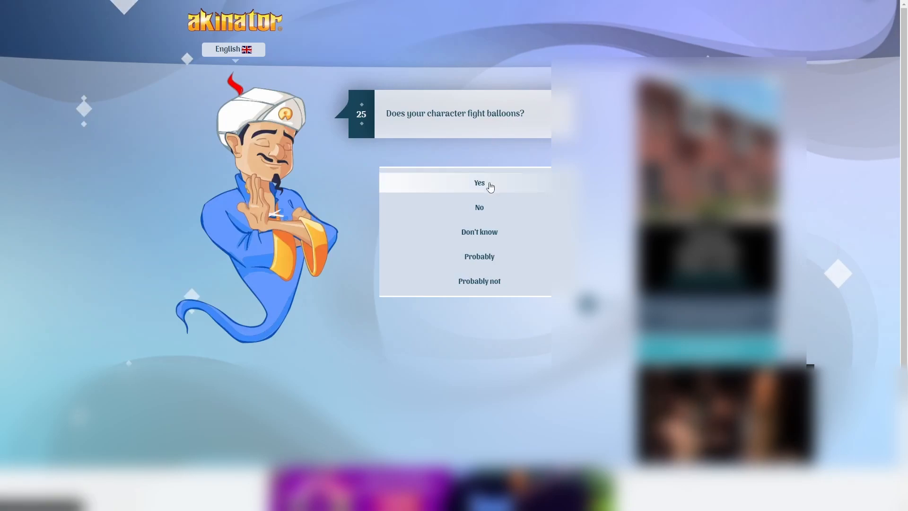
left_click(479, 183)
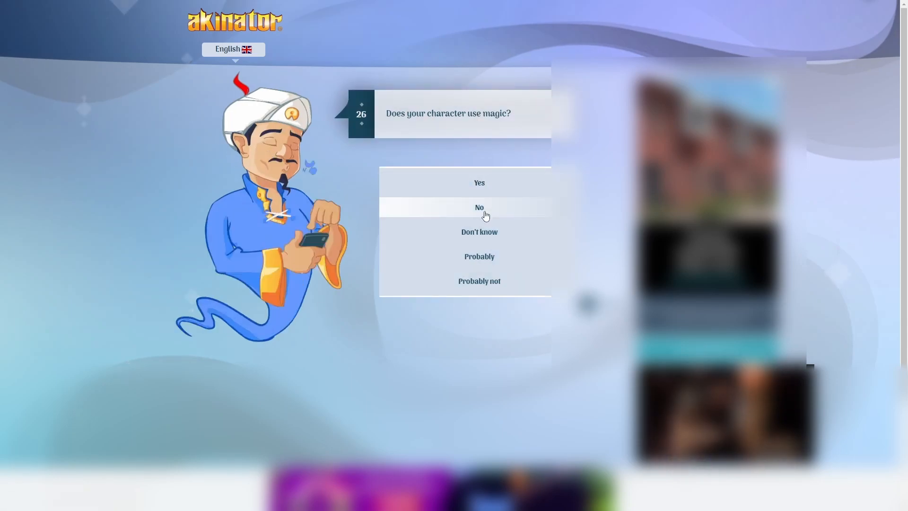
left_click(479, 207)
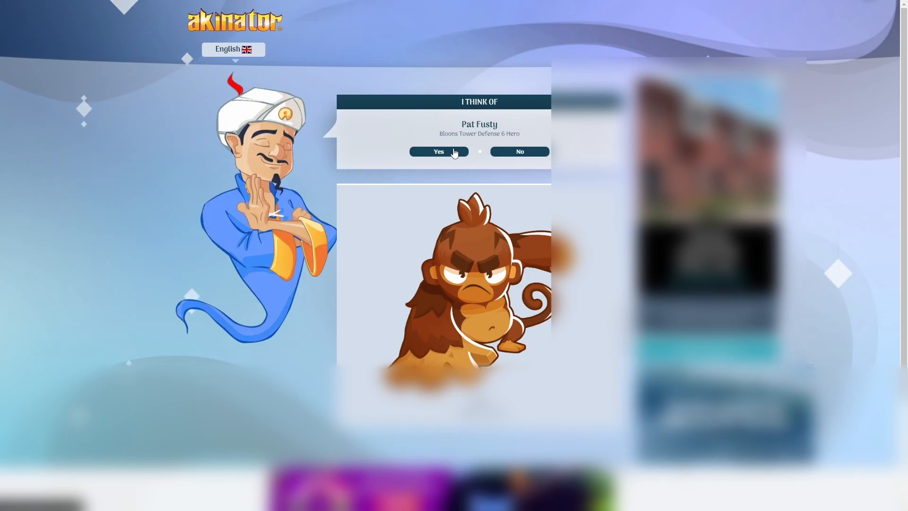
- Confirm the Pat Fusty guess as correct
left_click(438, 151)
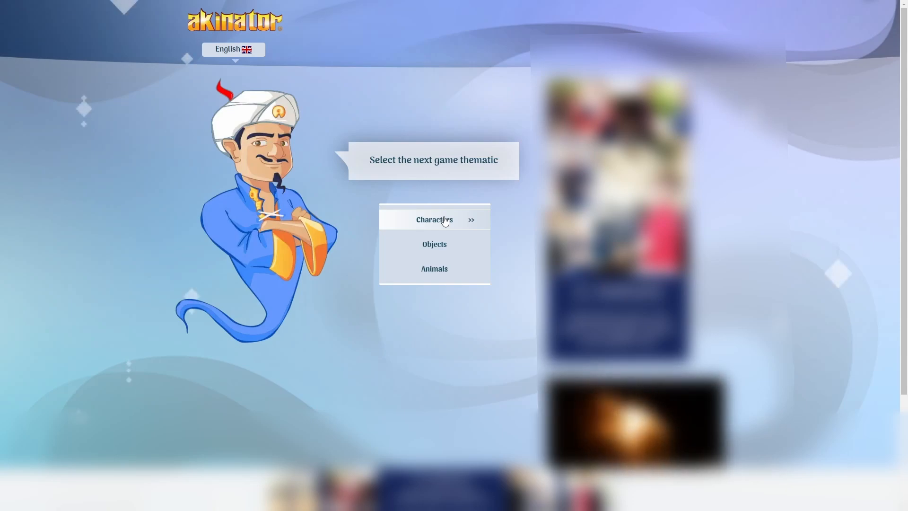
mouse_move(452, 250)
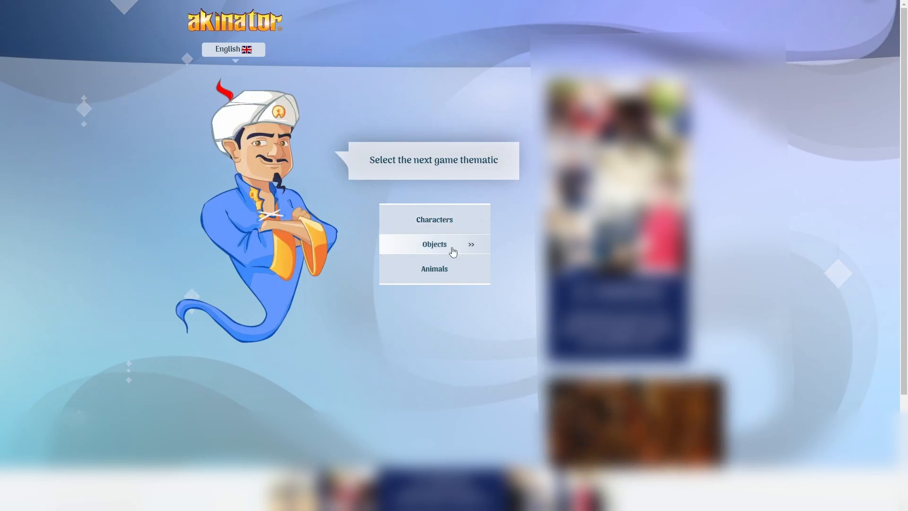
mouse_move(469, 204)
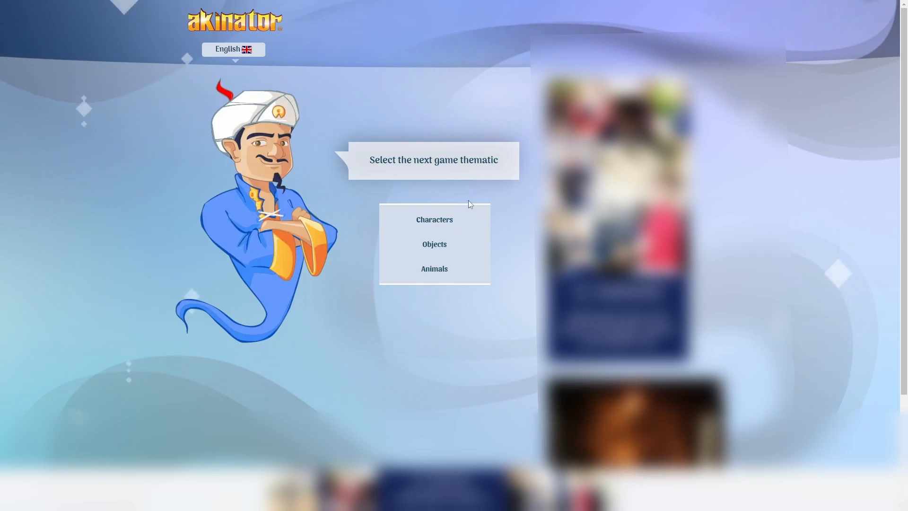
- Start a new character game: yes to being from a game, no to girl, nose, animal, hair, clothes, legs, eyes, killing
left_click(434, 220)
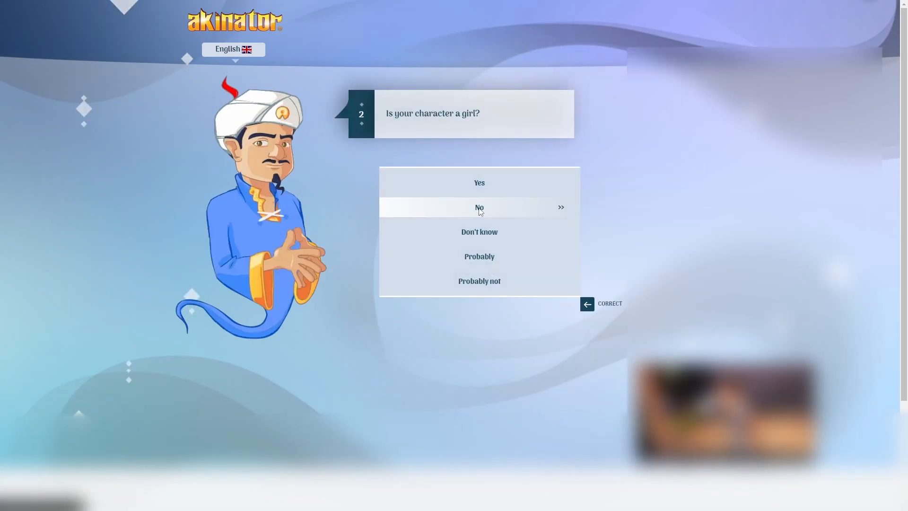
left_click(479, 207)
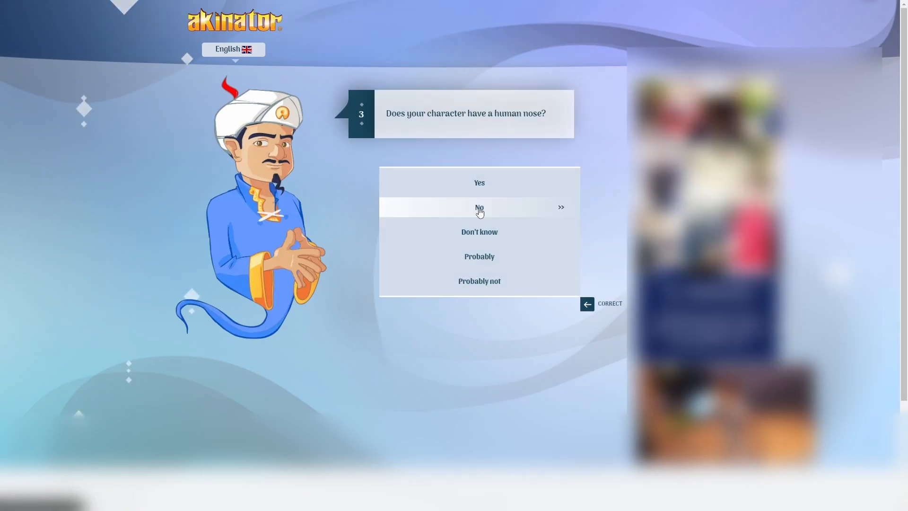
left_click(478, 207)
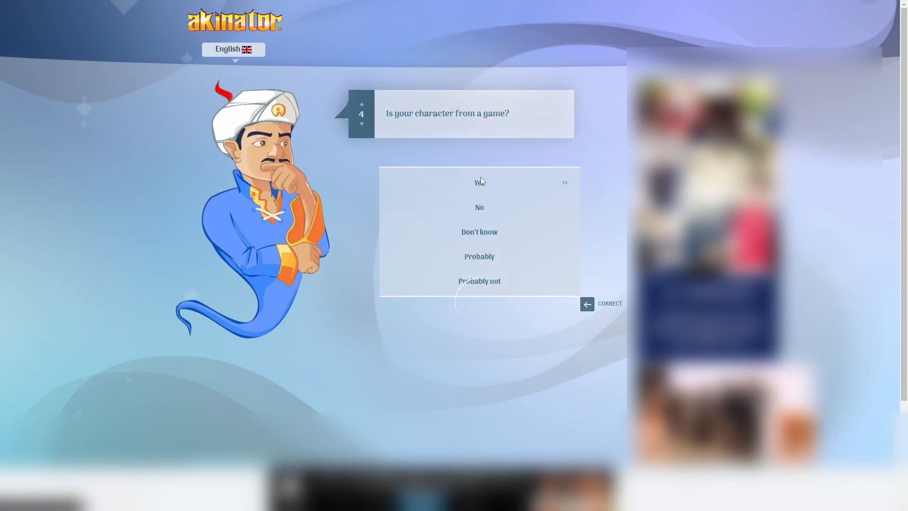
left_click(479, 183)
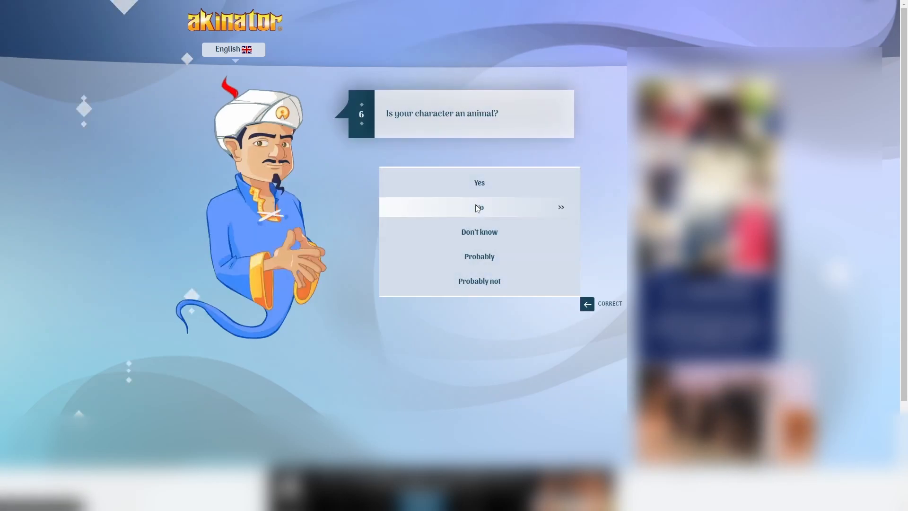
left_click(478, 207)
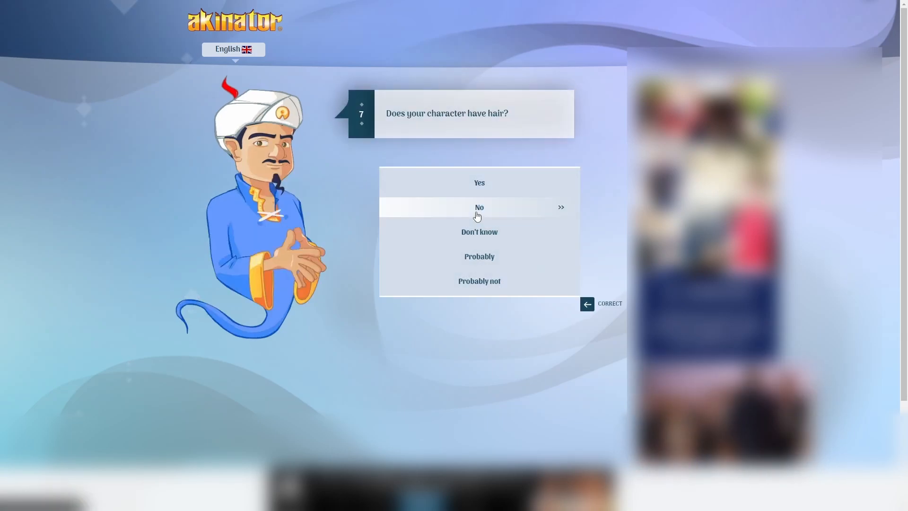
left_click(479, 208)
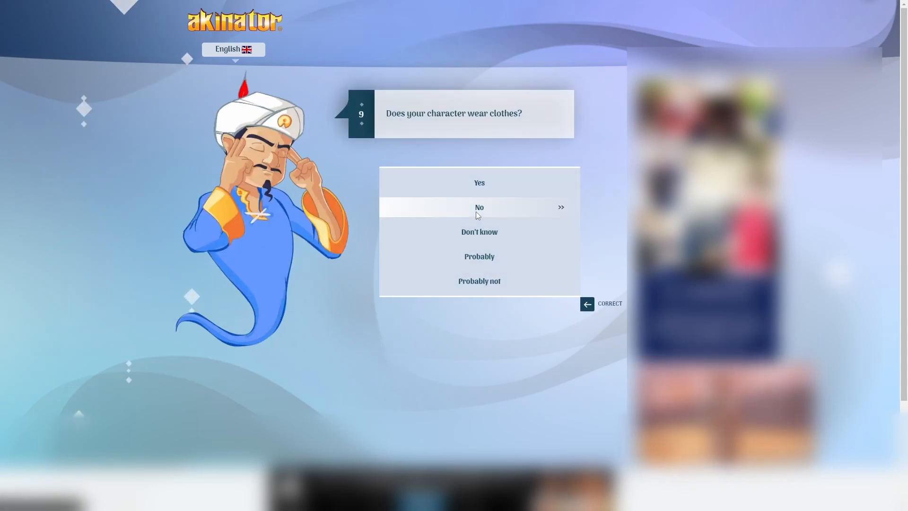
left_click(479, 207)
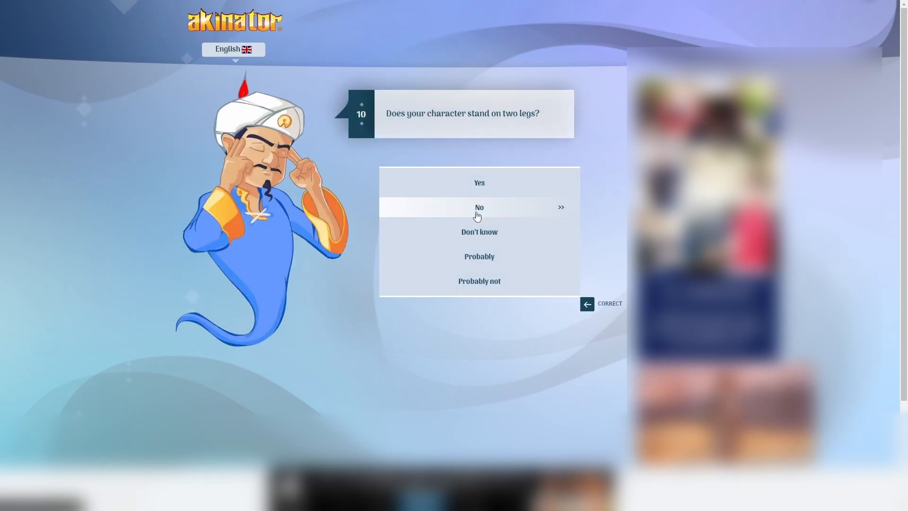
left_click(478, 207)
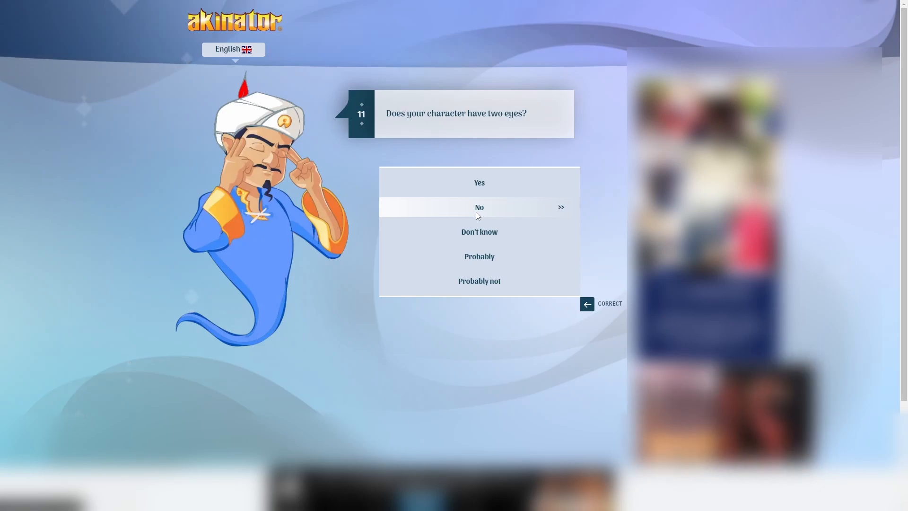
left_click(478, 207)
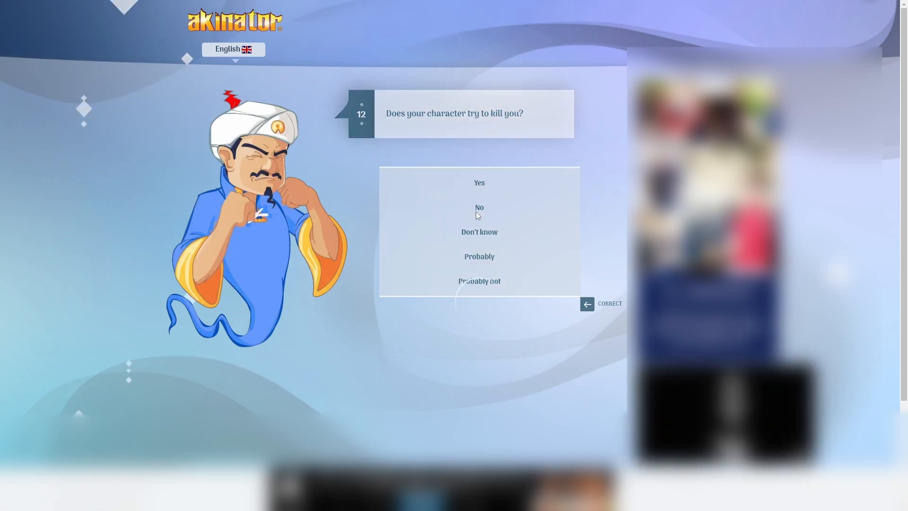
left_click(478, 208)
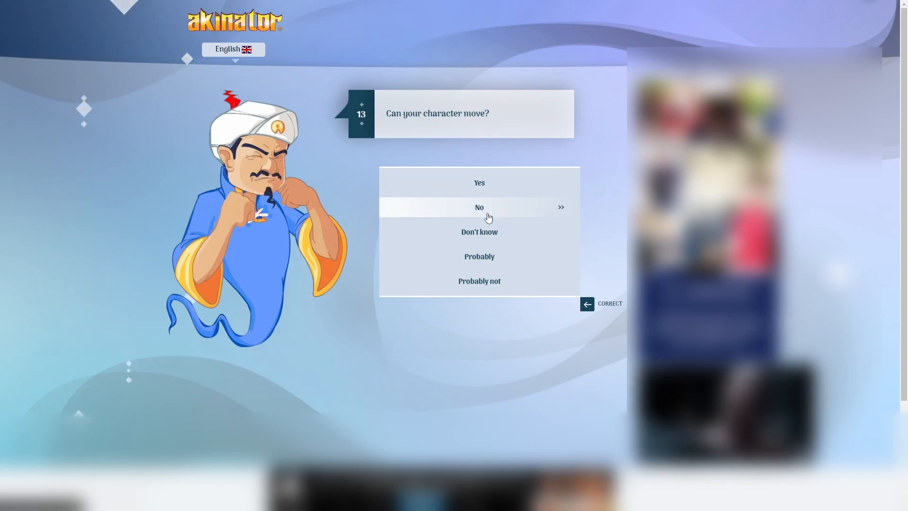
mouse_move(479, 257)
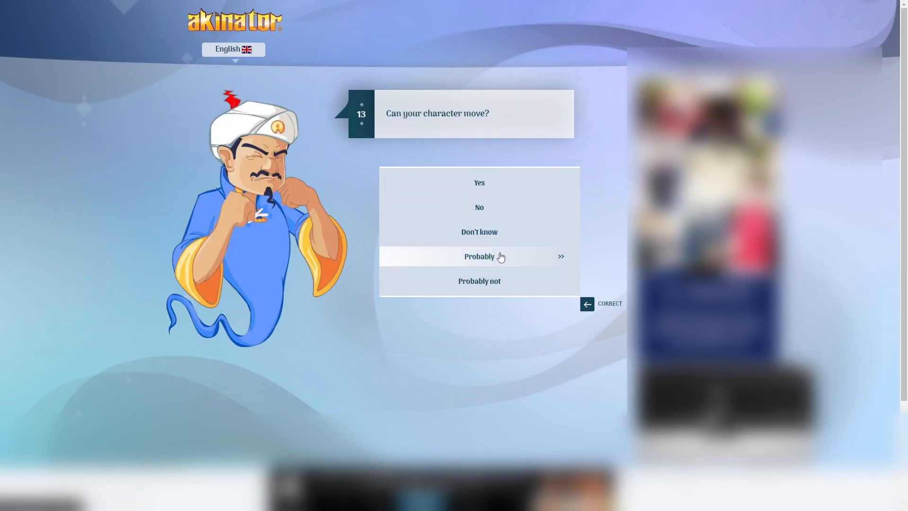
mouse_move(479, 207)
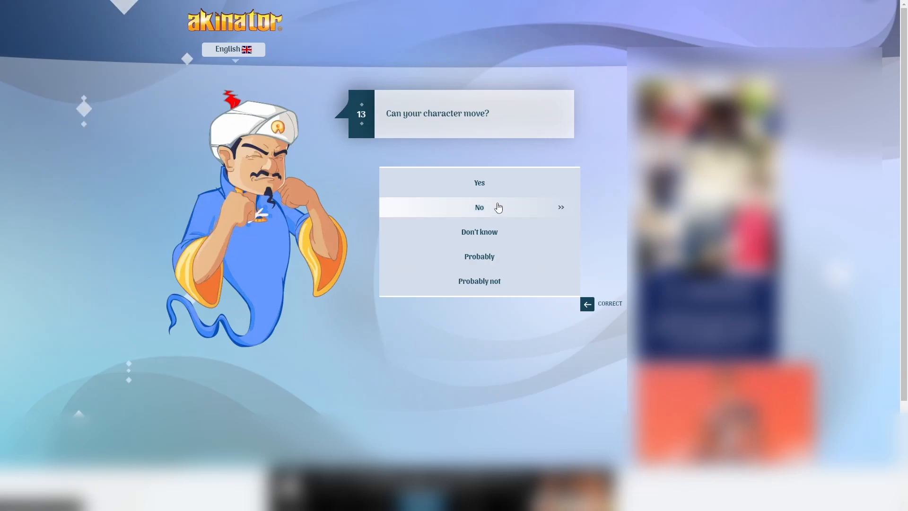
- Answer no to school, ROBLOX, toy collector, video game, speaking, squid; probably to fighting
left_click(479, 207)
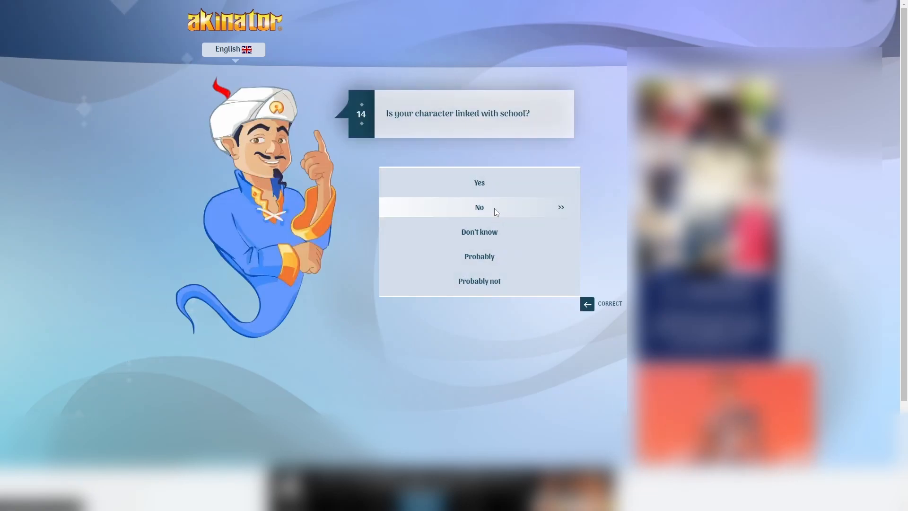
left_click(478, 207)
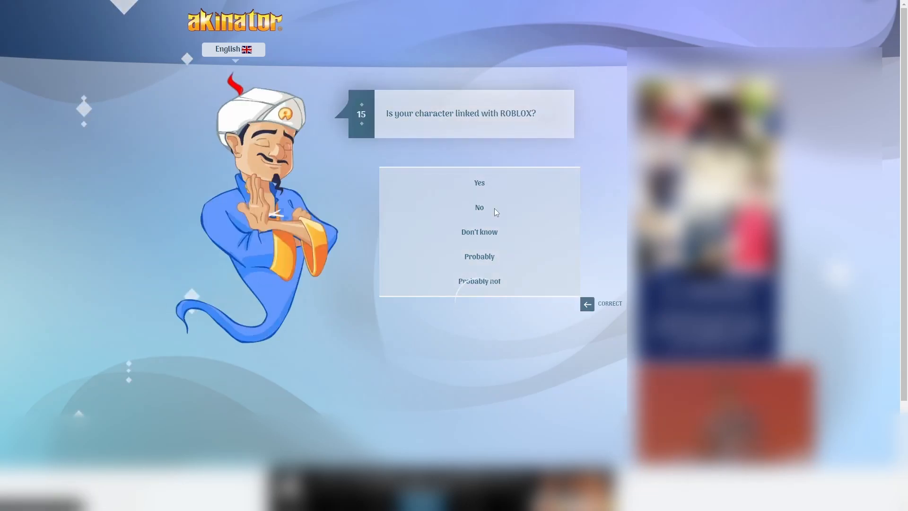
left_click(478, 208)
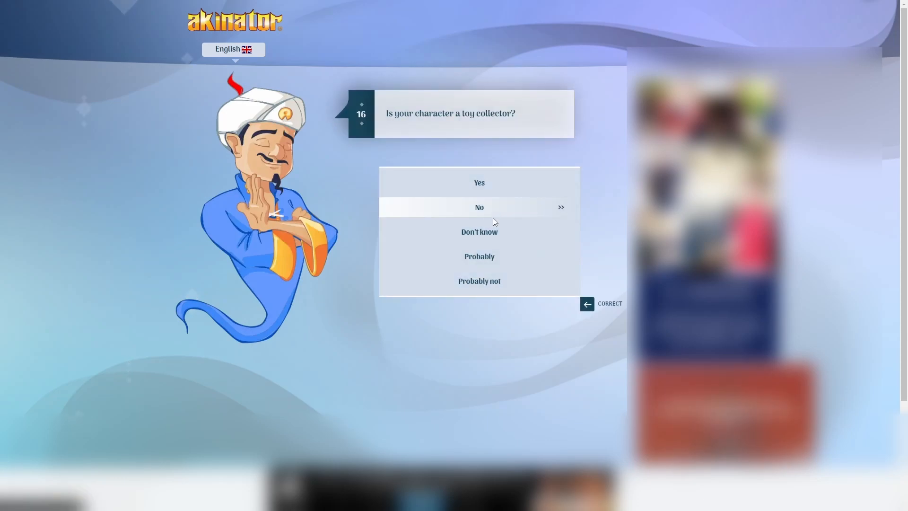
left_click(478, 207)
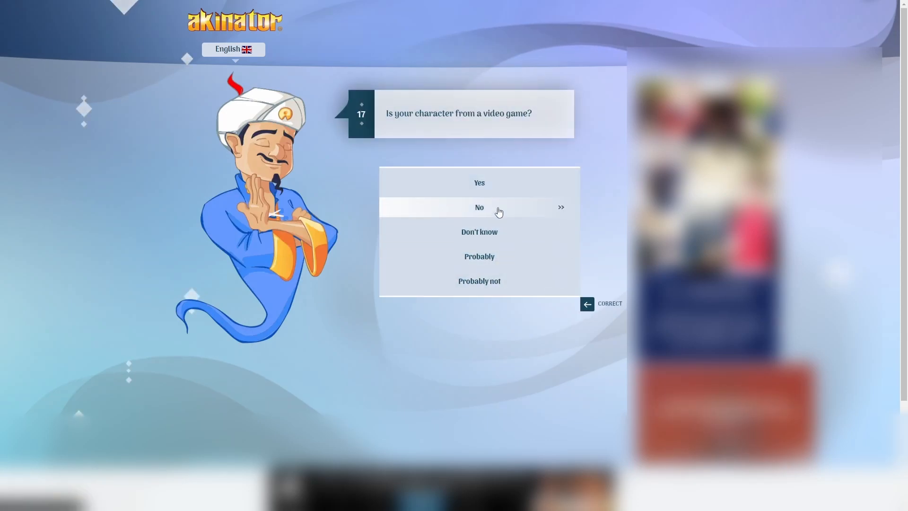
left_click(479, 207)
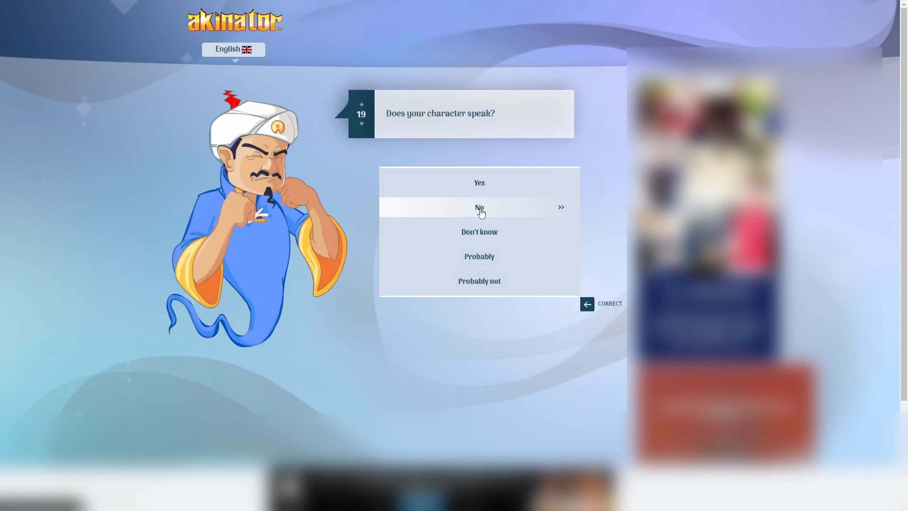
left_click(479, 207)
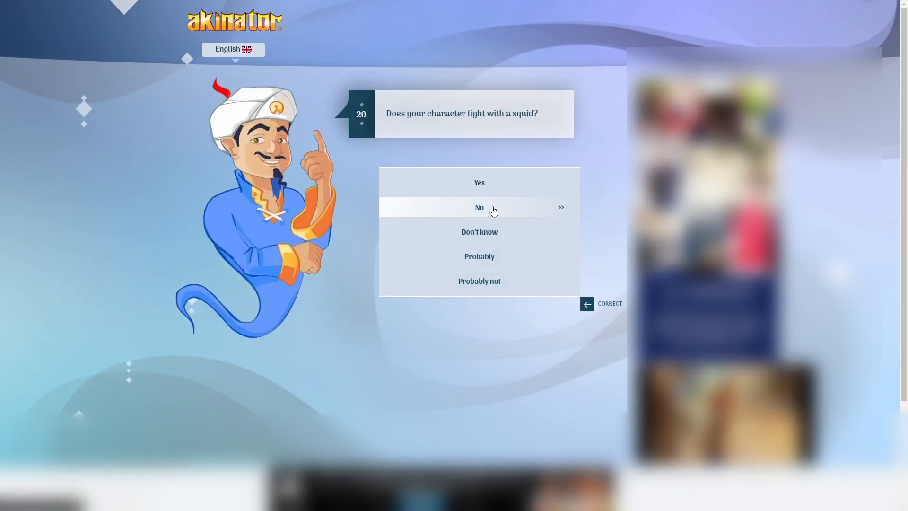
left_click(479, 207)
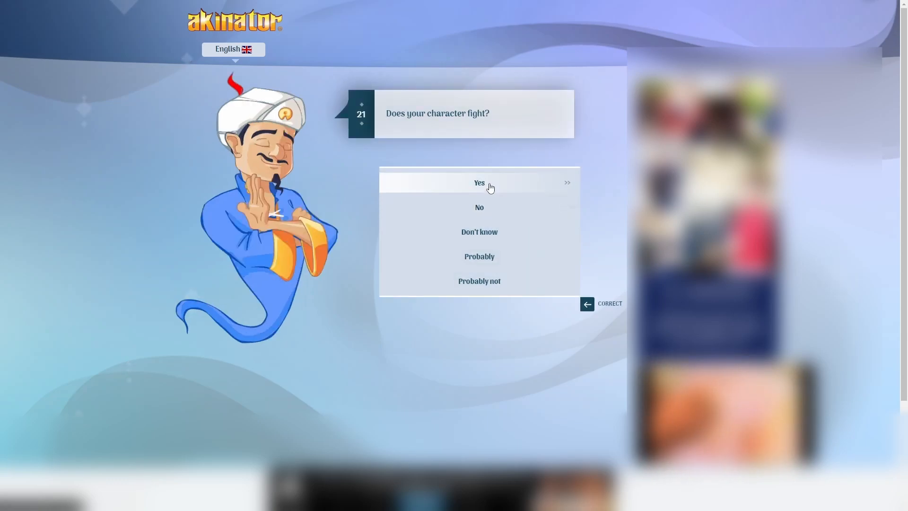
mouse_move(479, 256)
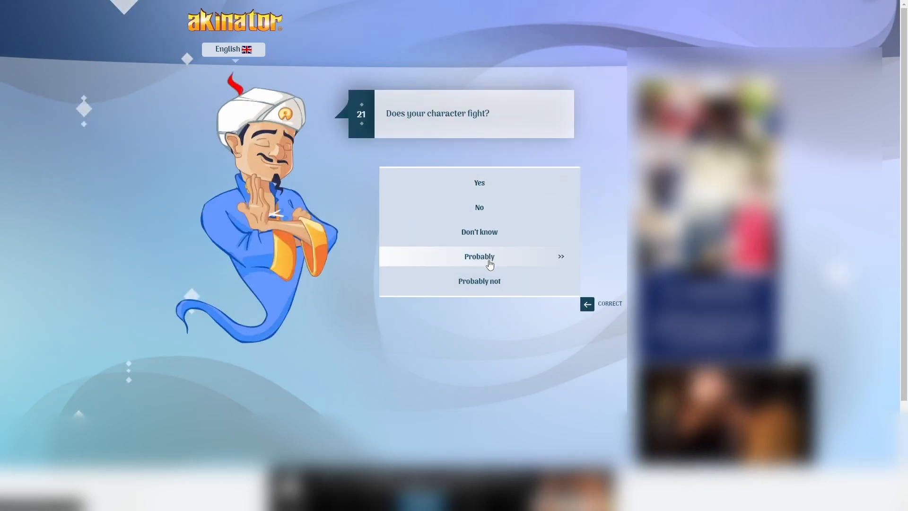
left_click(479, 257)
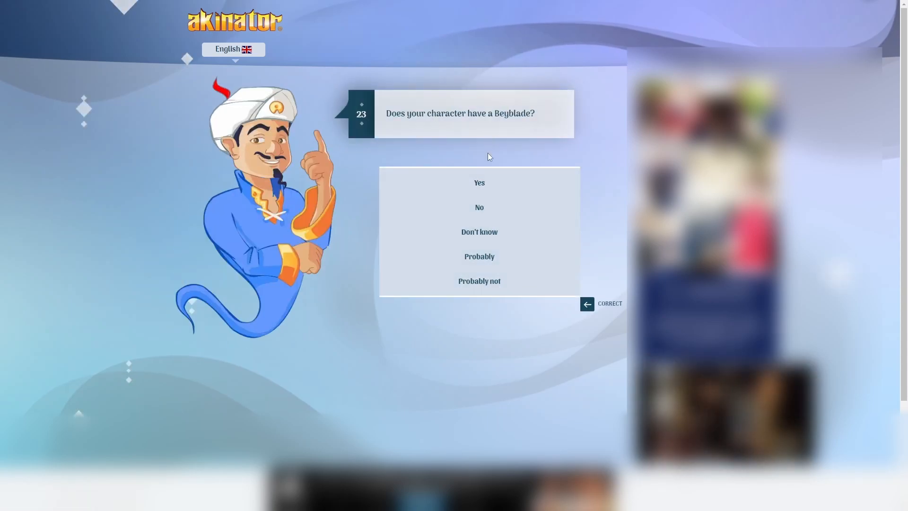
- Answer yes to Beyblade and mouth, no to purple and red skin, then reject the Cherry Bomb guess
left_click(478, 183)
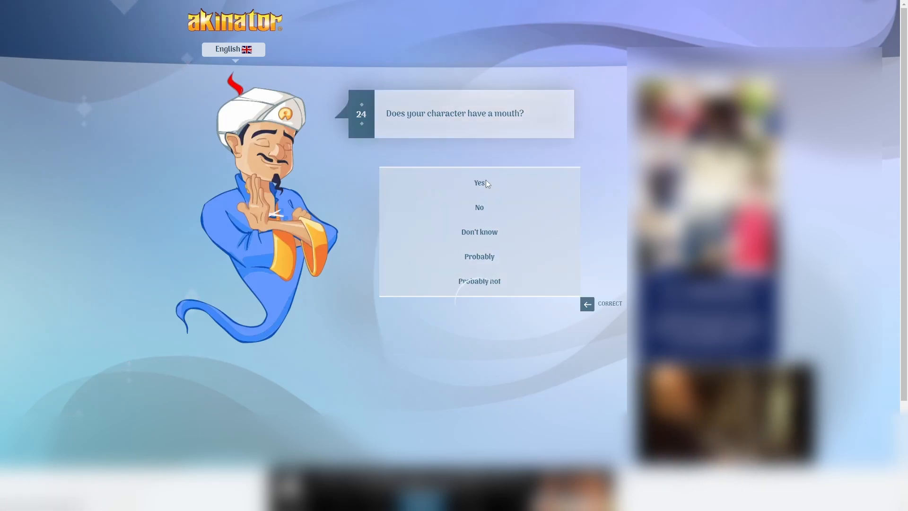
left_click(479, 183)
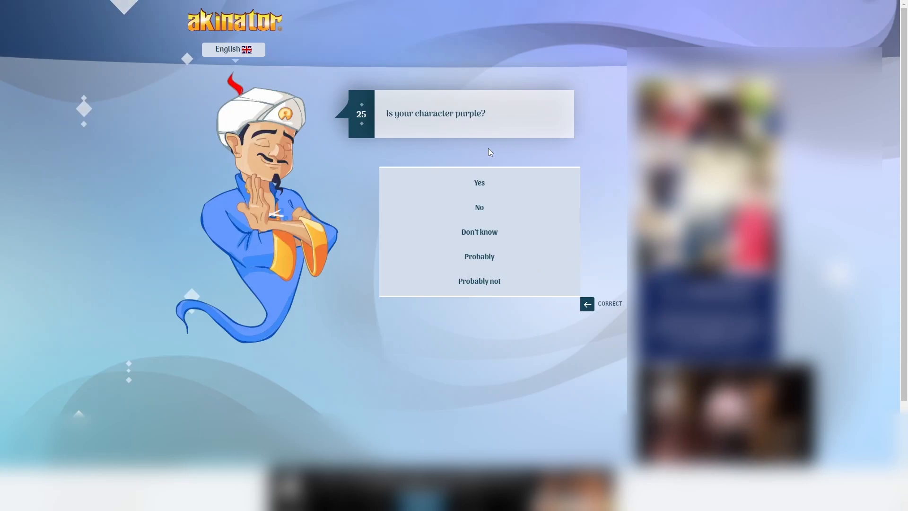
mouse_move(489, 211)
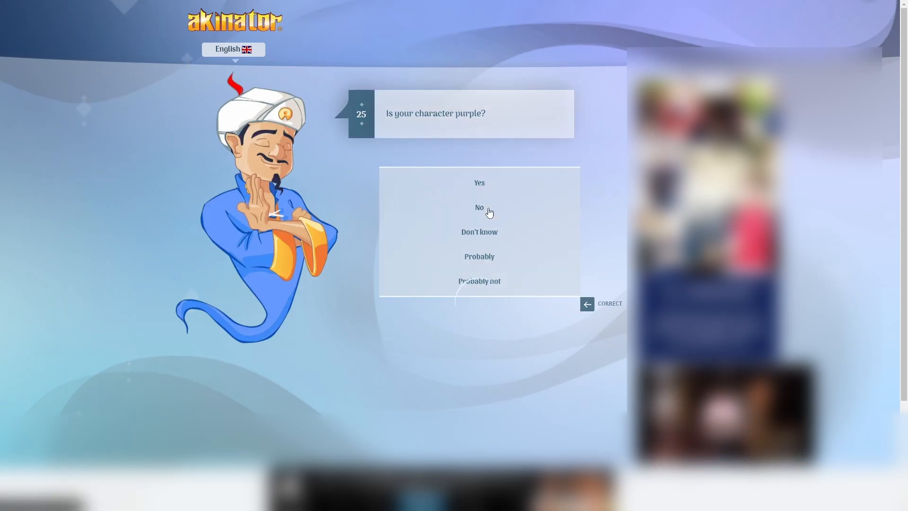
left_click(478, 207)
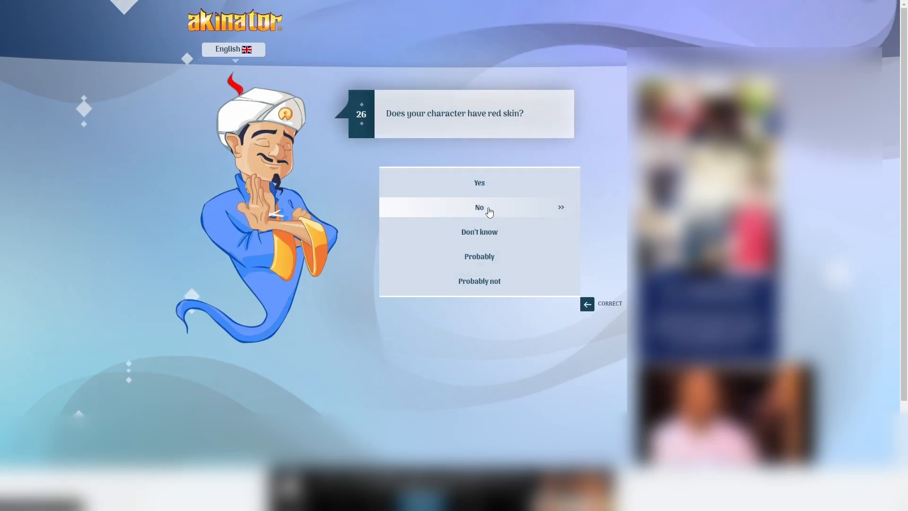
left_click(479, 207)
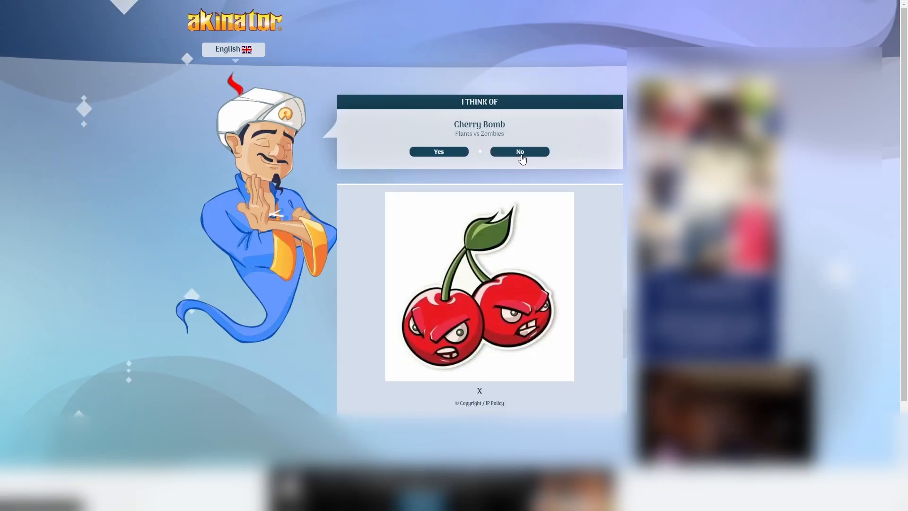
left_click(519, 151)
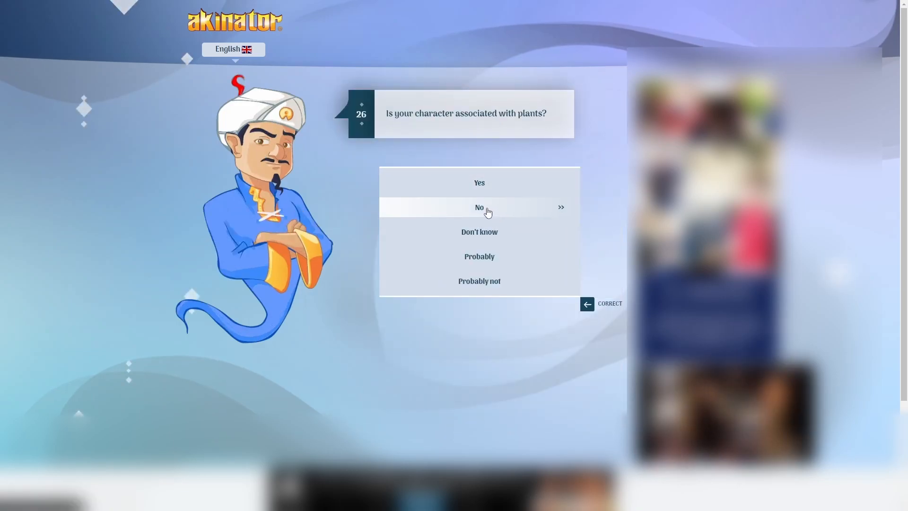
- Answer no to plants, Railgun, yellow, bald dog, metal, butterflies, singing; yes to being blue
left_click(479, 207)
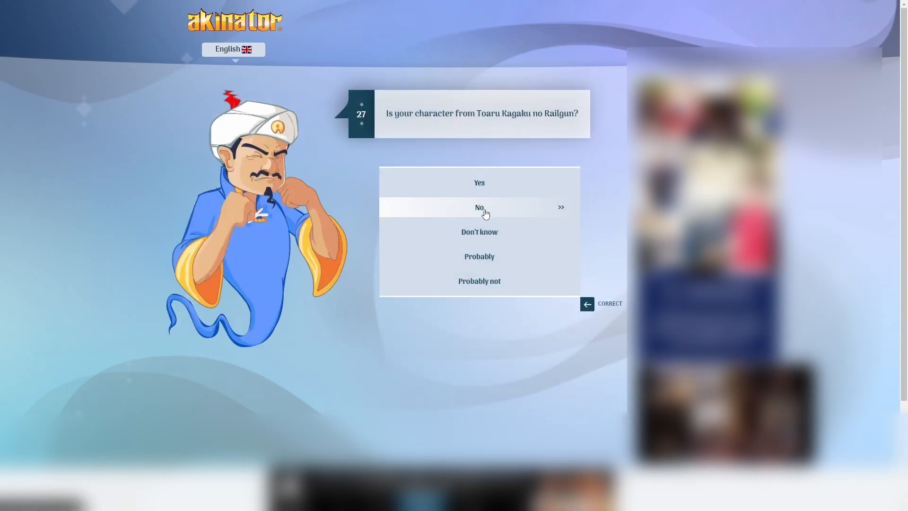
left_click(478, 207)
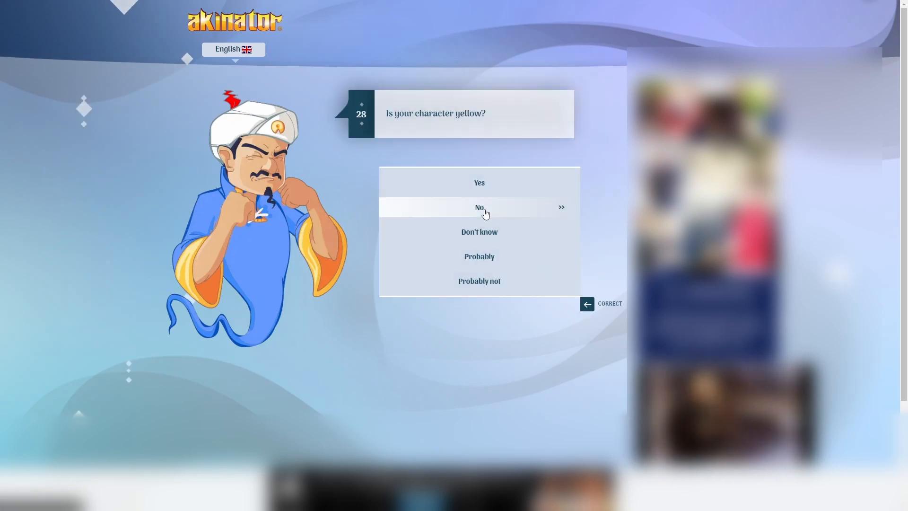
left_click(478, 207)
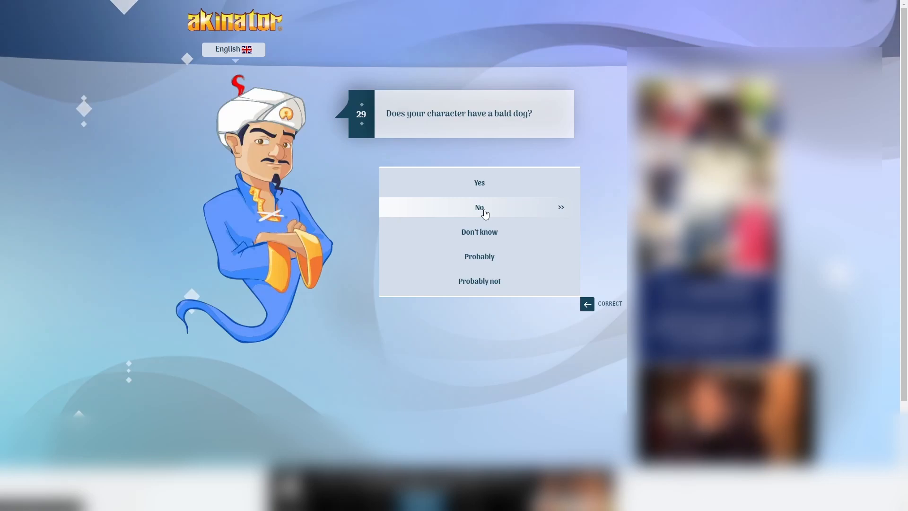
left_click(479, 207)
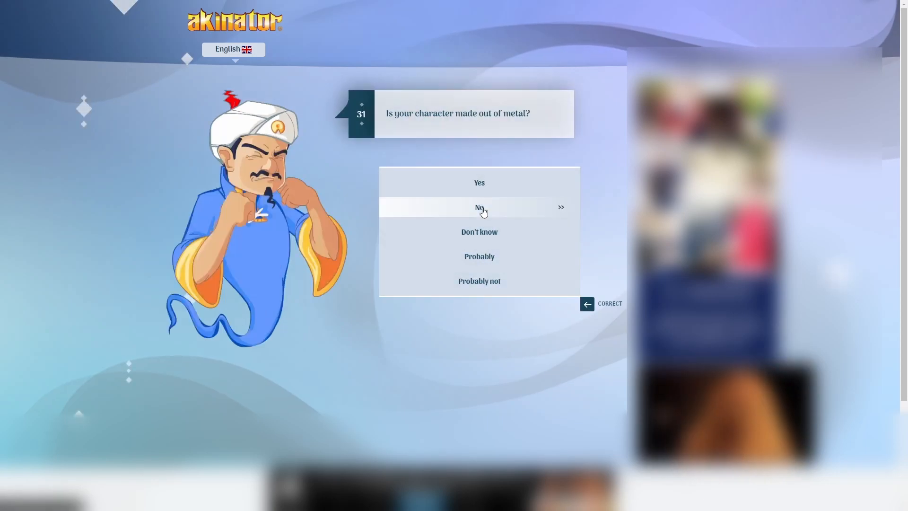
left_click(479, 207)
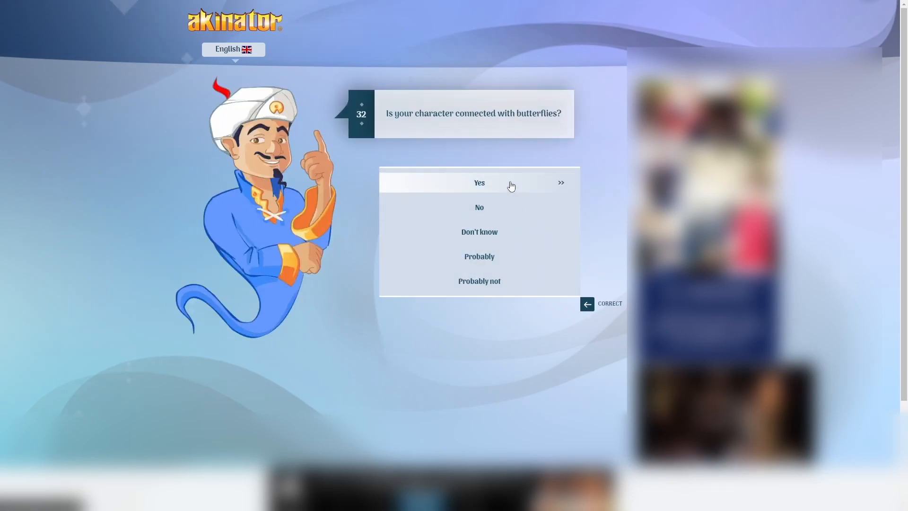
mouse_move(504, 207)
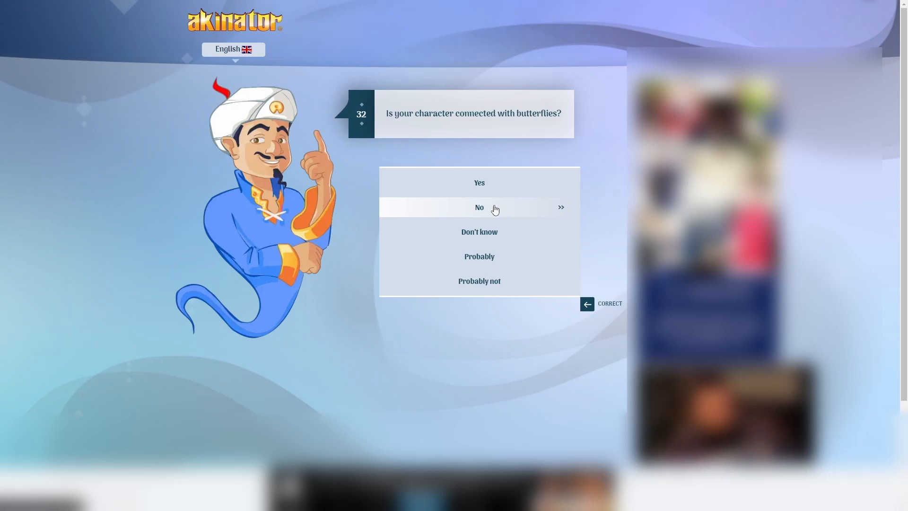
left_click(478, 207)
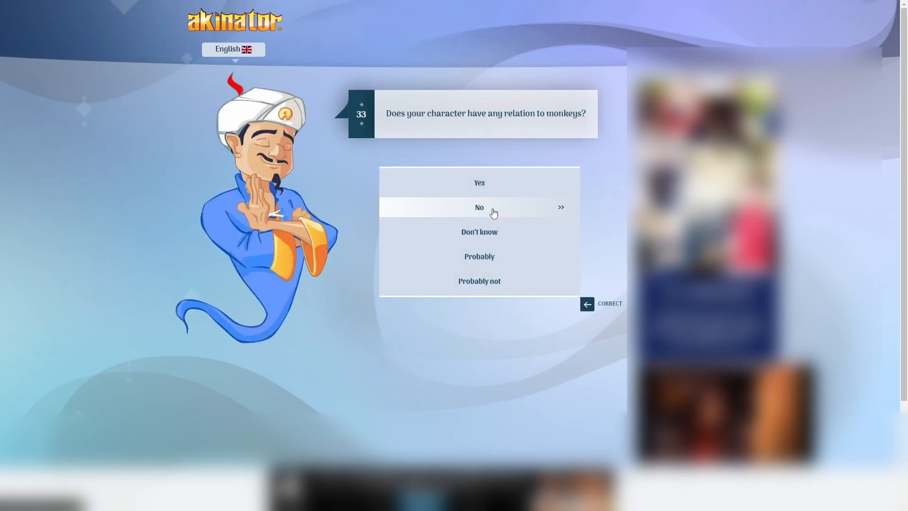
mouse_move(504, 164)
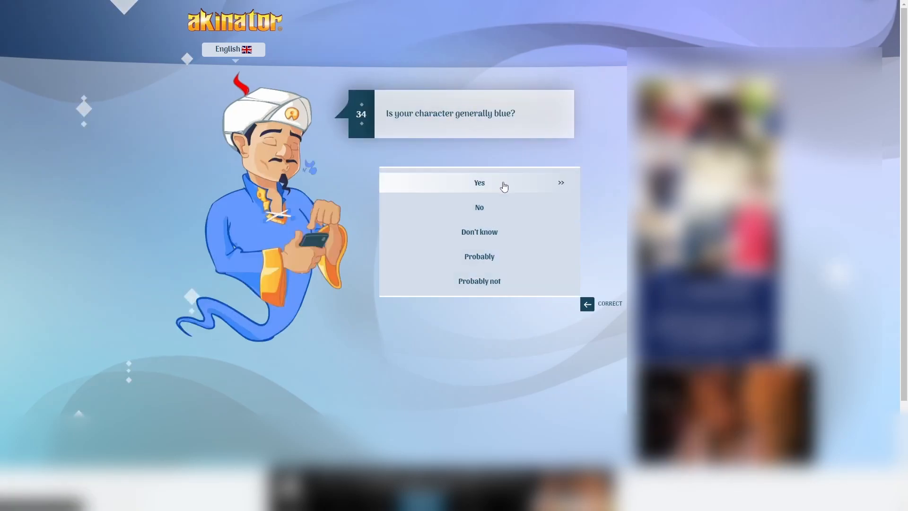
left_click(478, 183)
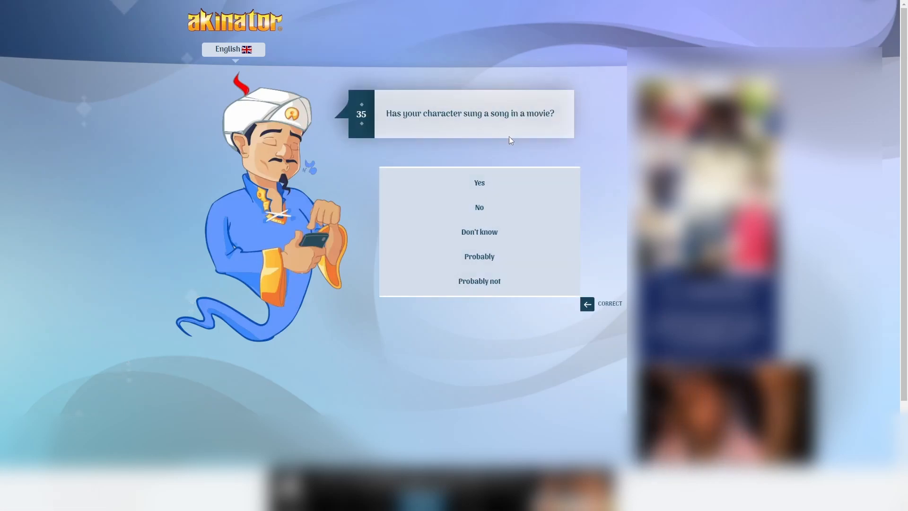
mouse_move(478, 208)
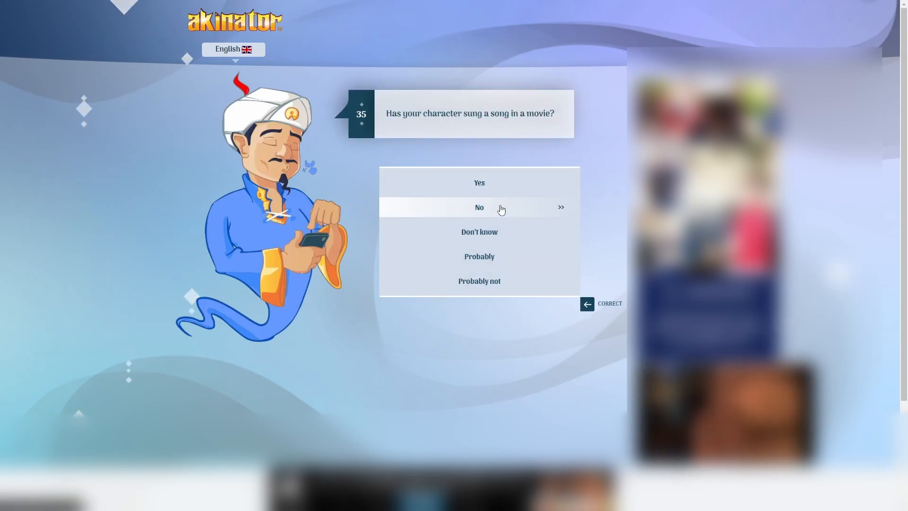
left_click(478, 207)
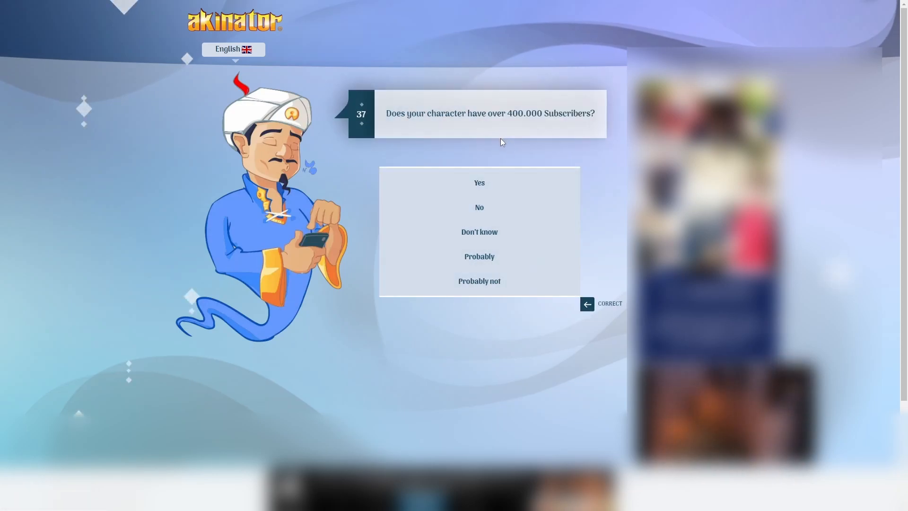
mouse_move(495, 207)
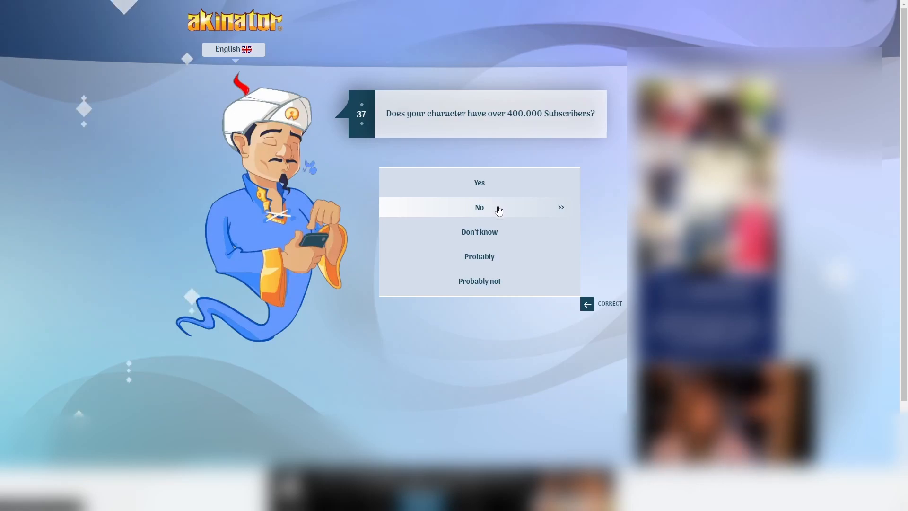
mouse_move(485, 153)
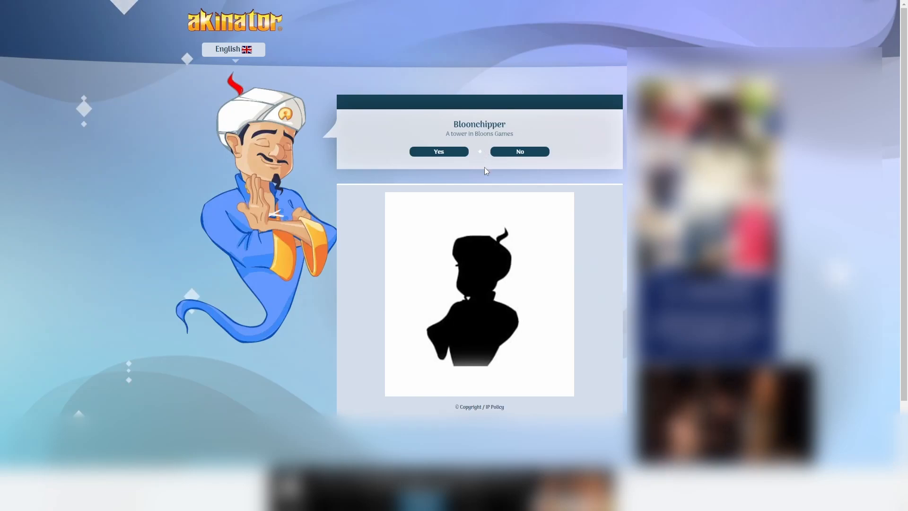
mouse_move(500, 178)
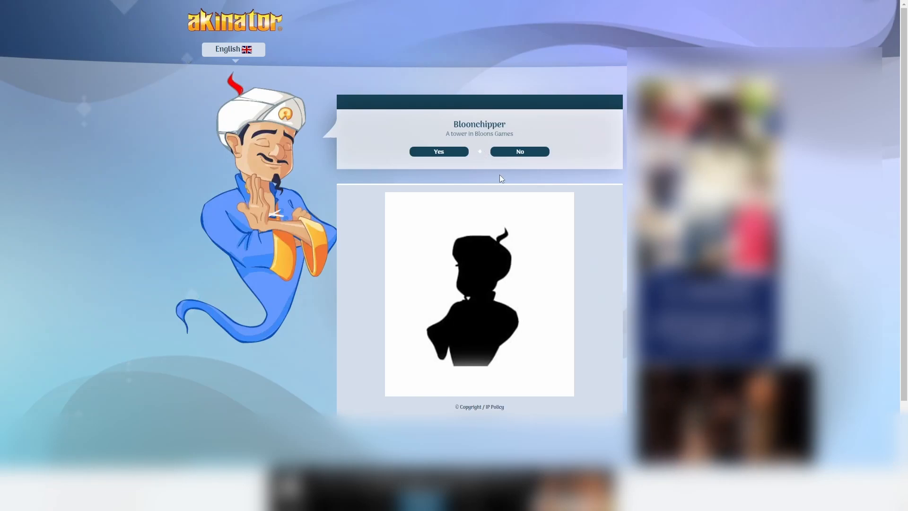